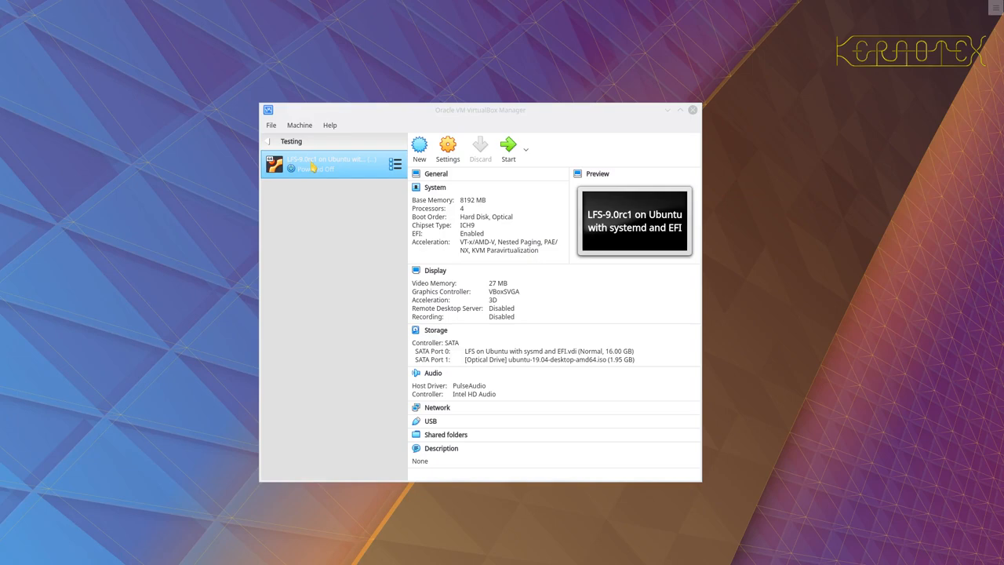
pyautogui.moveTo(321, 209)
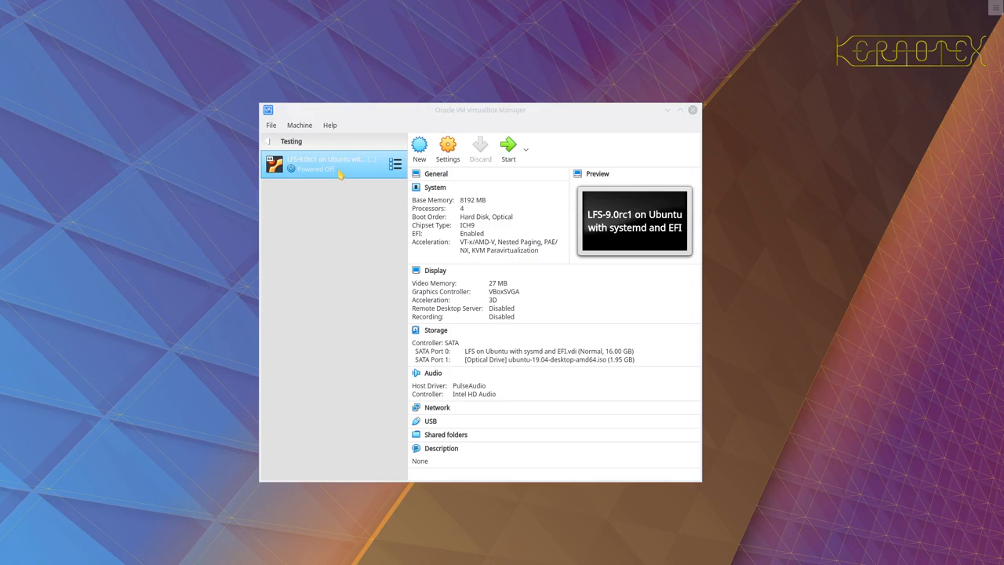
pyautogui.moveTo(351, 222)
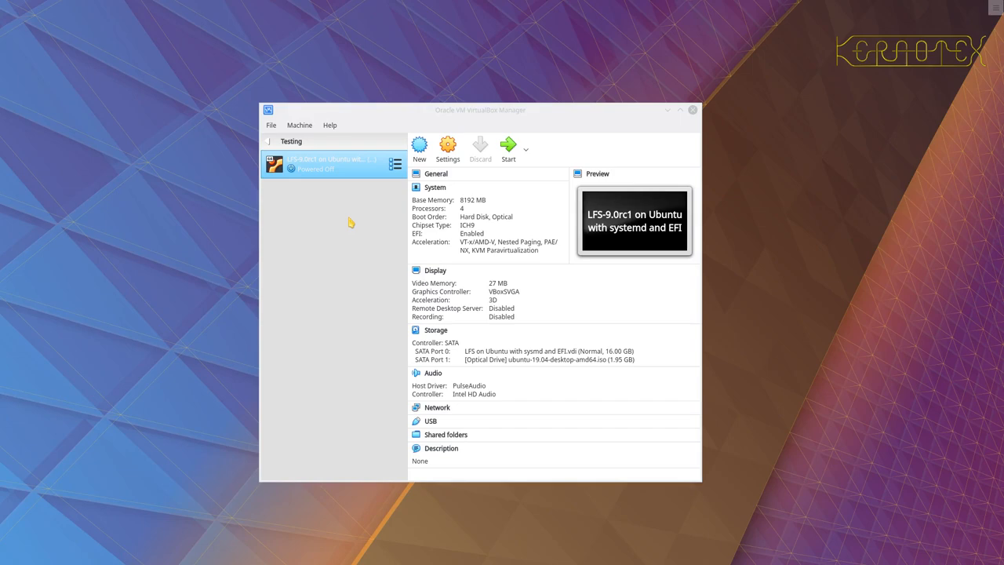
pyautogui.moveTo(473, 213)
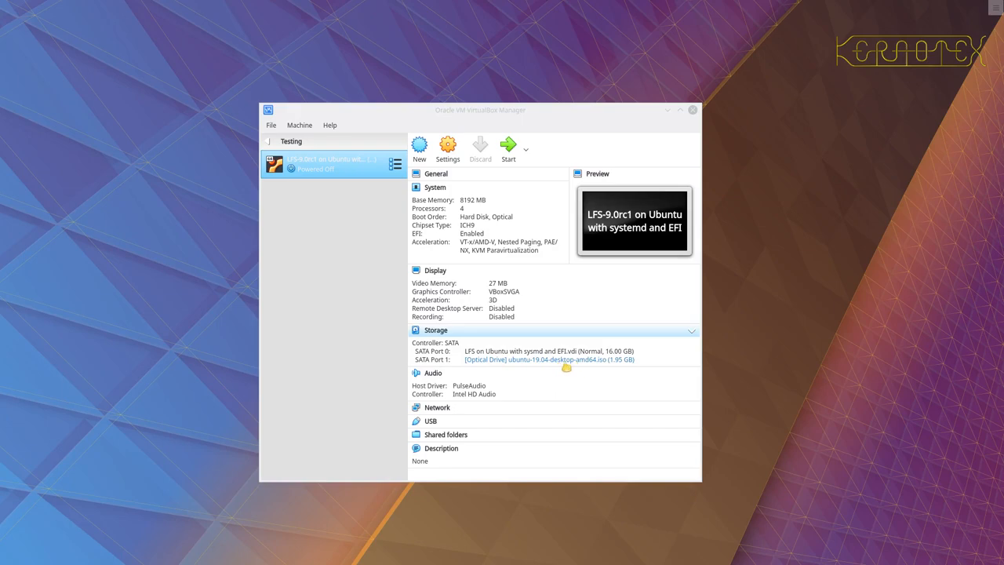
pyautogui.moveTo(439, 367)
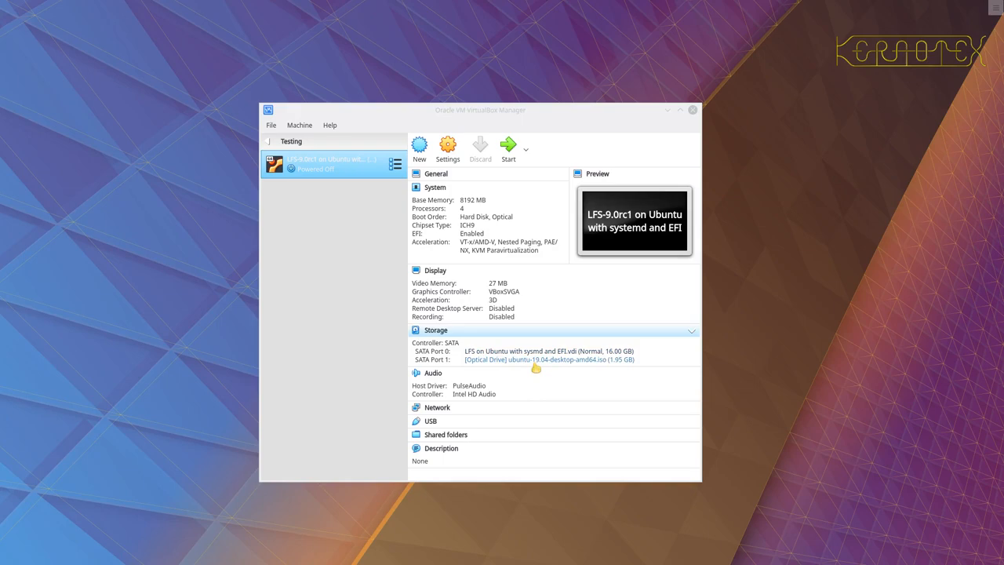
pyautogui.moveTo(555, 366)
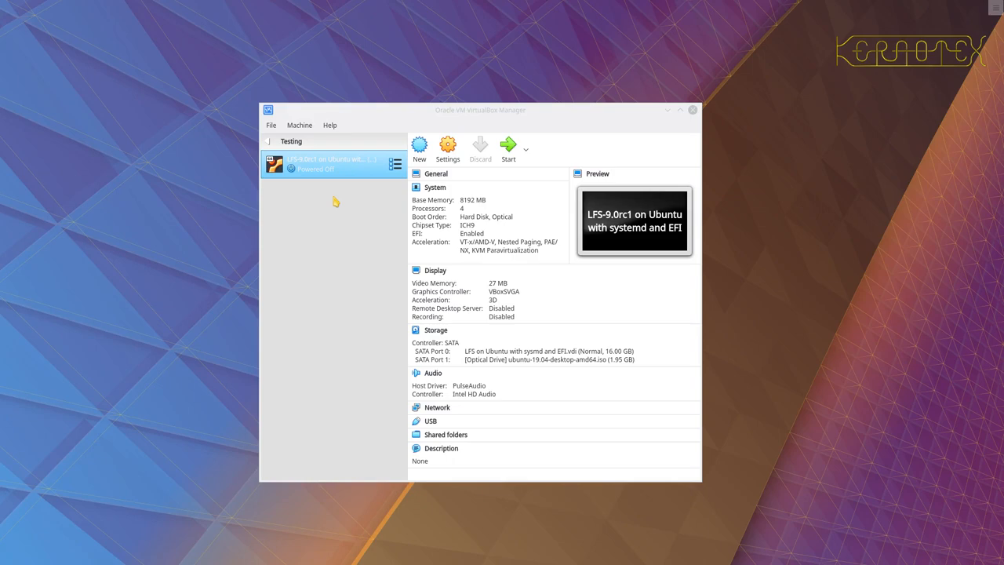
pyautogui.moveTo(344, 171)
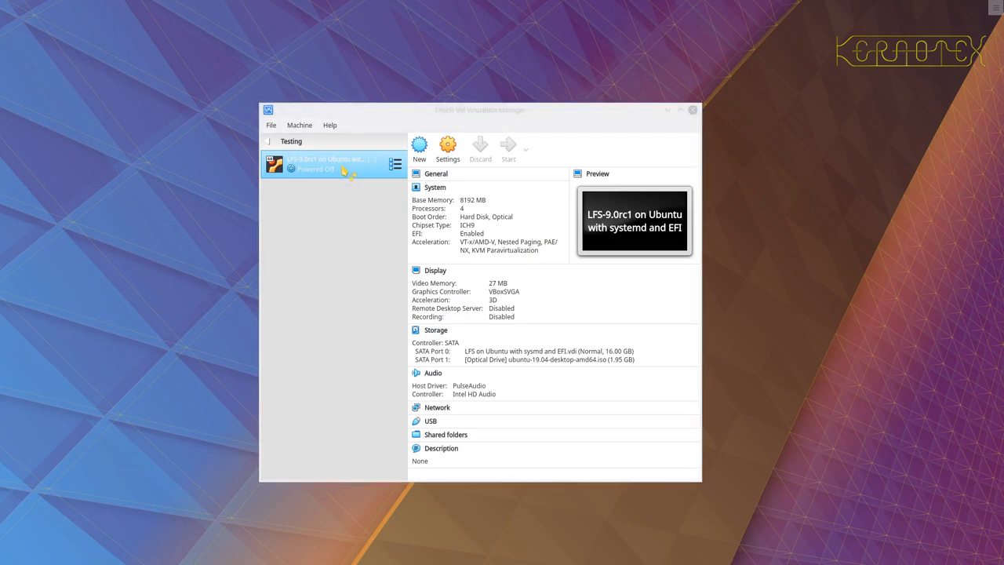
# Step: Let the VM boot the Ubuntu 19.04 ISO through to the live desktop
pyautogui.click(508, 149)
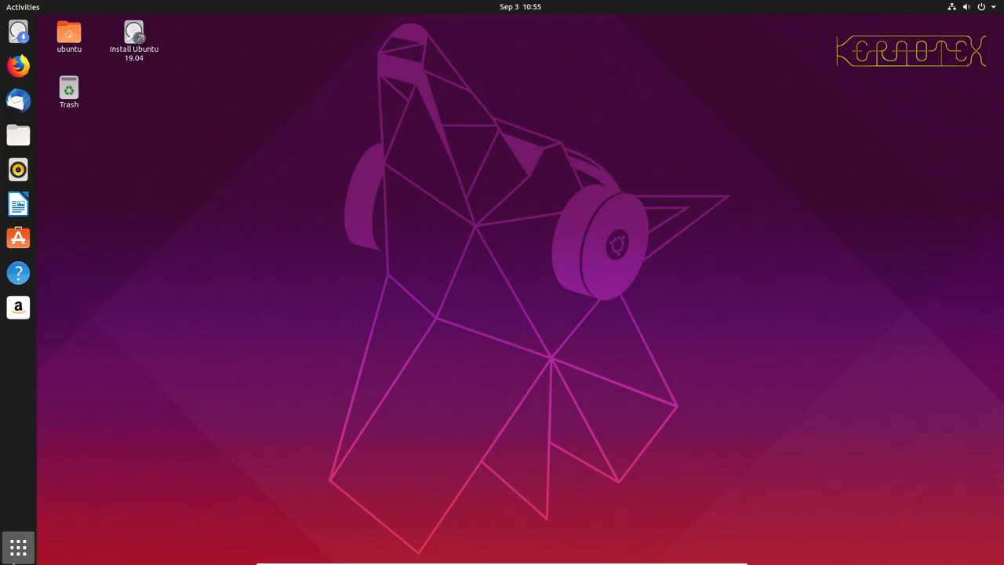
# Step: Launch Terminal from the application search, run sudo su - for a root shell, and move the window aside
pyautogui.click(17, 547)
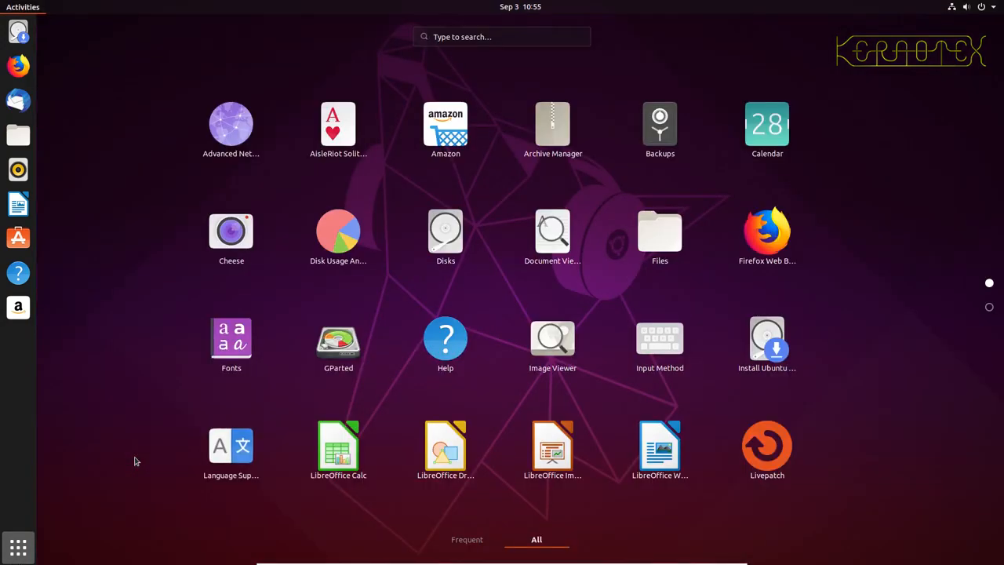
pyautogui.click(502, 36)
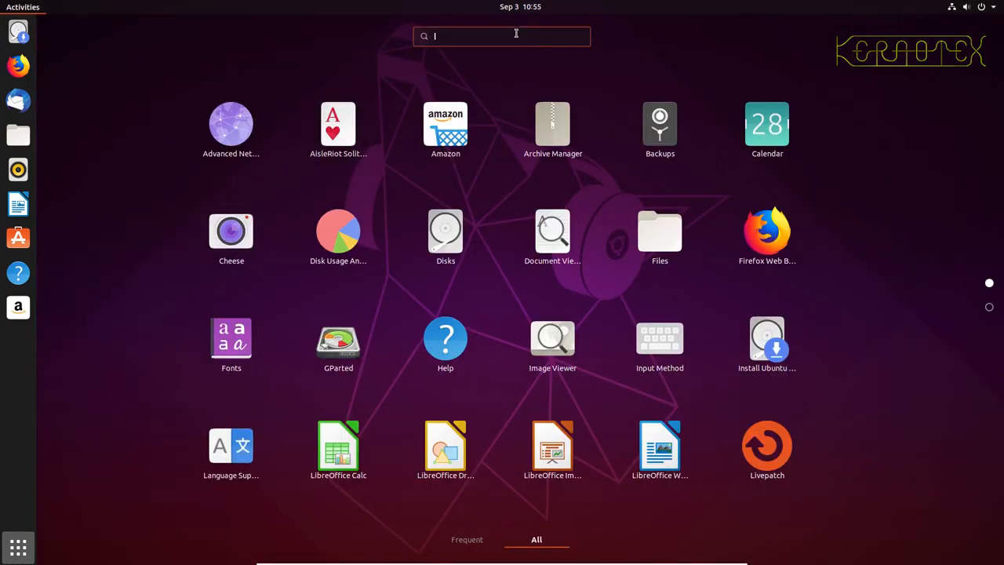
pyautogui.press('Escape')
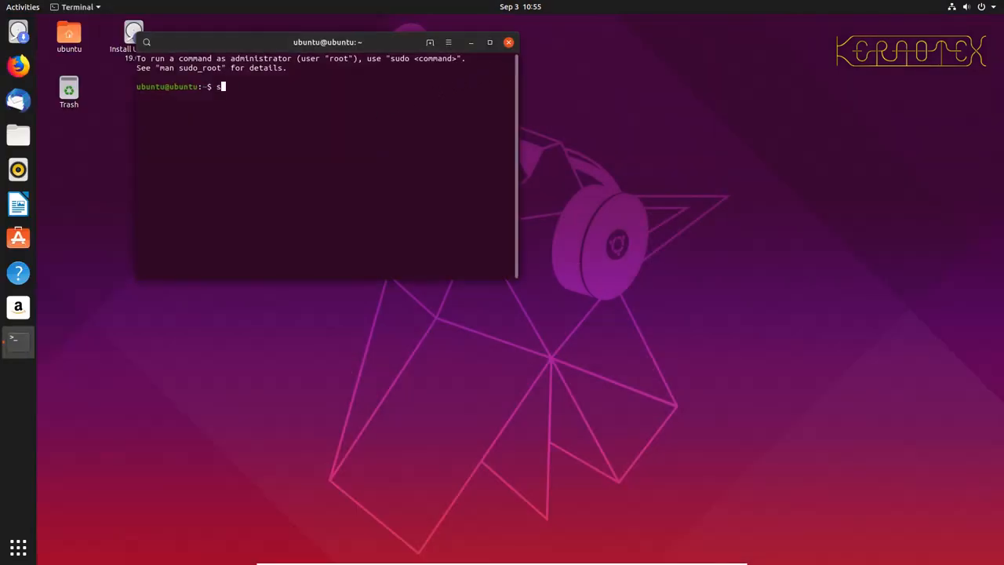
pyautogui.write('udo su -')
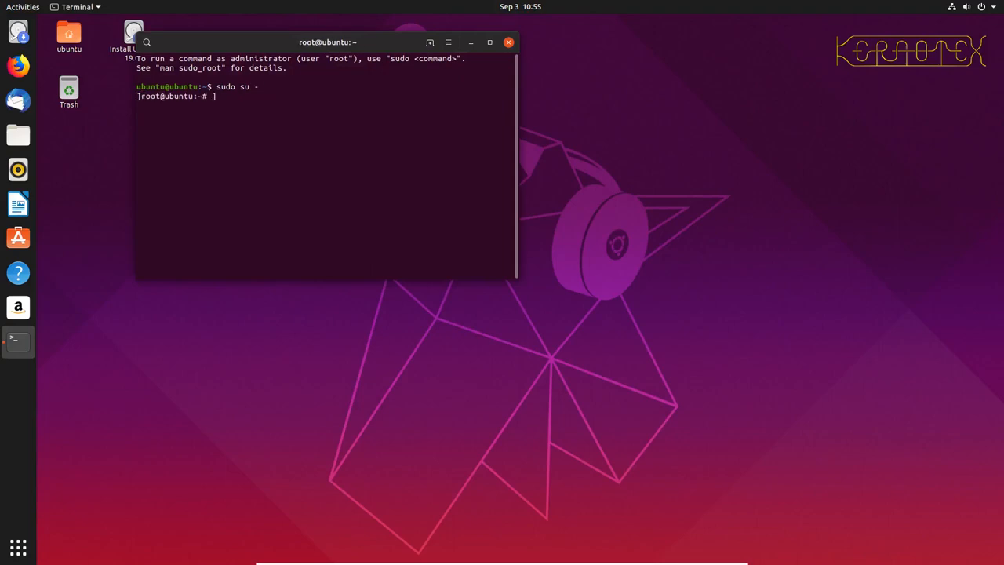
pyautogui.press('Return')
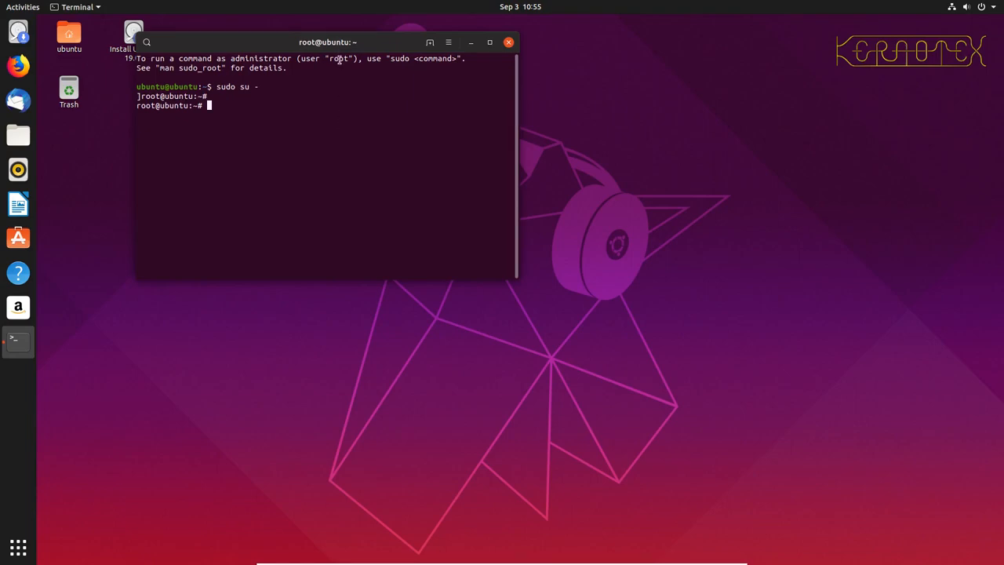
pyautogui.moveTo(328, 42); pyautogui.dragTo(290, 85)
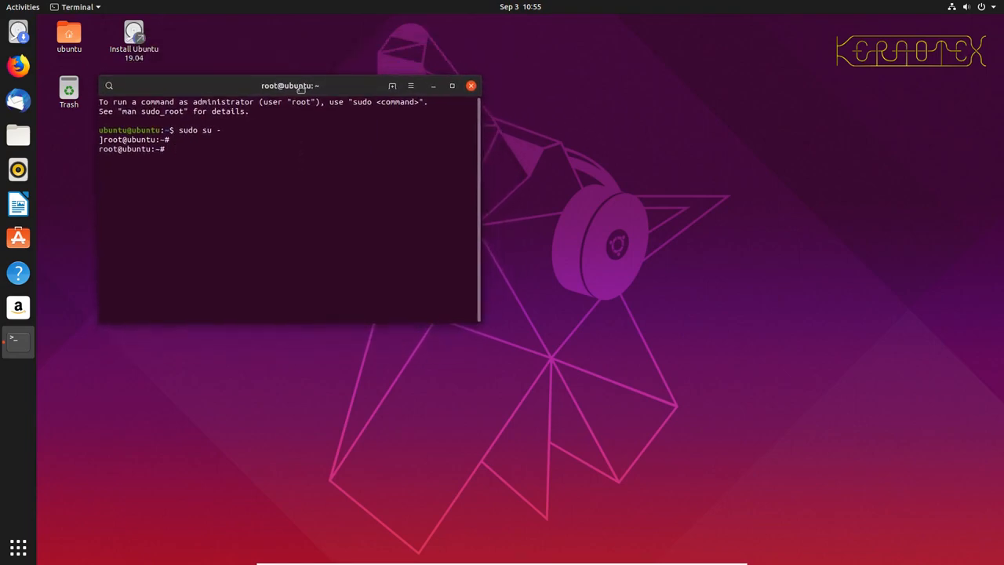
pyautogui.moveTo(17, 65)
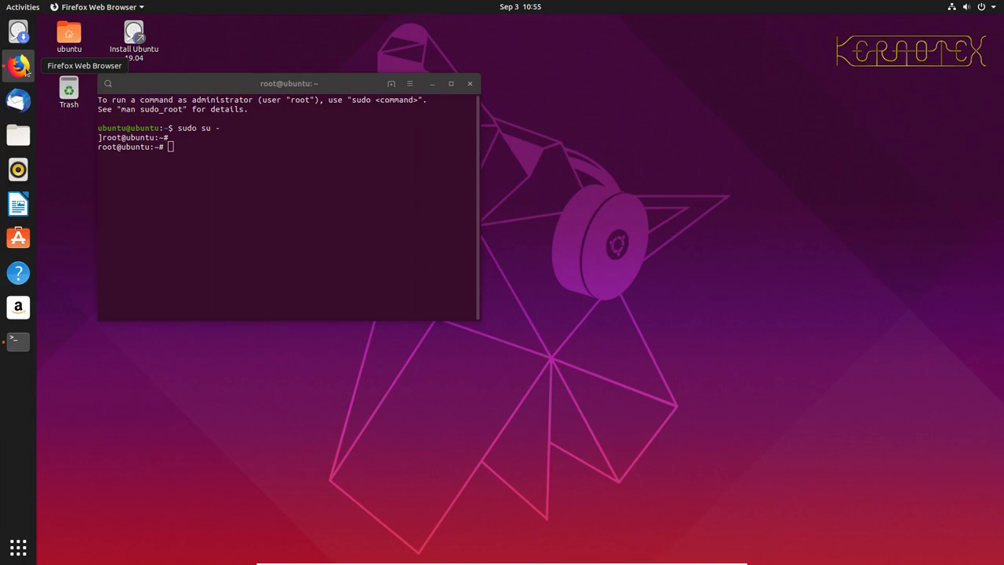
# Step: Launch Firefox, dismiss the data notice, Google 'linux from scratch' and reach the linuxfromscratch.org LFS homepage
pyautogui.click(17, 66)
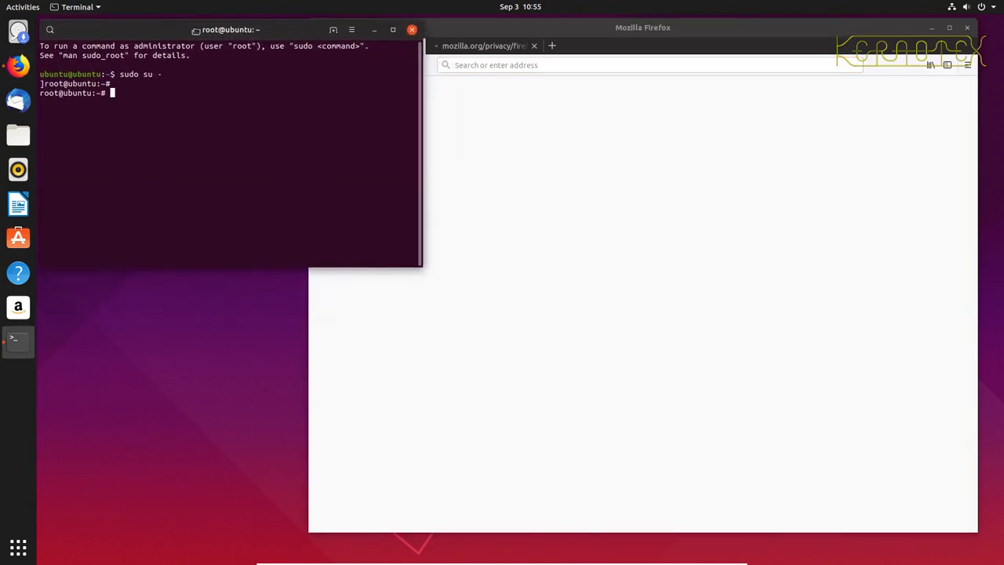
pyautogui.click(551, 45)
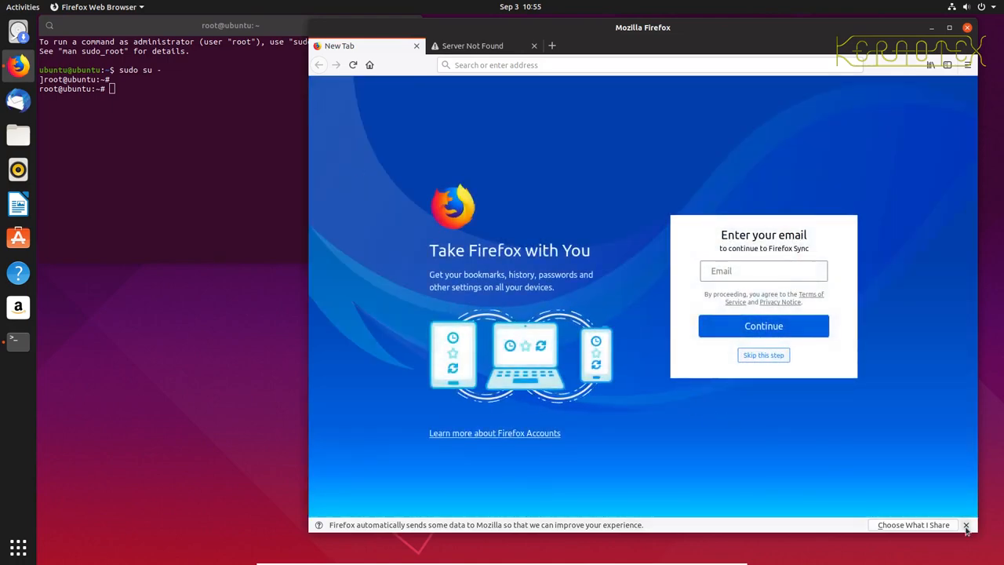
pyautogui.click(966, 525)
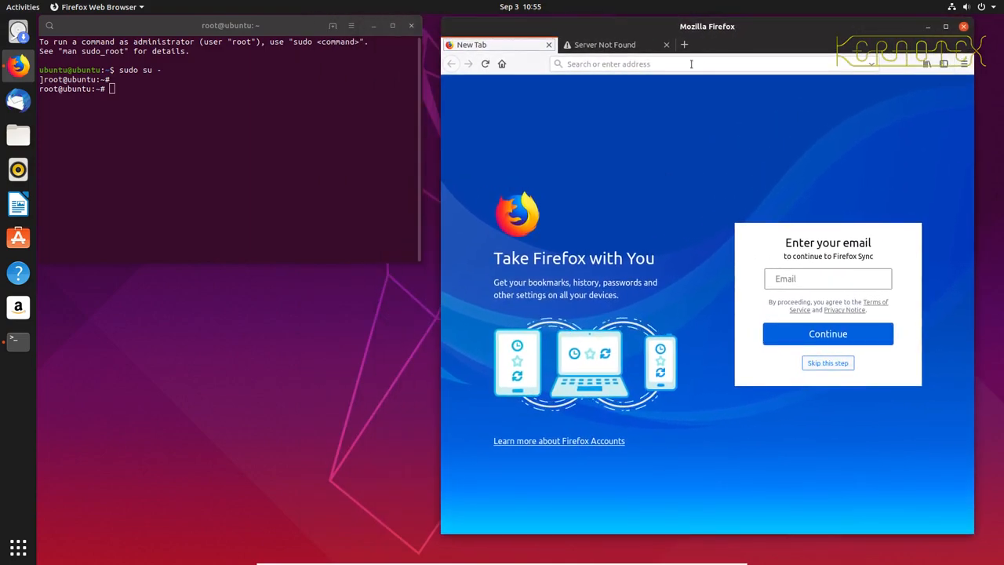
pyautogui.write('lient=ubuntu&channel=fs&q=linux')
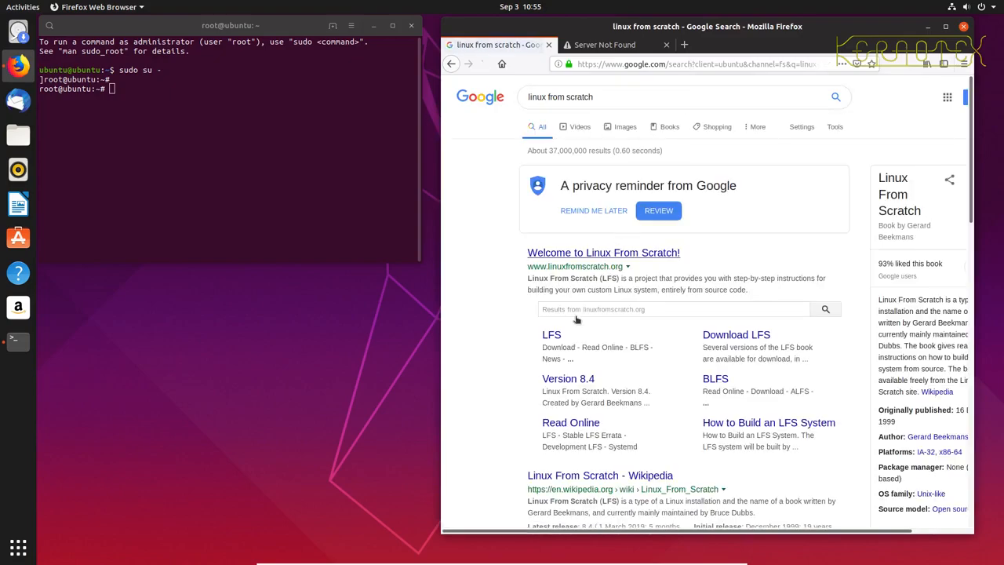
pyautogui.click(603, 252)
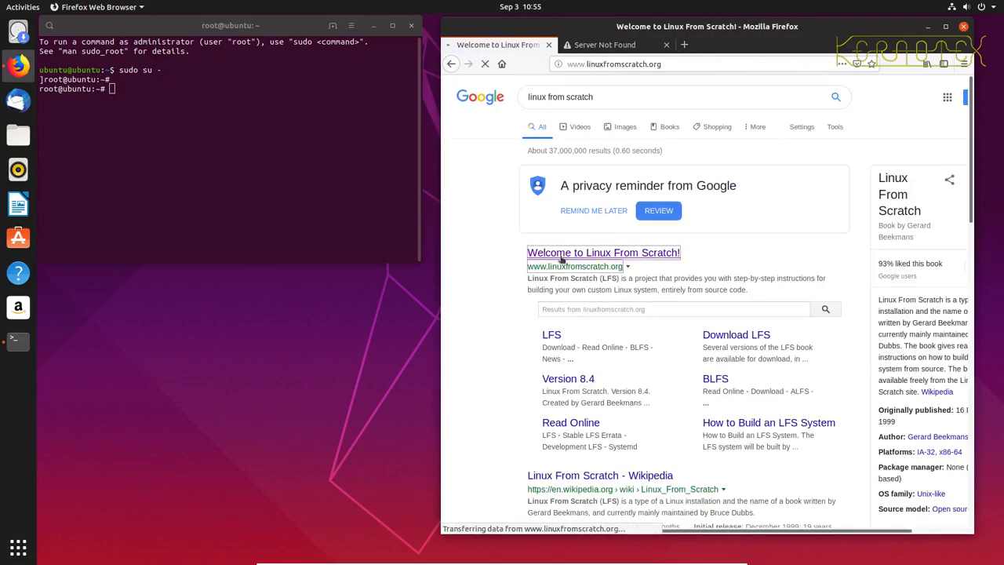
pyautogui.click(603, 252)
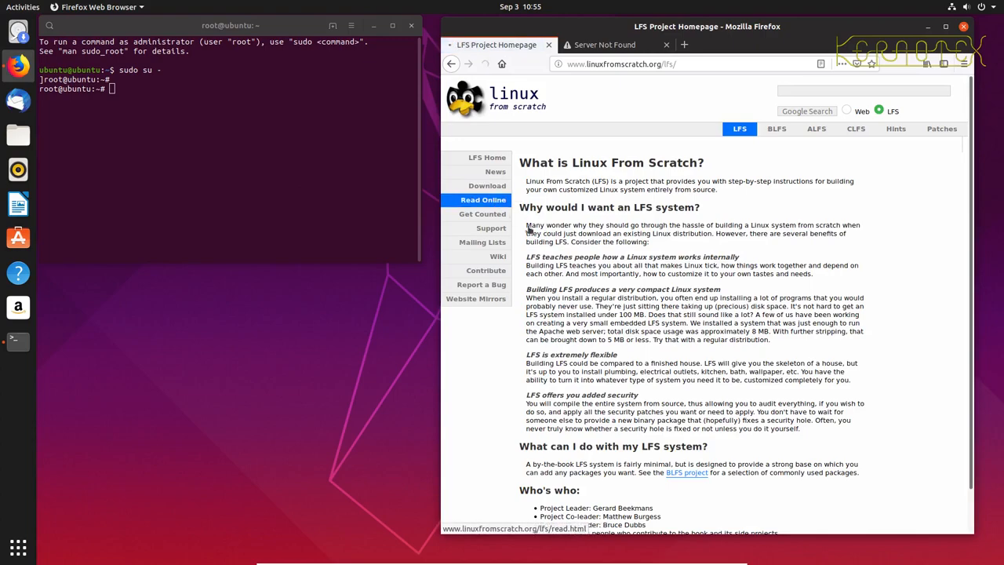
# Step: Open the stable systemd LFS book via Read Online
pyautogui.click(483, 199)
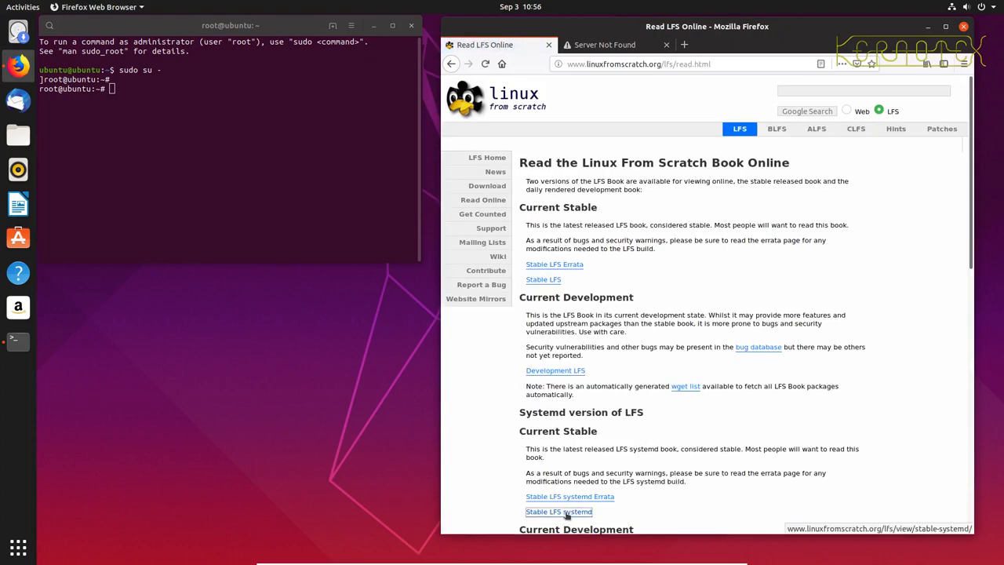
pyautogui.click(558, 511)
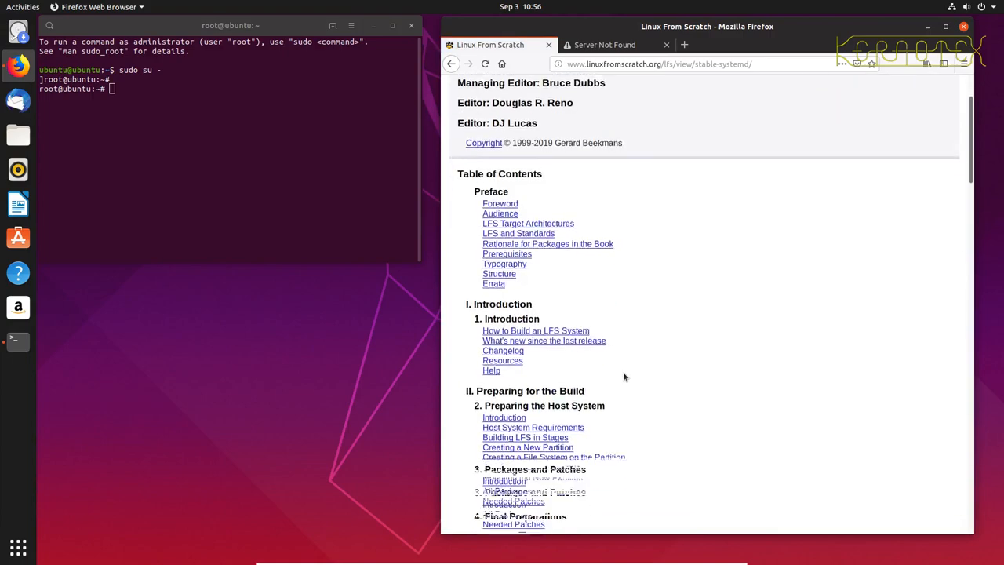
pyautogui.scroll(-3)
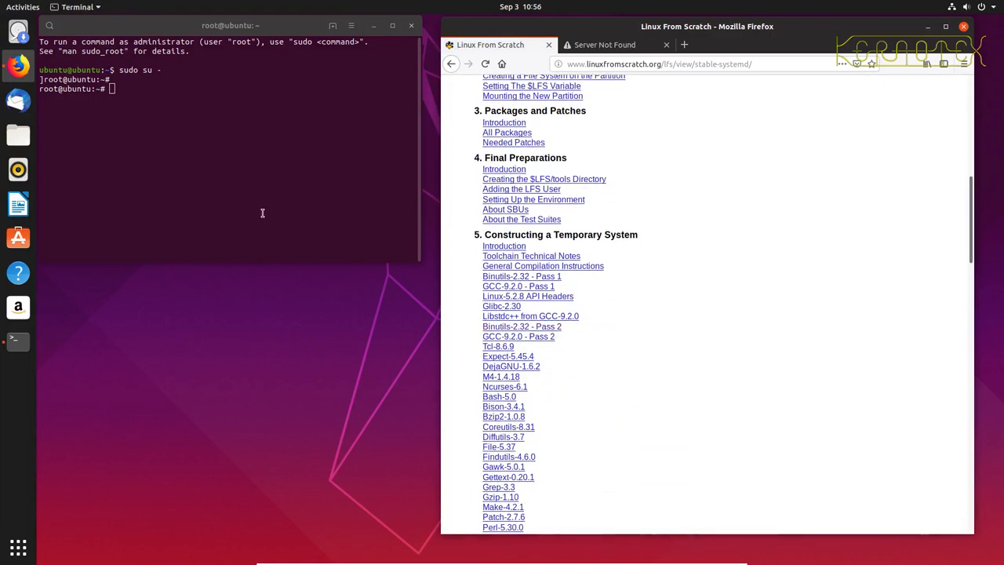
# Step: Run fdisk -l in the root shell and pick out the 15.4G /dev/sda3 partition
pyautogui.write('fdisk -l')
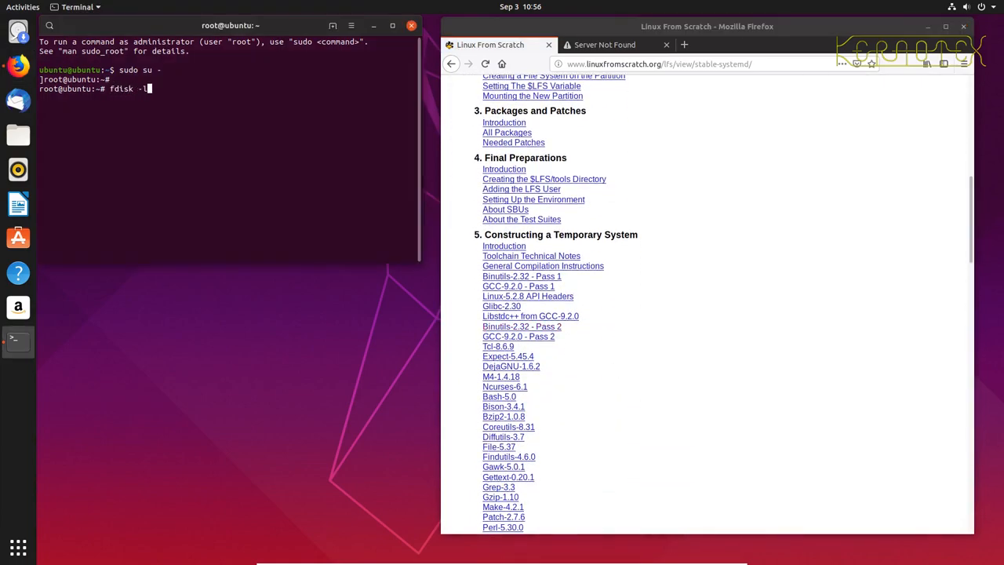
pyautogui.press('Return')
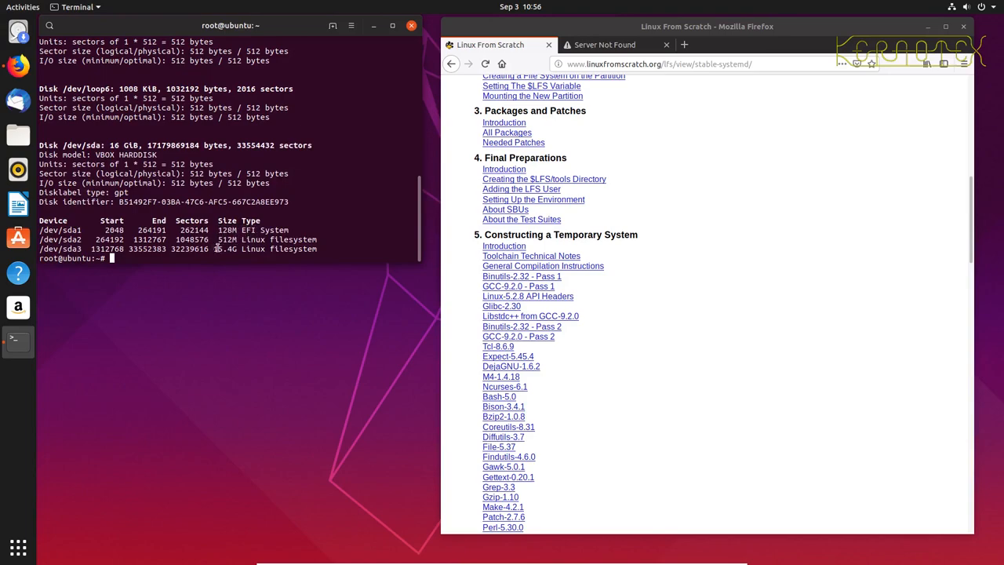
pyautogui.doubleClick(227, 249)
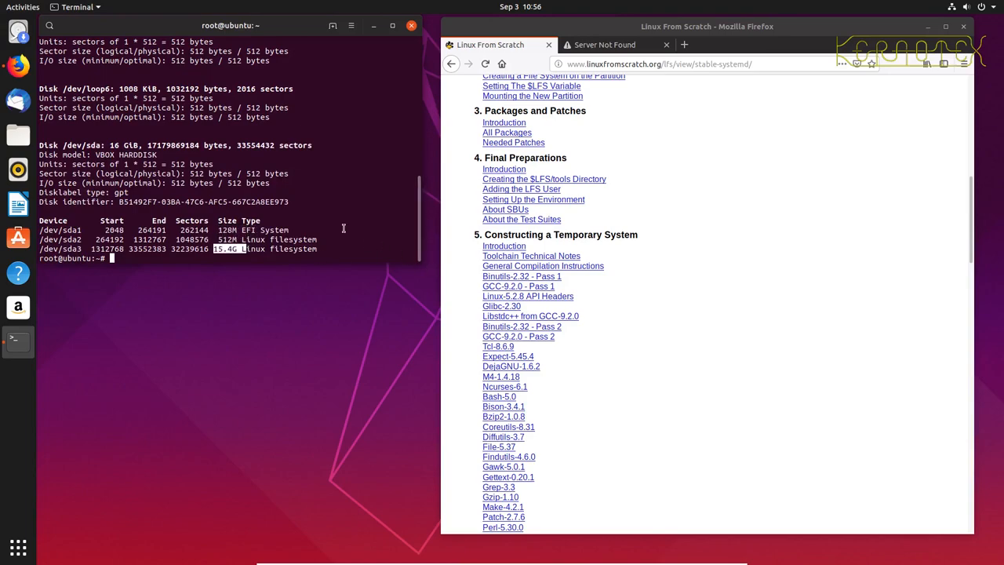
# Step: Open the book's Cleaning Up and Using GRUB to Set Up the Boot Process sections in new tabs
pyautogui.scroll(-3)
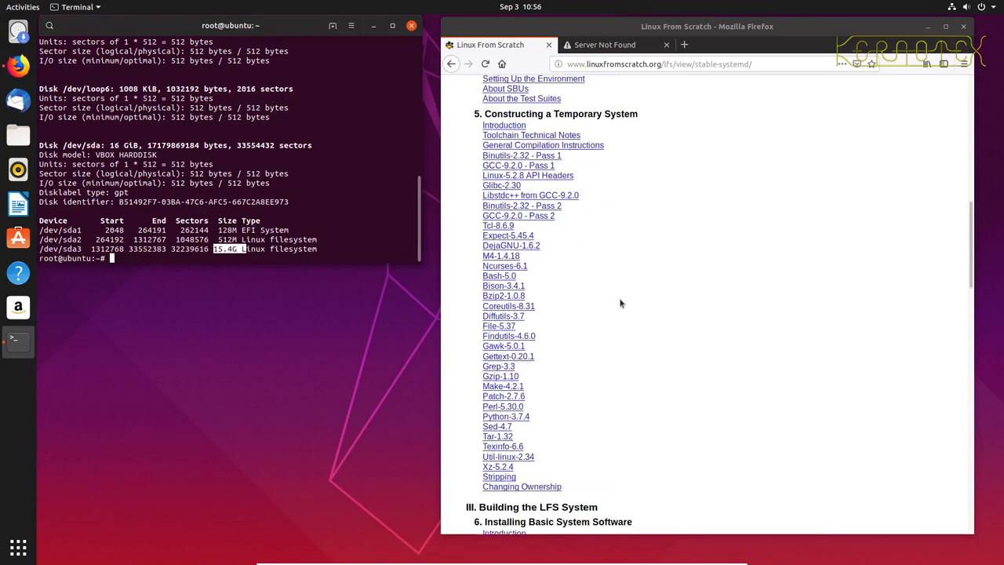
pyautogui.scroll(-3)
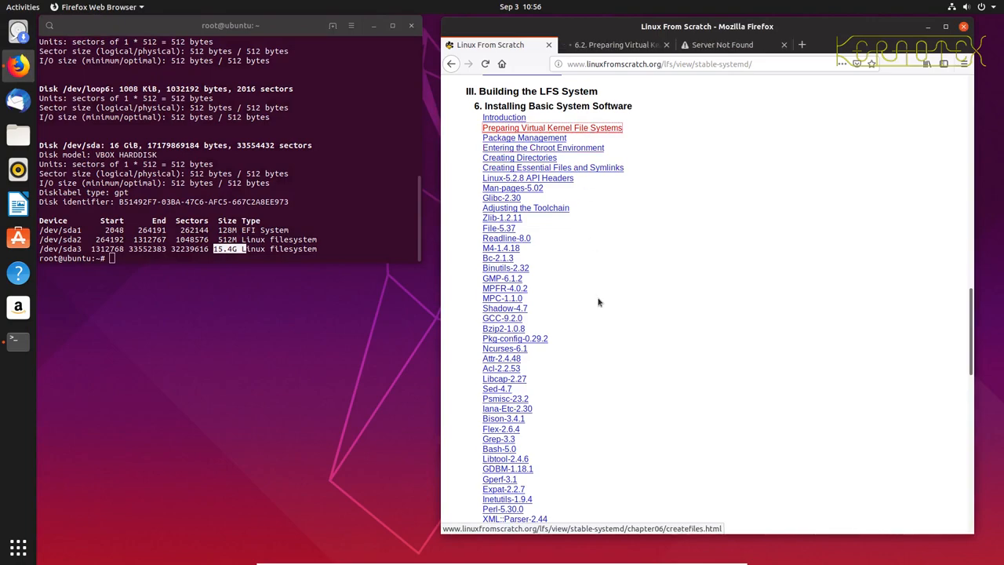
pyautogui.scroll(-3)
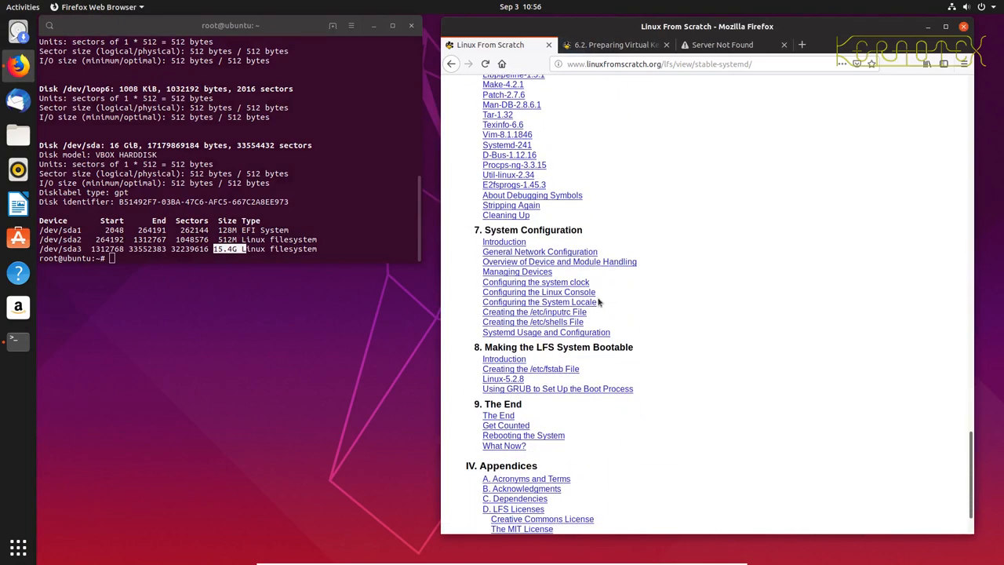
pyautogui.moveTo(506, 215)
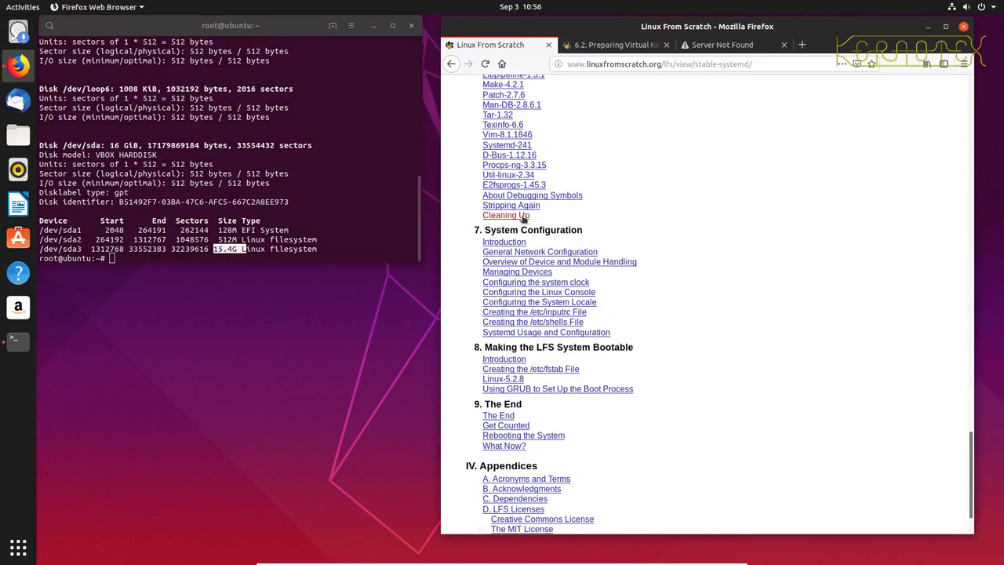
pyautogui.click(505, 214)
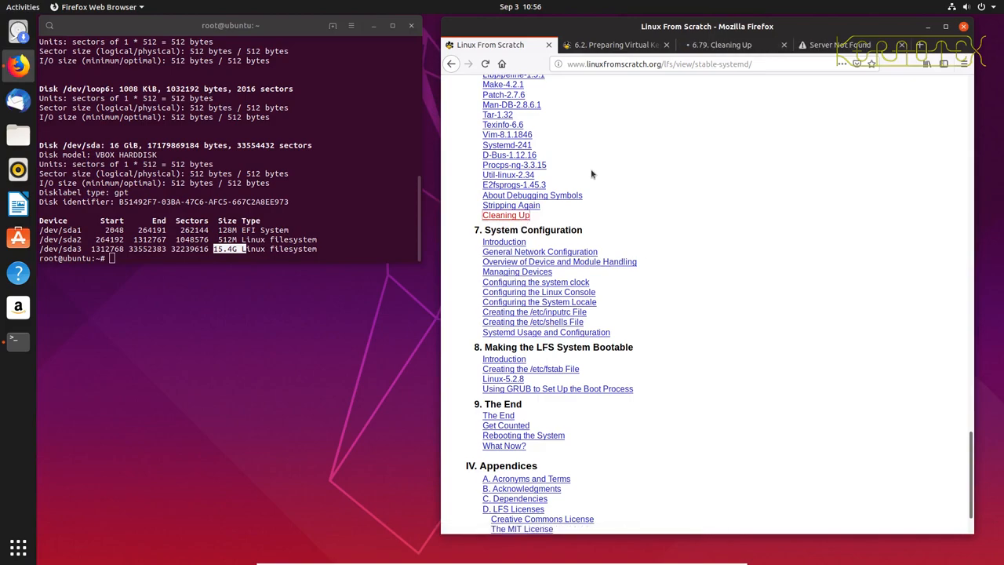
pyautogui.scroll(-3)
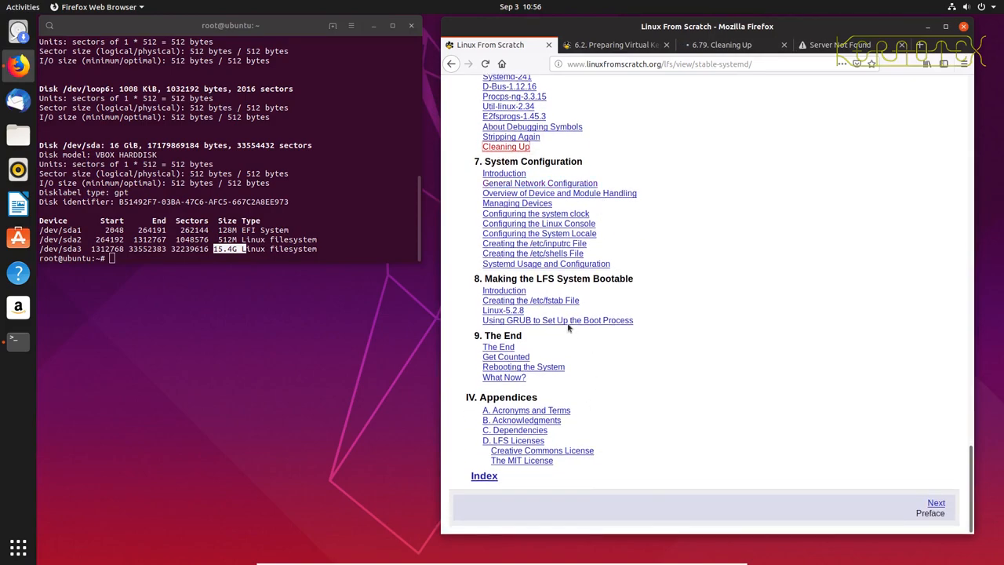
pyautogui.click(557, 320)
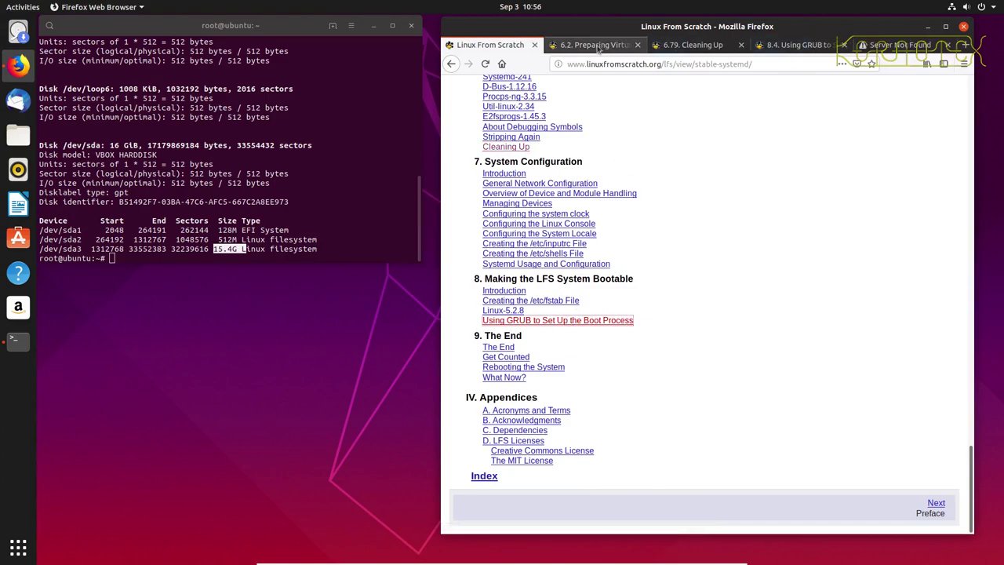
# Step: Set LFS=/mnt/lfs in the root shell and create the $LFS mount point directory
pyautogui.click(592, 45)
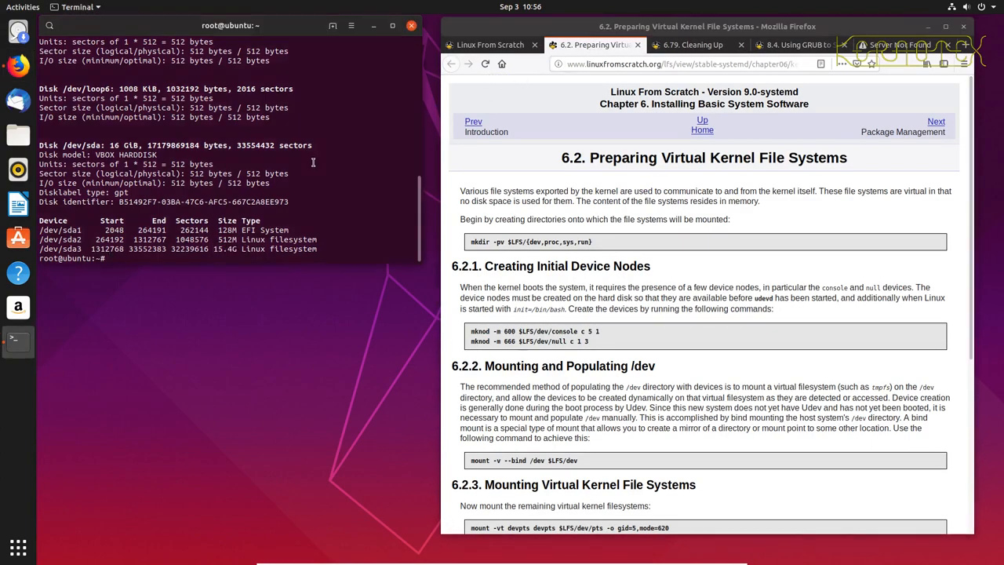
pyautogui.write('export L')
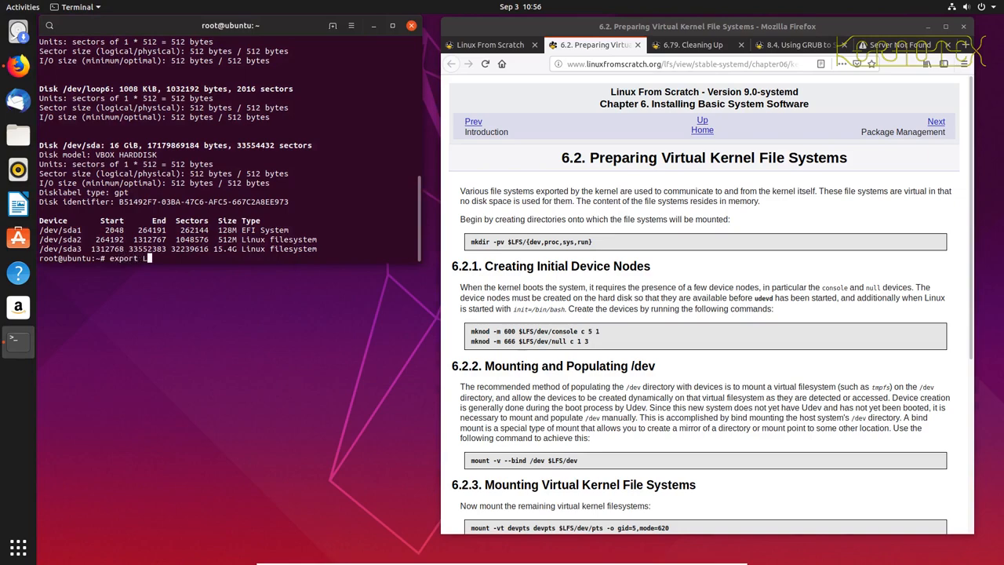
pyautogui.write('FS=')
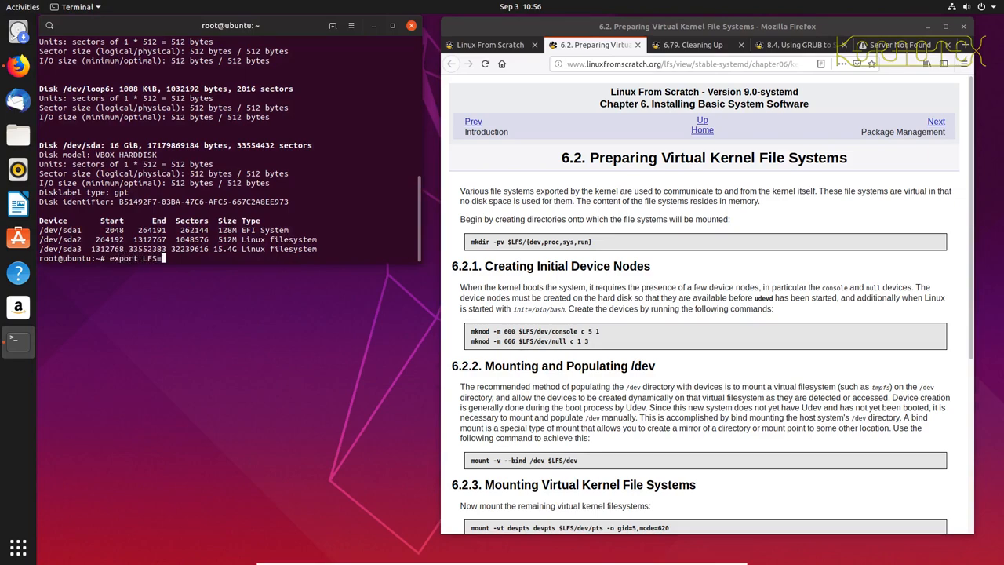
pyautogui.write('/mnt/')
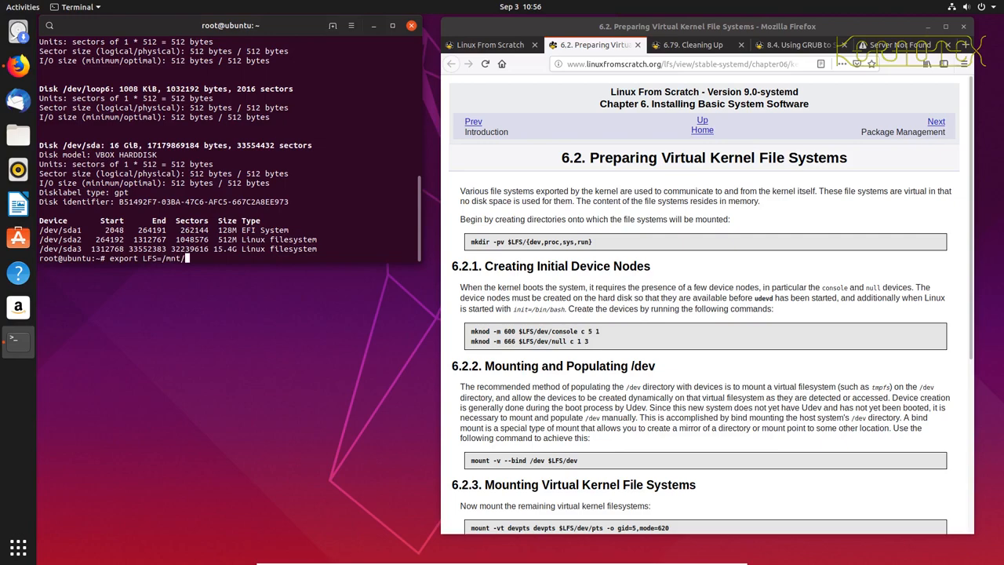
pyautogui.press('Return')
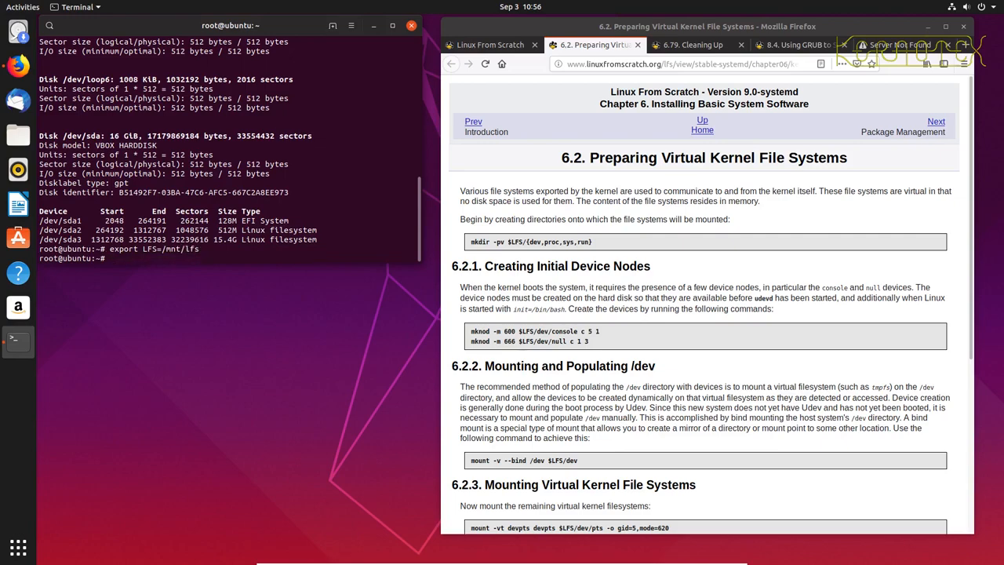
pyautogui.write('mkdir')
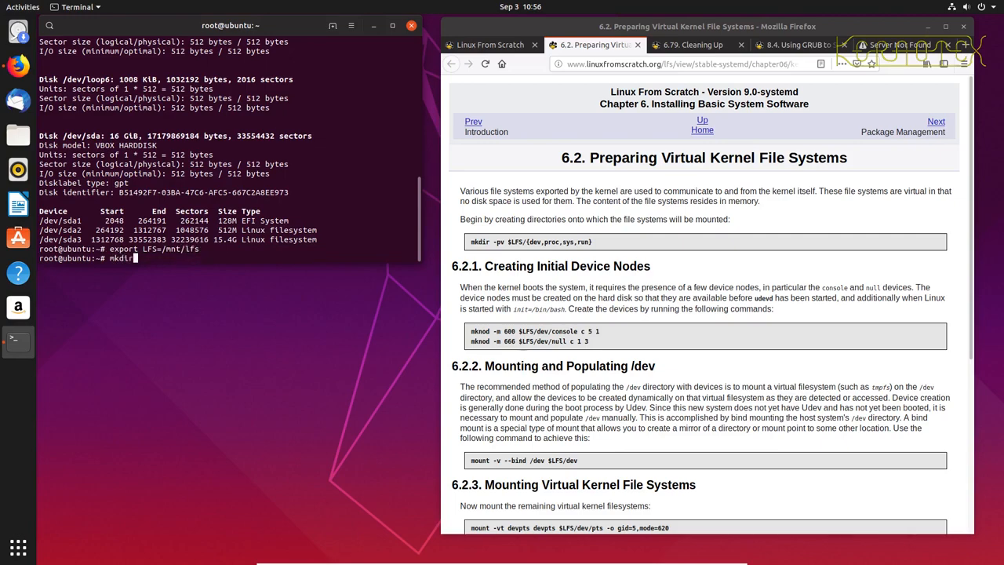
pyautogui.write('S')
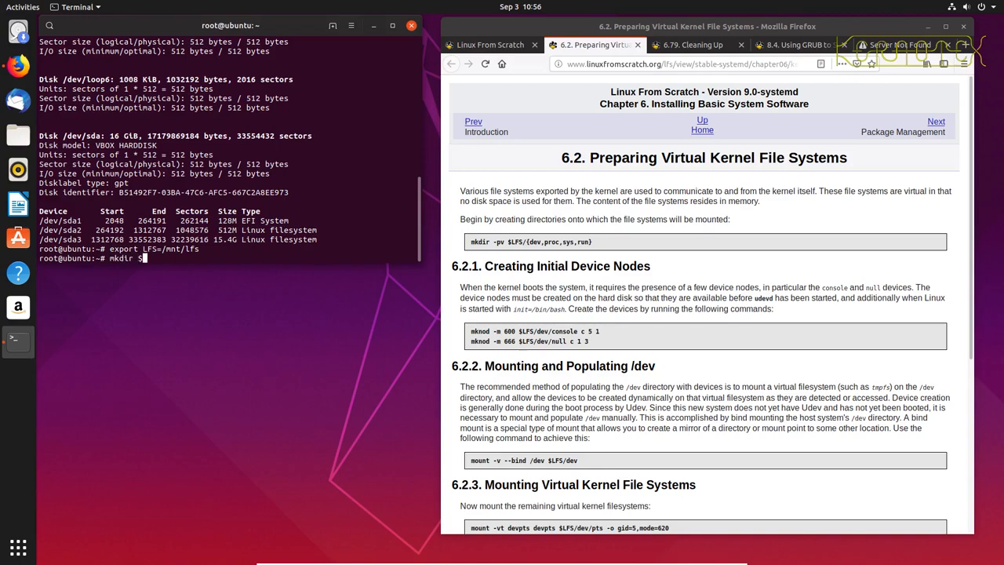
pyautogui.press('Return')
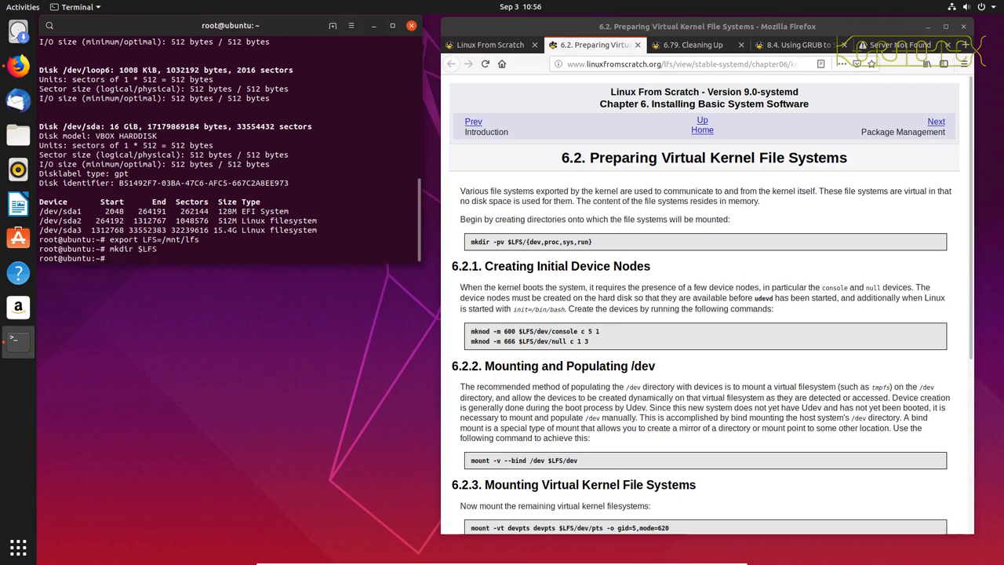
# Step: Mount /dev/sda3 on $LFS and /dev/sda1 on $LFS/boot, then check /proc/swaps
pyautogui.write('mount')
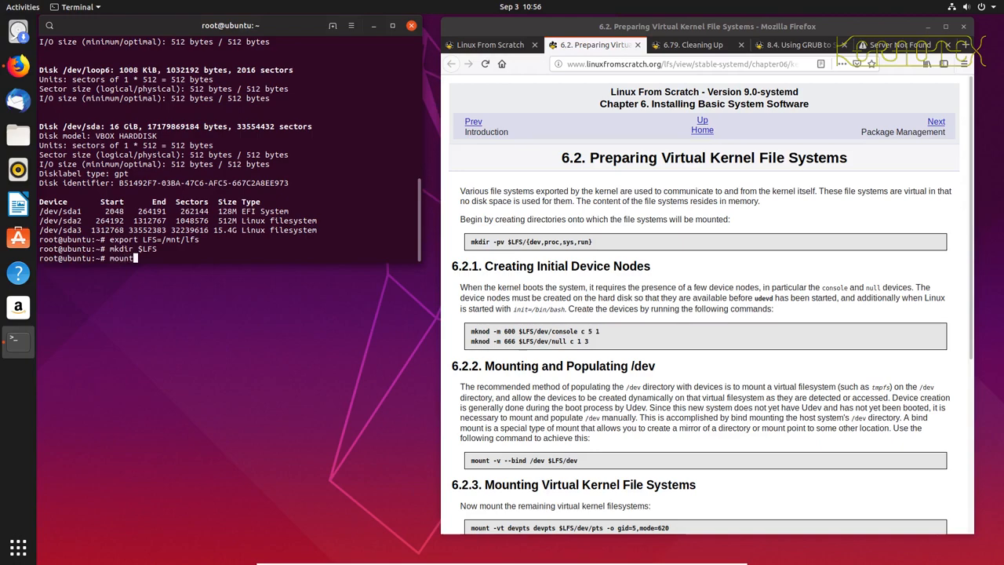
pyautogui.write('/dev/sd')
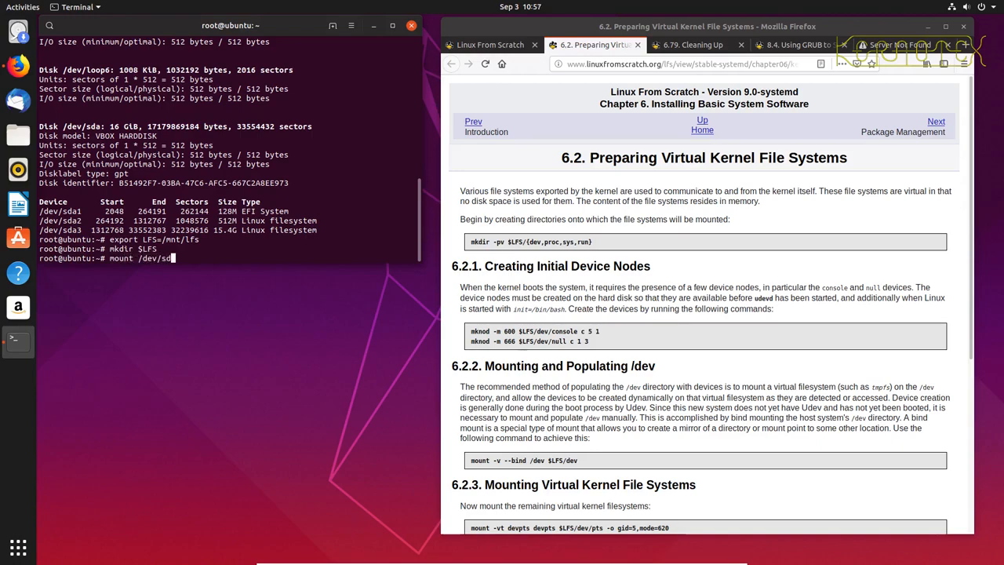
pyautogui.write('3 $LFS')
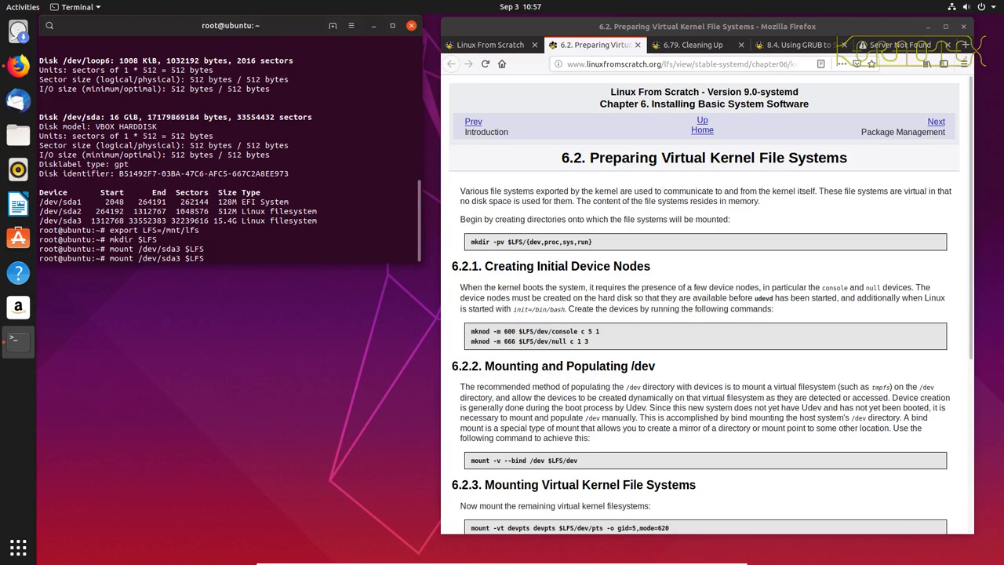
pyautogui.write('/boot')
pyautogui.write('c')
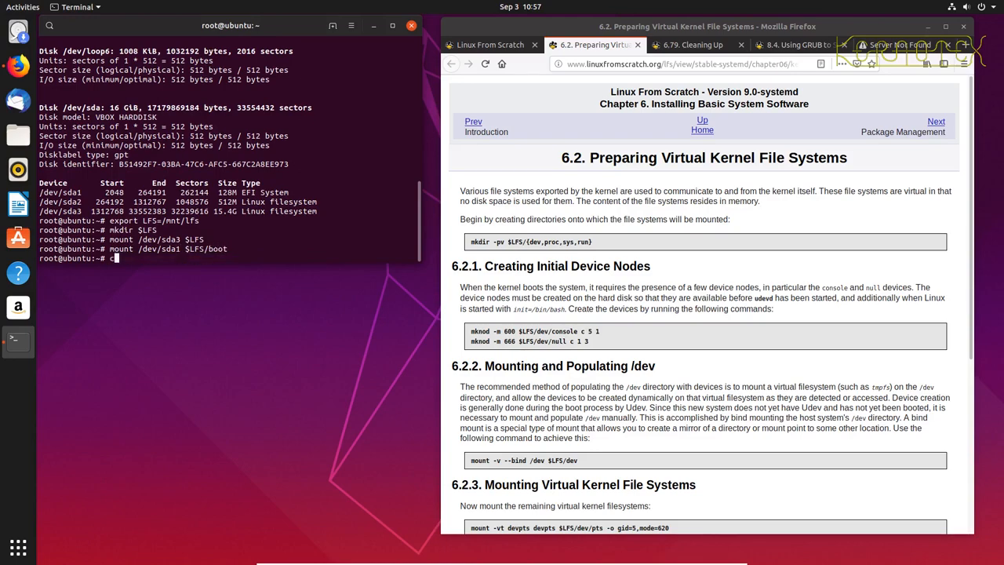
pyautogui.write('at por')
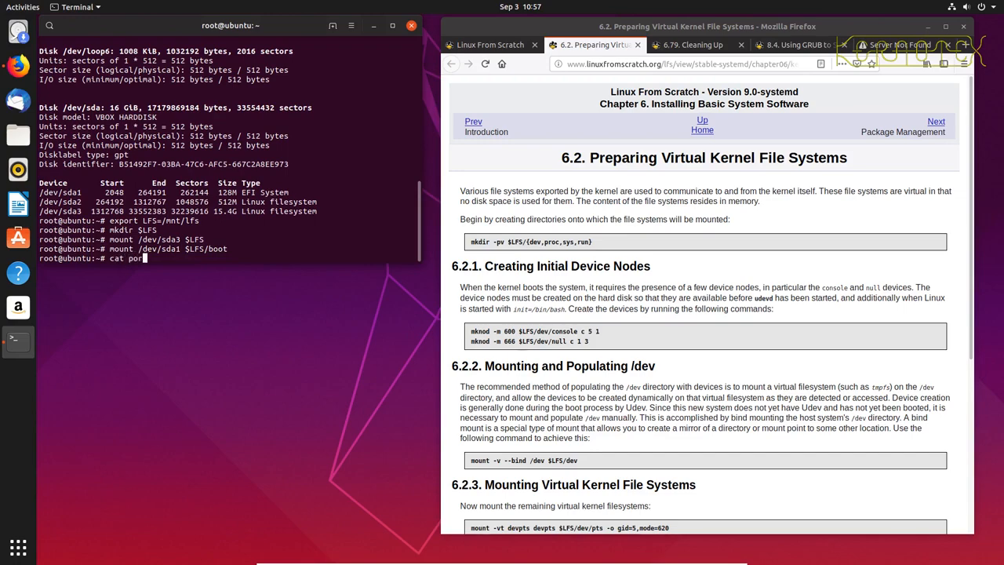
pyautogui.press('BackSpace')
pyautogui.write('/proc/swaps')
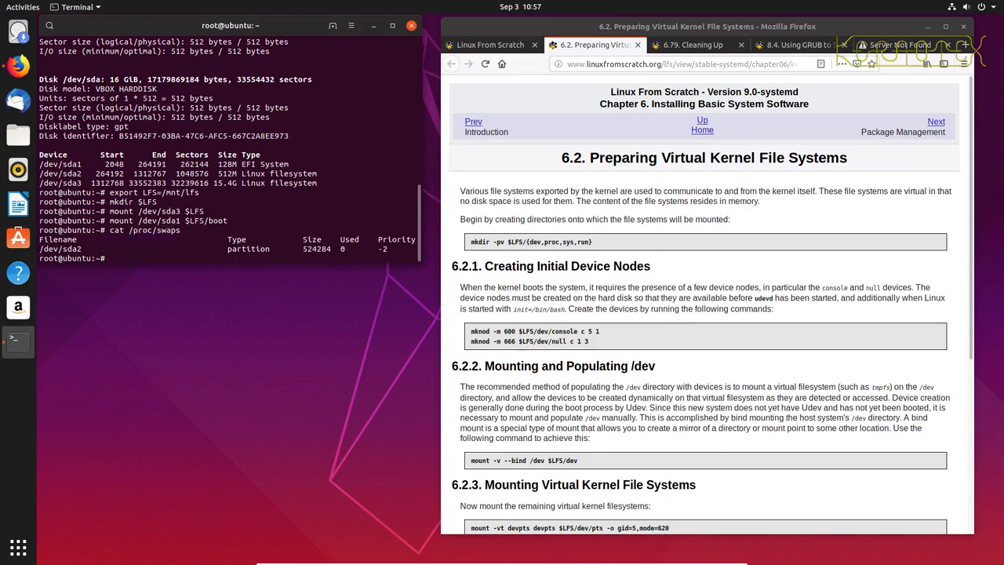
pyautogui.moveTo(339, 169)
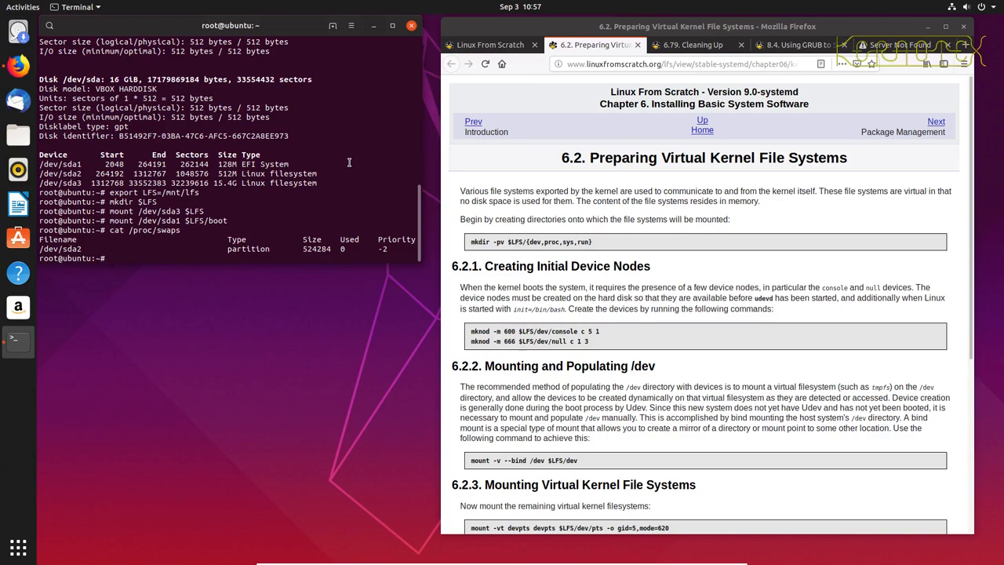
# Step: Bind-mount /dev and the virtual kernel file systems into /mnt/lfs and enter the chroot from section 6.79
pyautogui.scroll(-3)
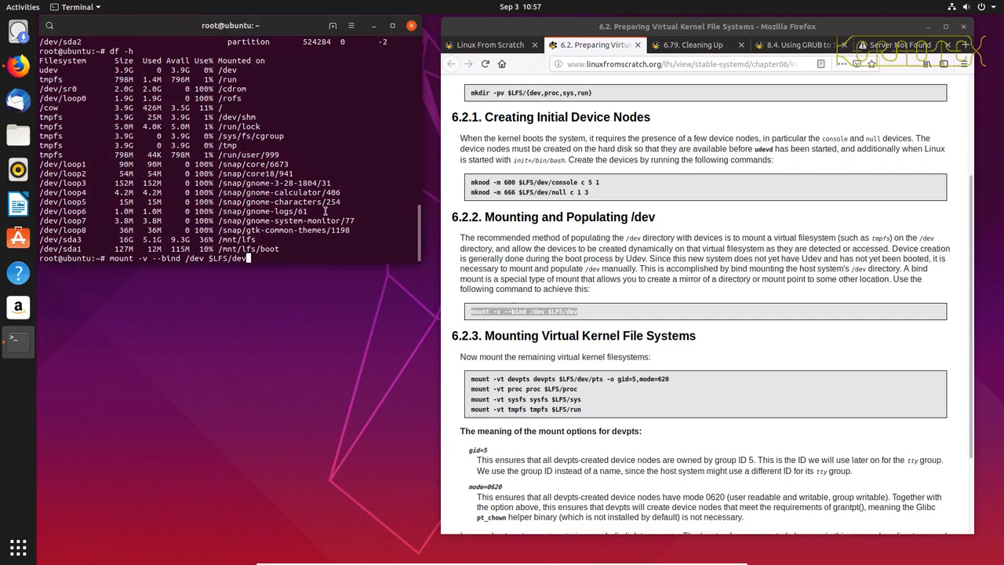
pyautogui.press('Return')
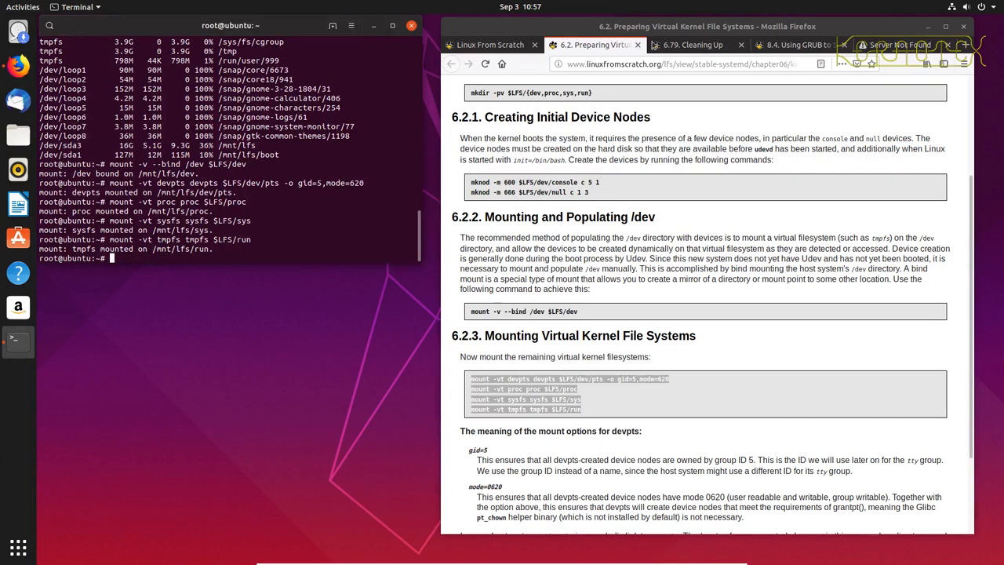
pyautogui.click(692, 45)
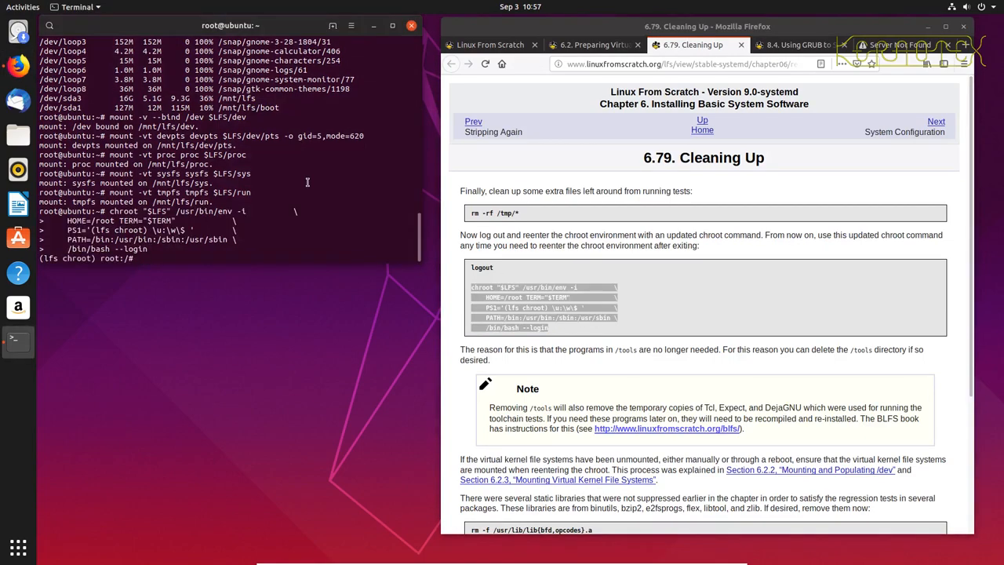
# Step: Inside the chroot, cd to root's home and list it and the /boot kernel files
pyautogui.write('cd')
pyautogui.write('ls -')
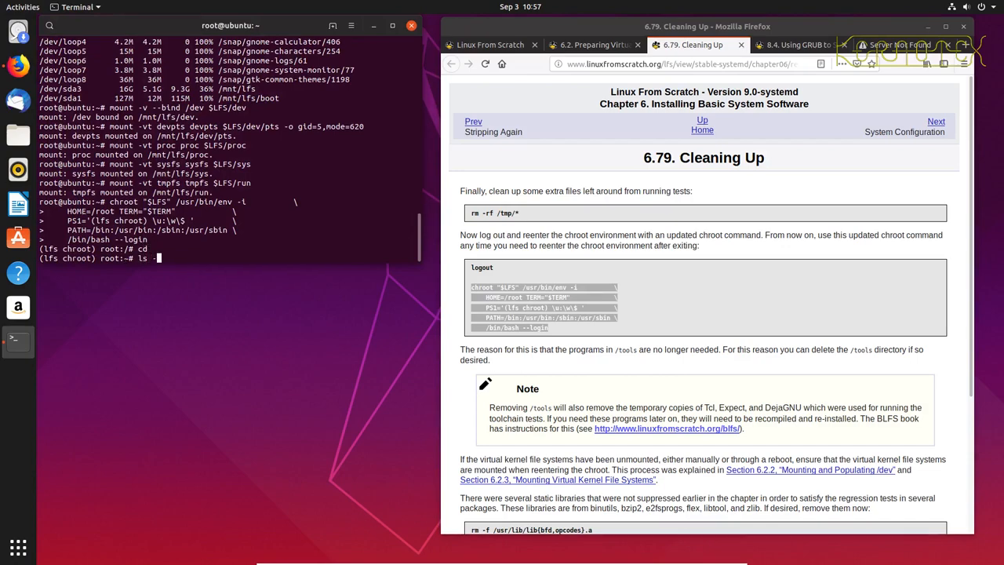
pyautogui.press('Return')
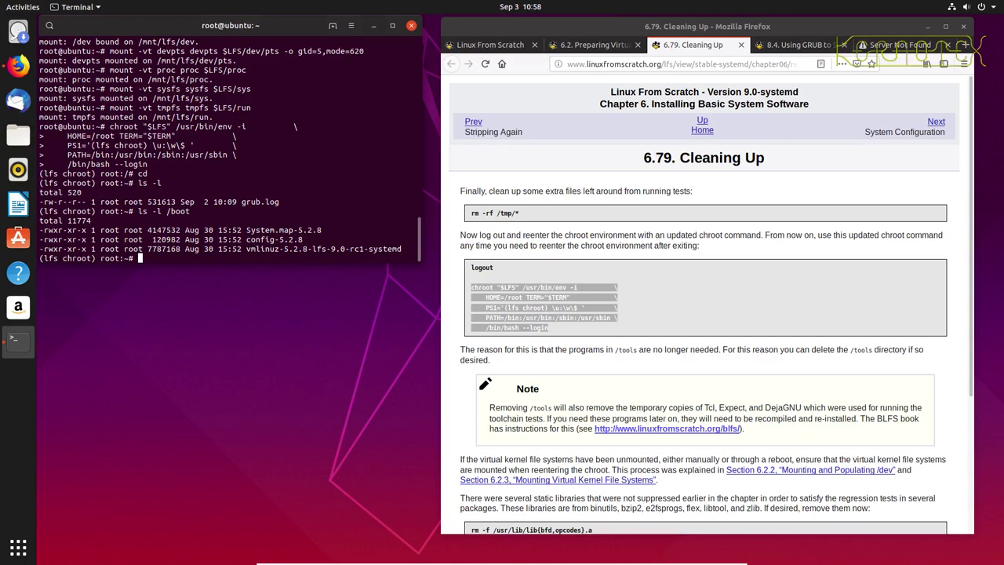
# Step: Remove grub.log and show /etc/lsb-release reporting LFS 9.0-rc1-systemd
pyautogui.write('rm g')
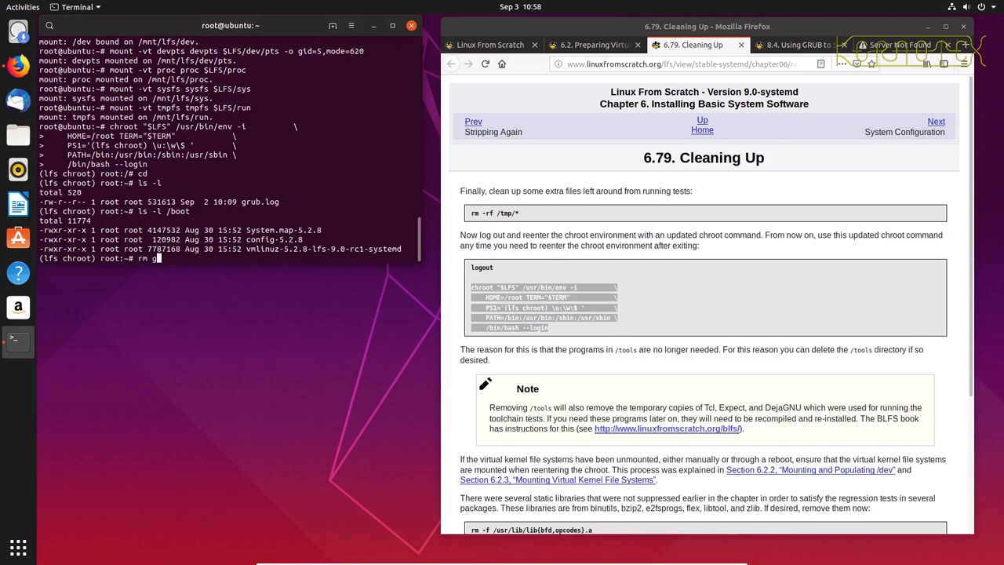
pyautogui.press('Return')
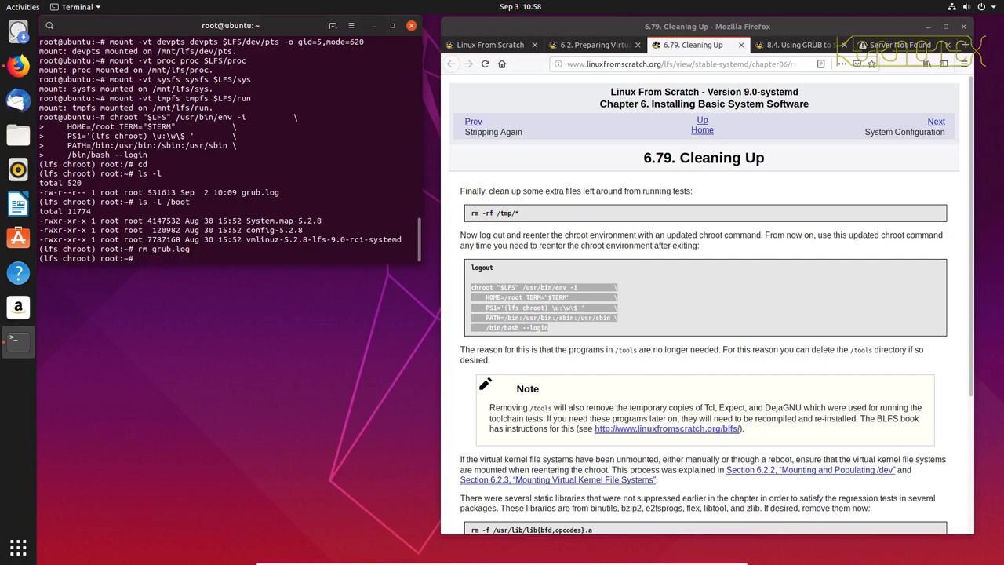
pyautogui.write('cat /etc/')
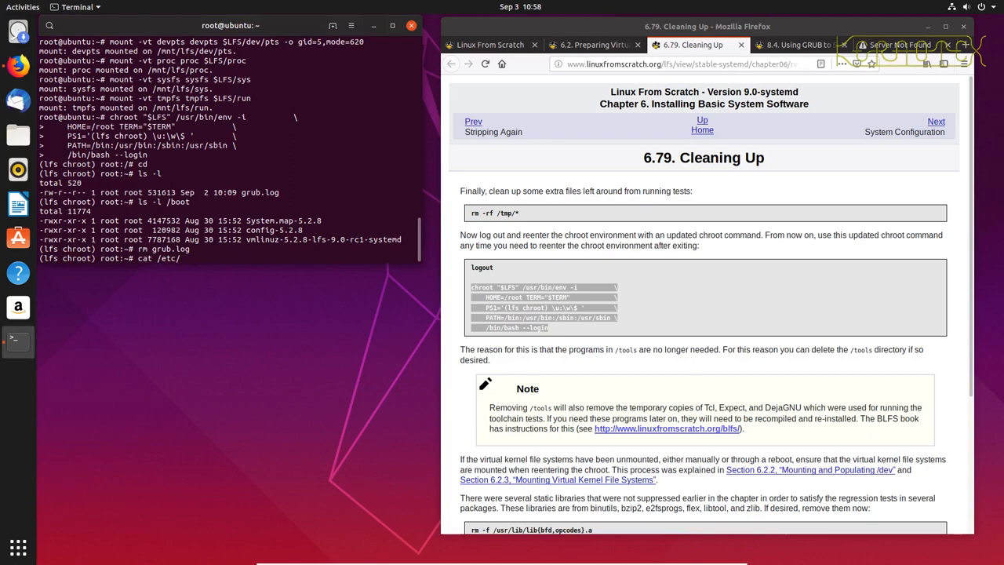
pyautogui.write('lsb-release')
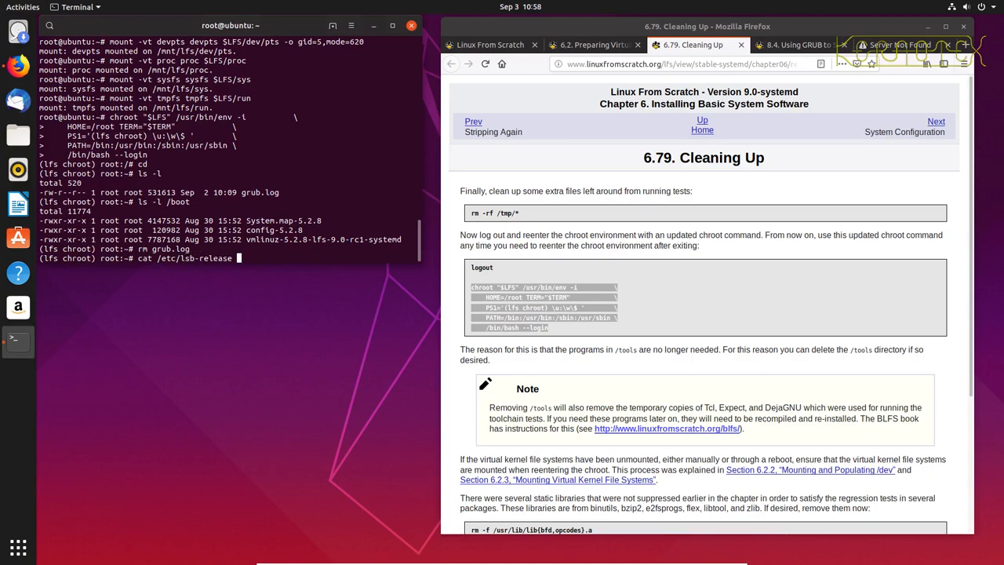
pyautogui.press('Return')
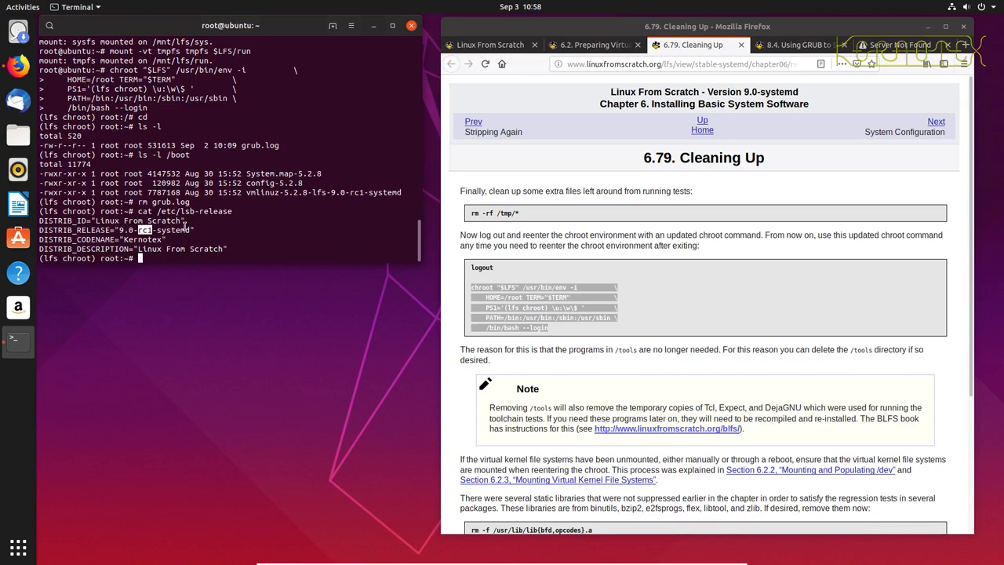
# Step: Show /etc/os-release and the running kernel version with uname -a
pyautogui.write('cat /etc/')
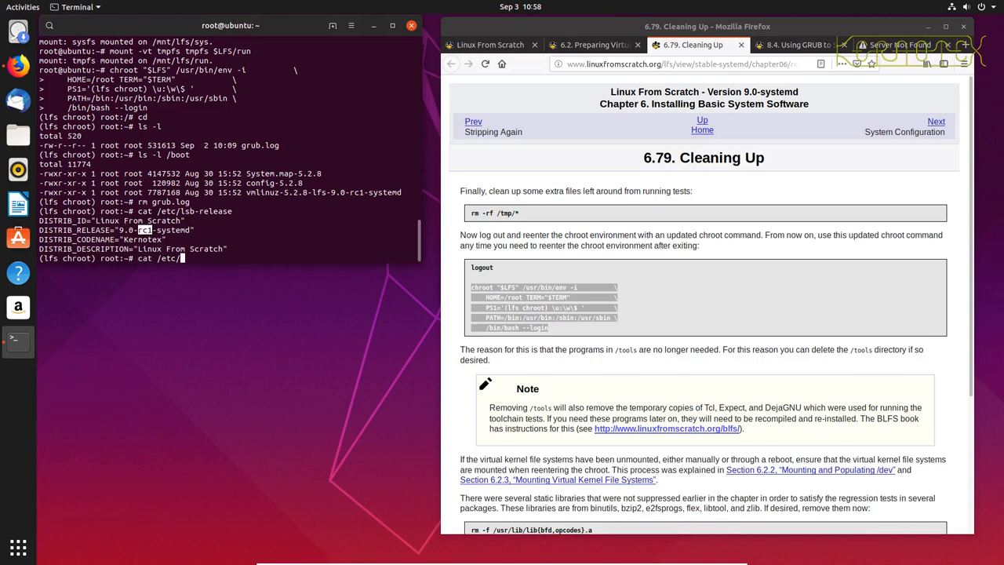
pyautogui.press('Return')
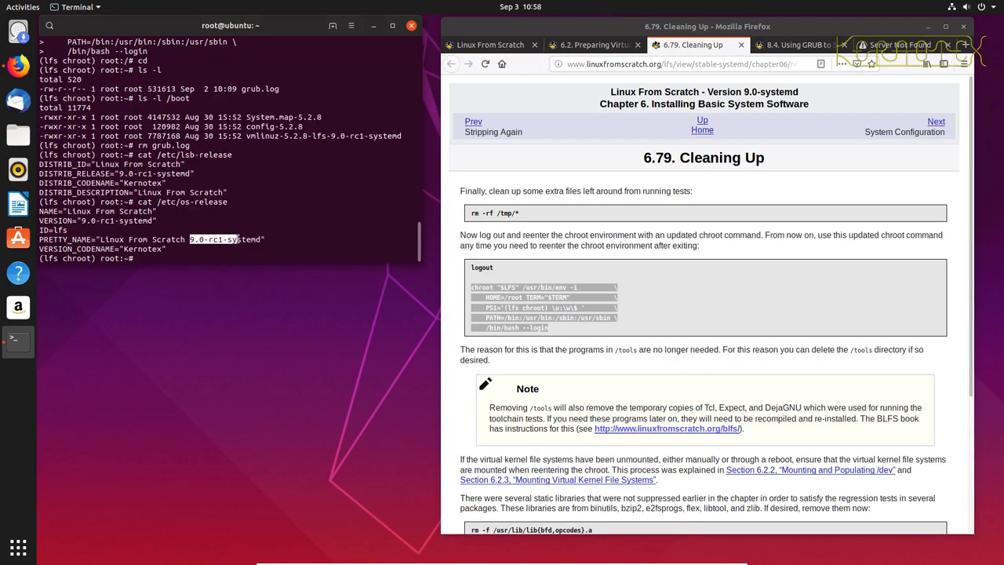
pyautogui.write('cat /etc/os')
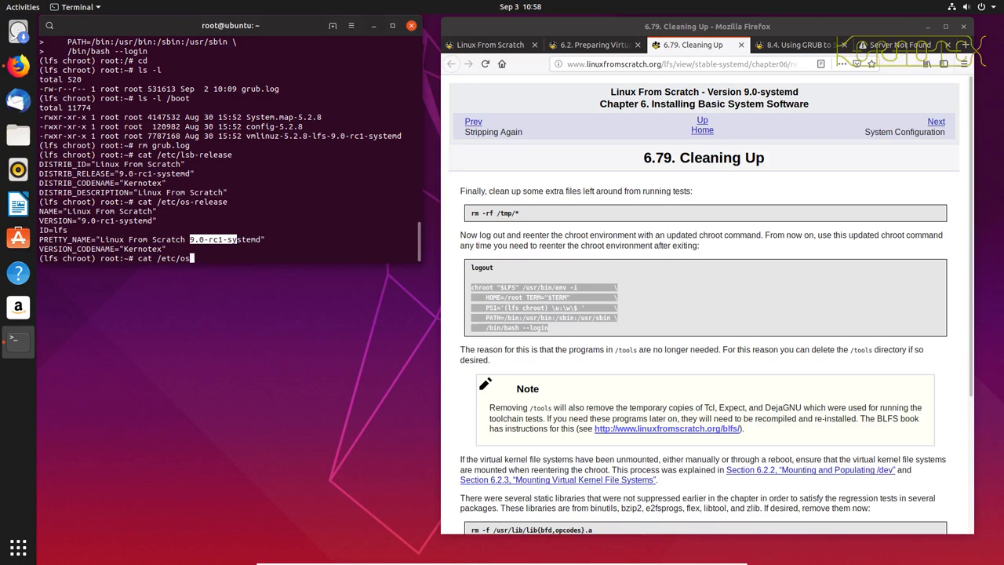
pyautogui.press('Return')
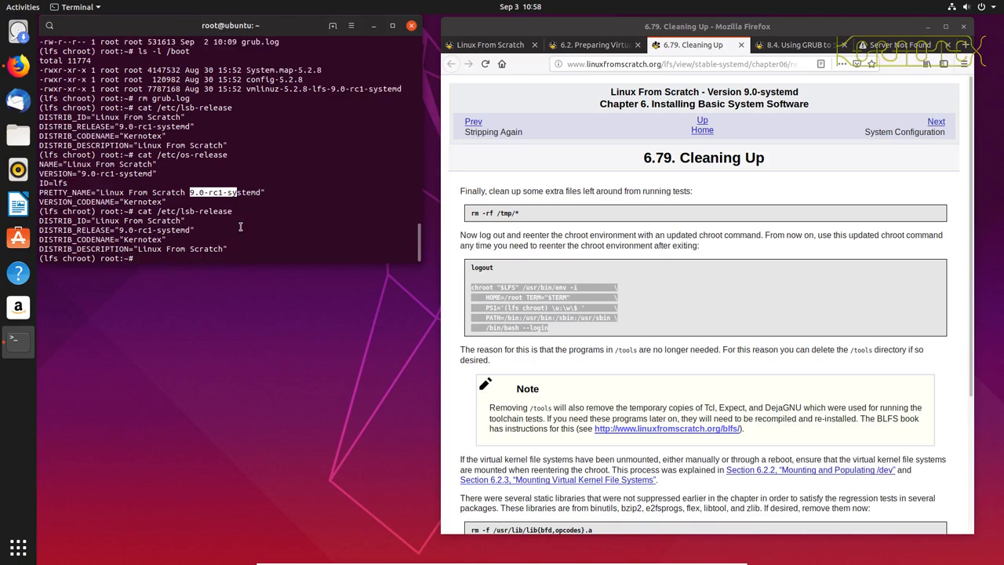
pyautogui.write('uname -')
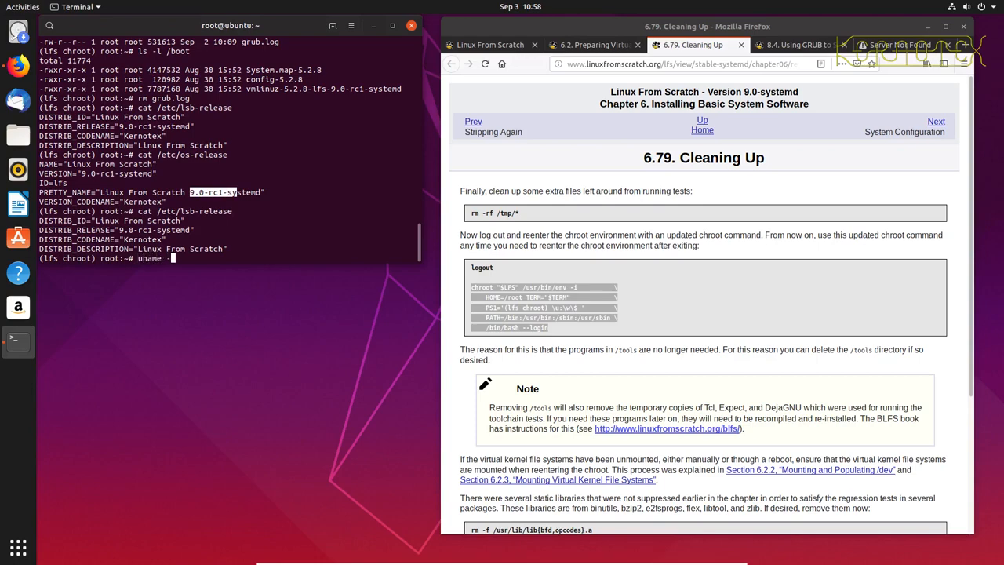
pyautogui.press('Return')
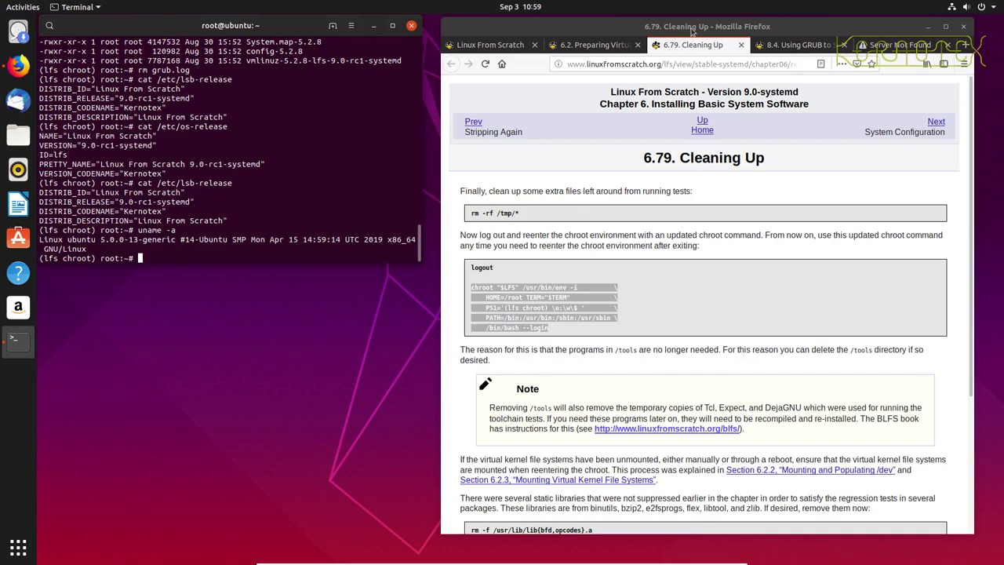
# Step: Bring up the book's Linux-5.2.8 page with the commands copying the kernel, System.map and config into /boot
pyautogui.click(792, 45)
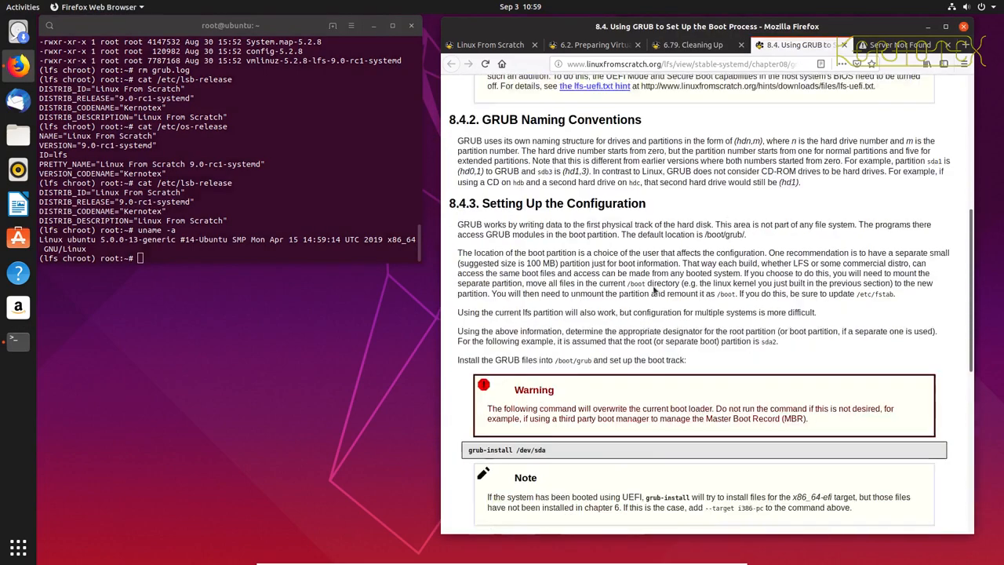
pyautogui.scroll(-3)
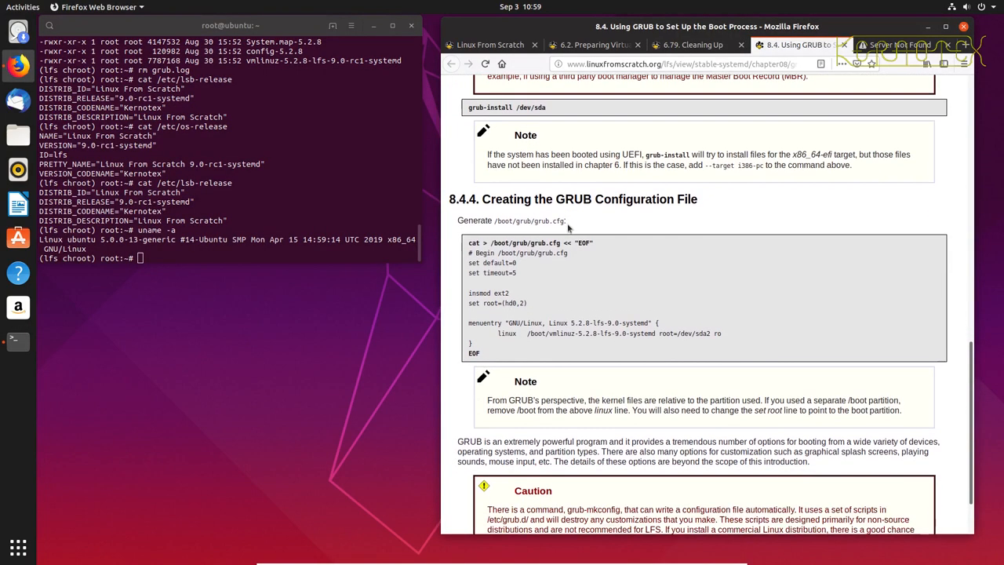
pyautogui.scroll(3)
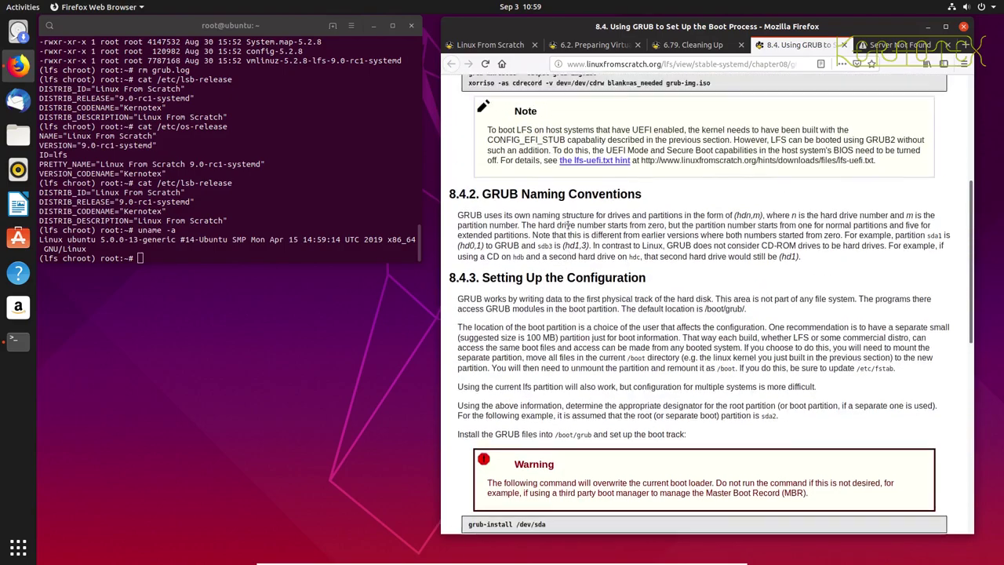
pyautogui.scroll(3)
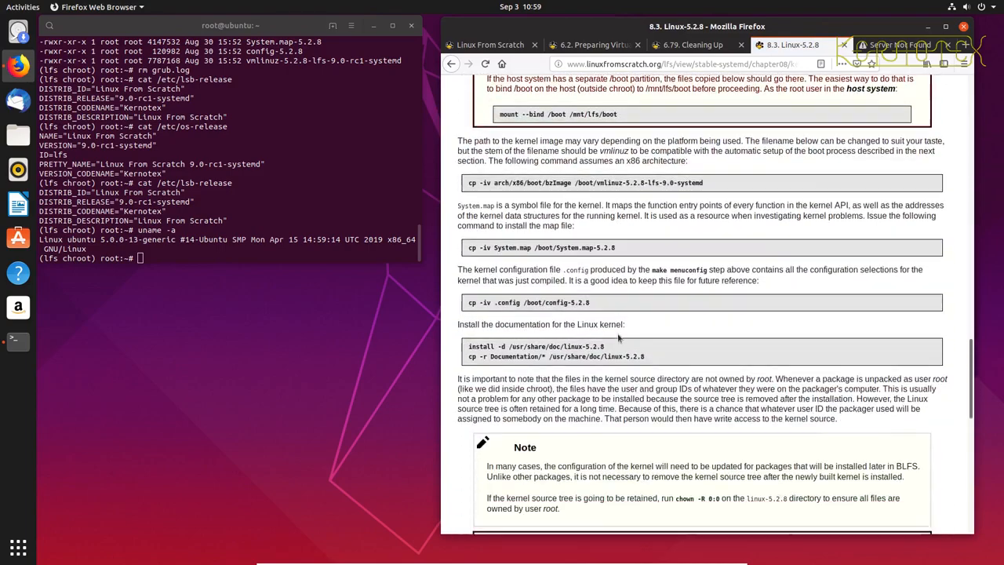
pyautogui.scroll(-3)
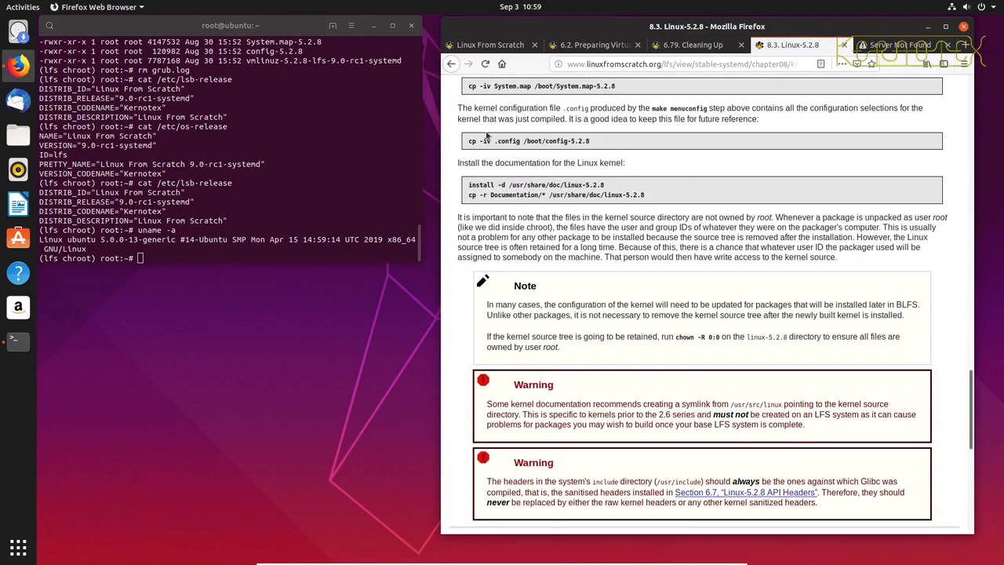
pyautogui.scroll(3)
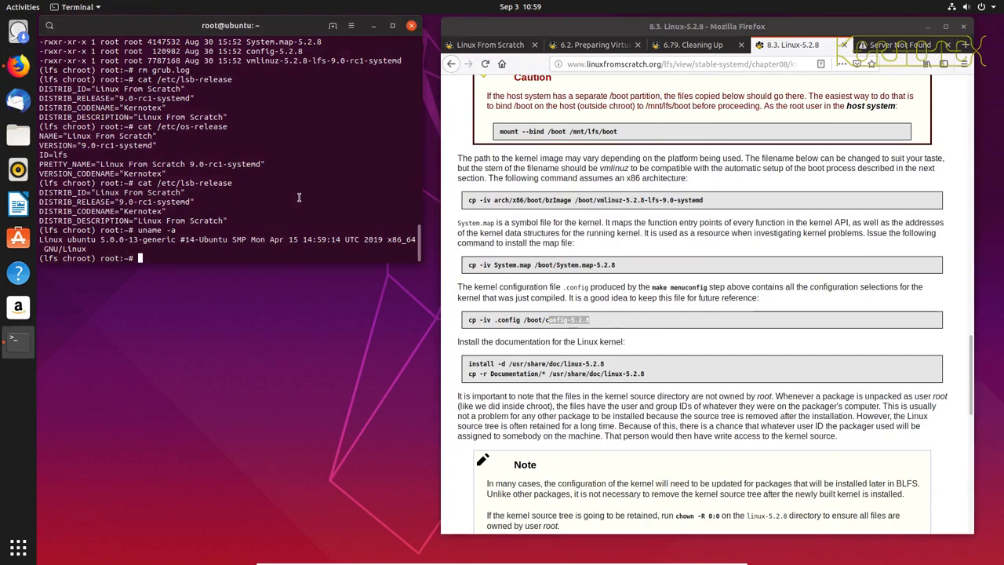
# Step: Run ls -l /boot to see System.map-5.2.8, config-5.2.8 and the vmlinuz-5.2.8 kernel
pyautogui.write('ls -l /')
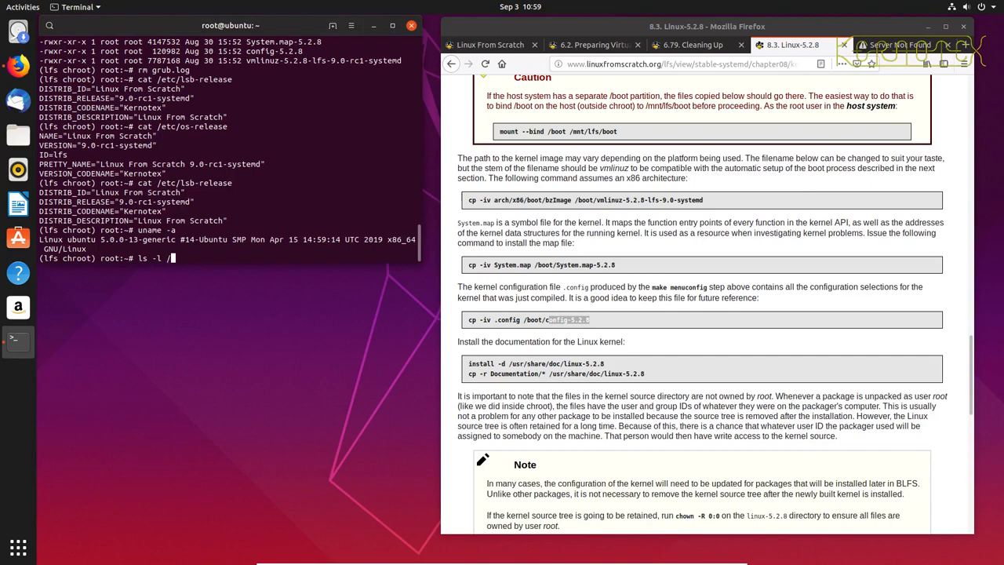
pyautogui.write('bo')
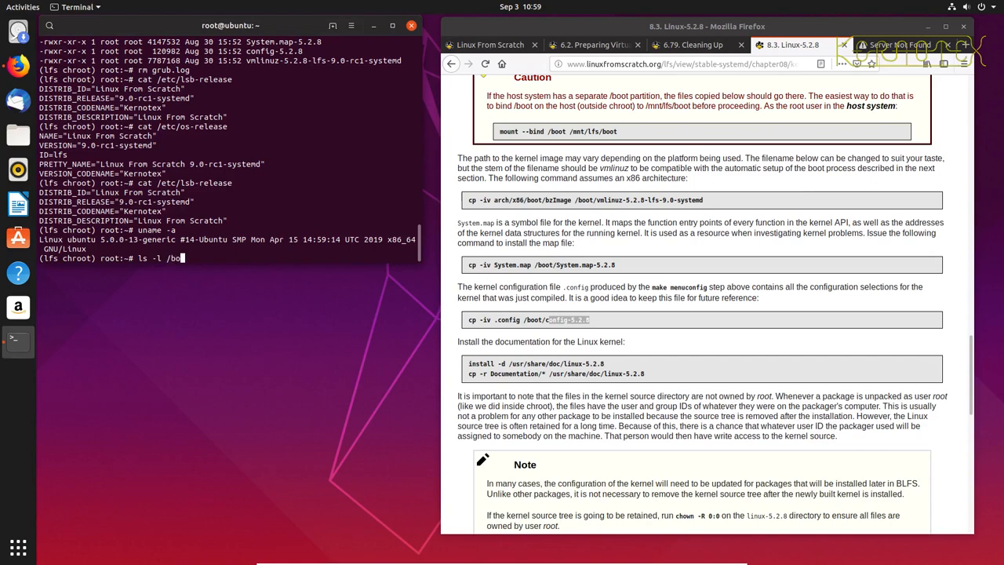
pyautogui.press('Return')
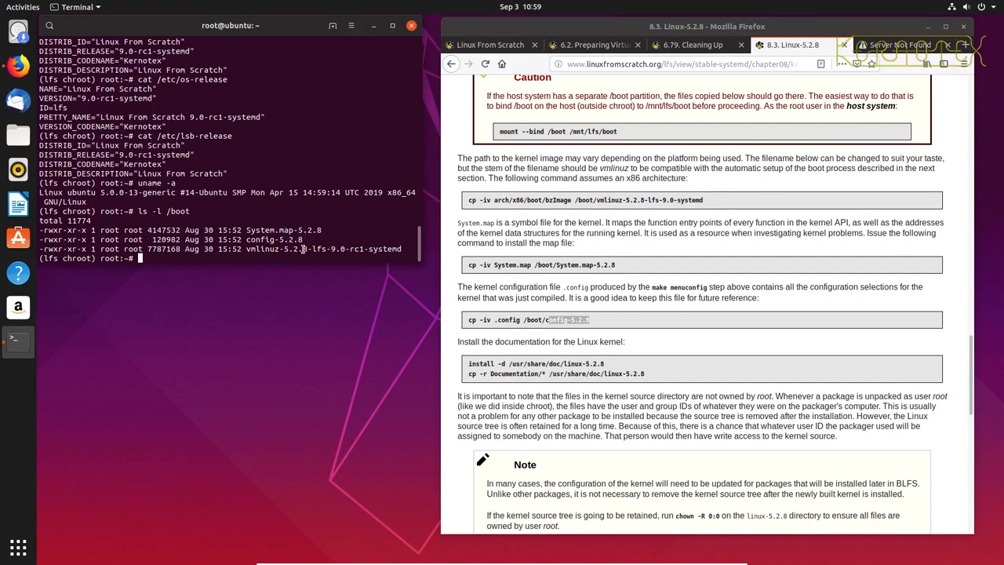
pyautogui.scroll(-3)
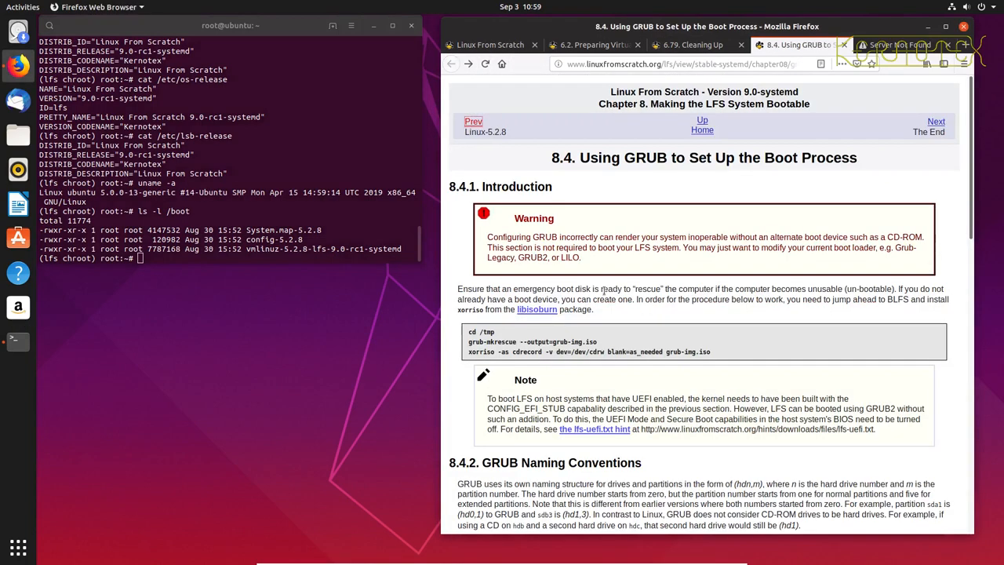
# Step: Scroll the 8.4 Using GRUB page down to section 8.4.4, Creating the GRUB Configuration File
pyautogui.scroll(-3)
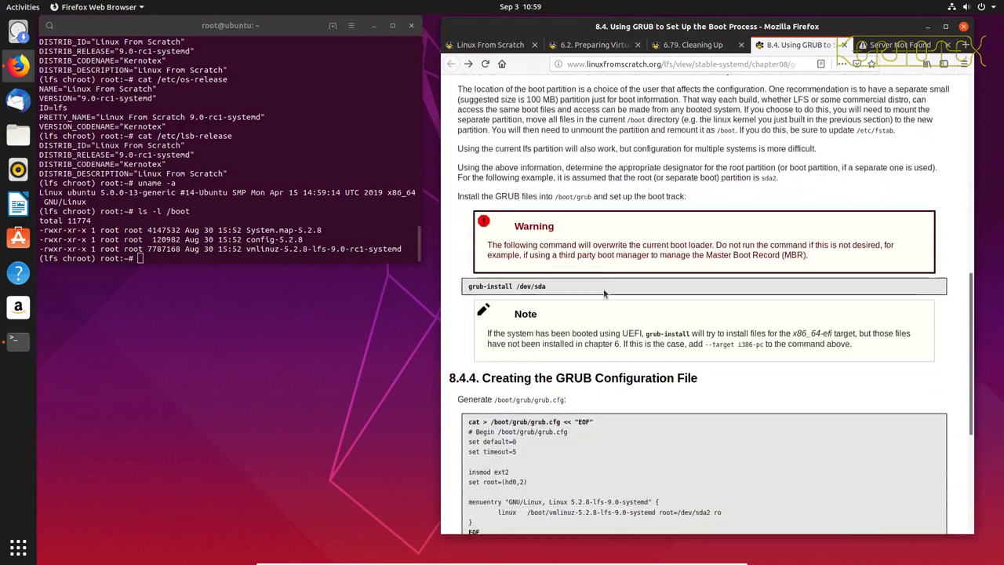
pyautogui.scroll(-3)
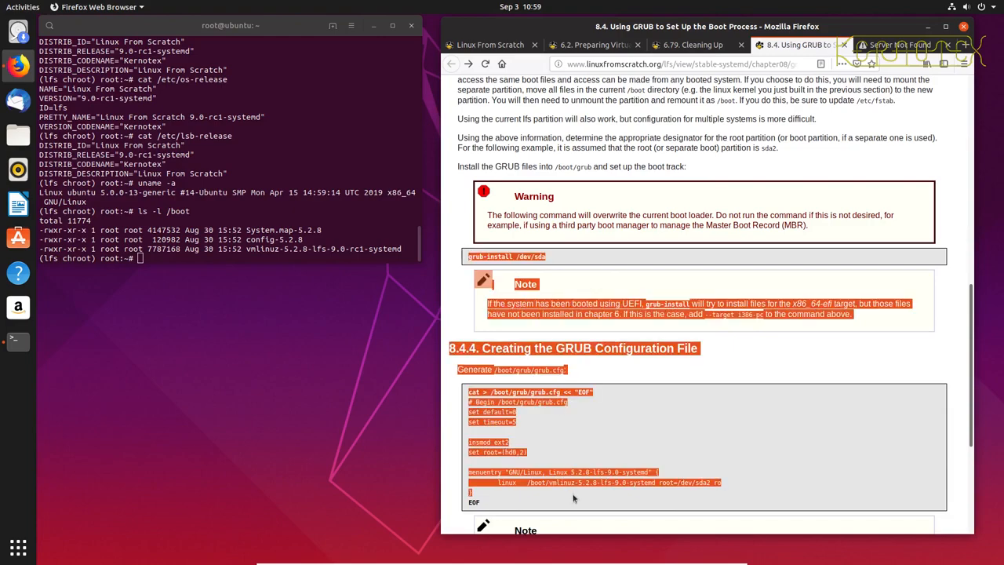
pyautogui.click(895, 45)
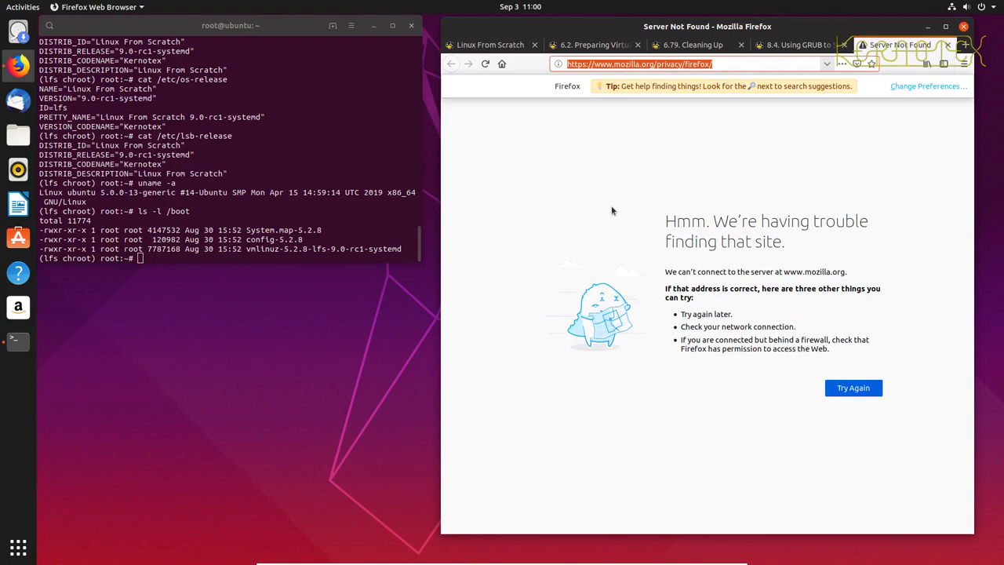
# Step: Search Google for 'lfs efi hint april 2018' from the address bar
pyautogui.write('lfs')
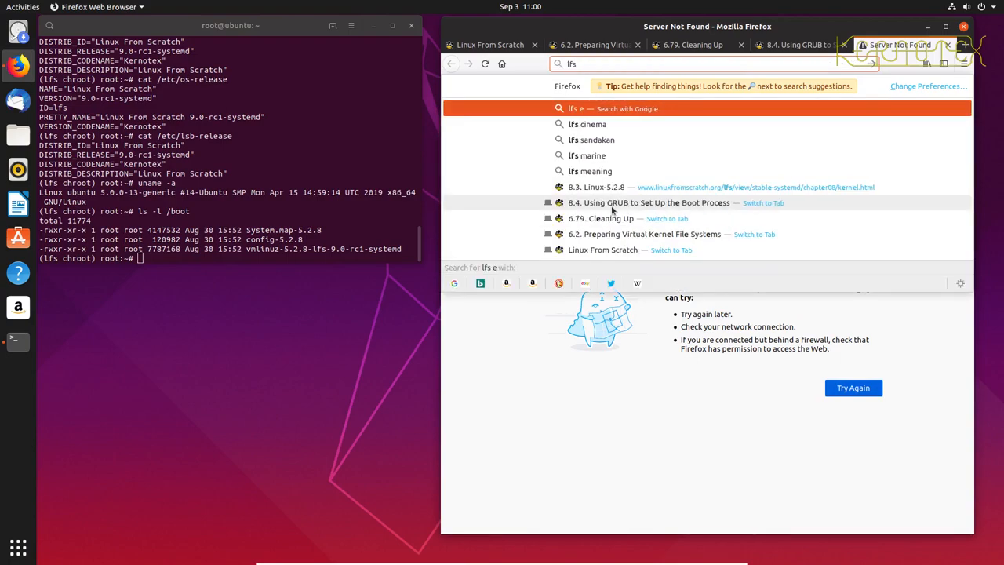
pyautogui.write('efi hint')
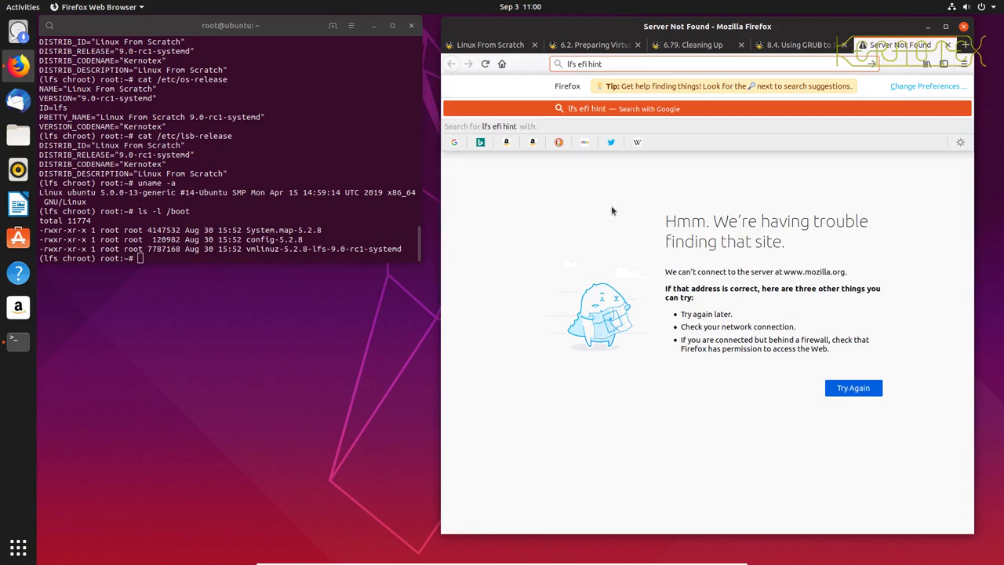
pyautogui.write('april 2018')
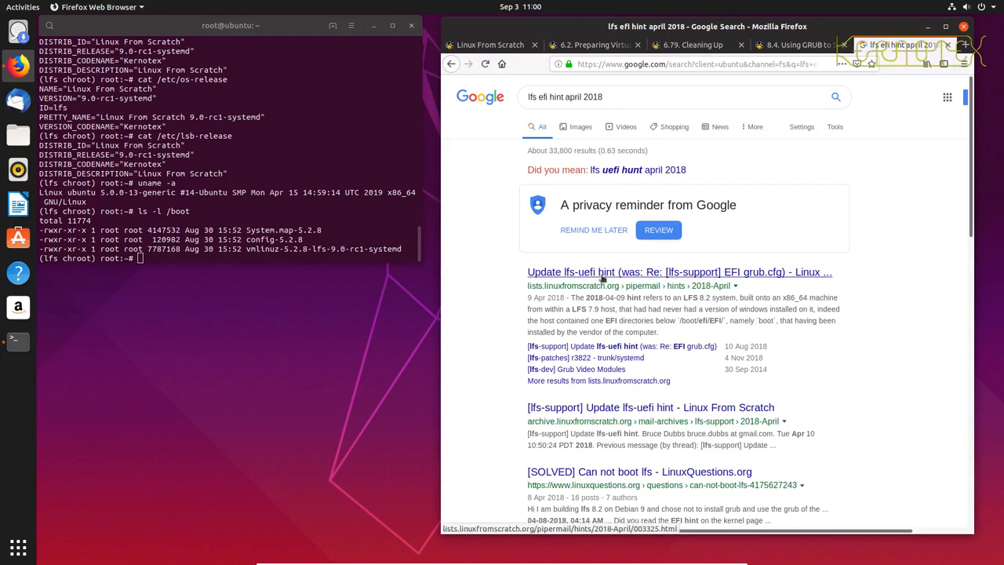
# Step: Open the Update lfs-uefi hint post, scroll to Installing GRUB to the EFI Partition and select grub-install
pyautogui.click(679, 271)
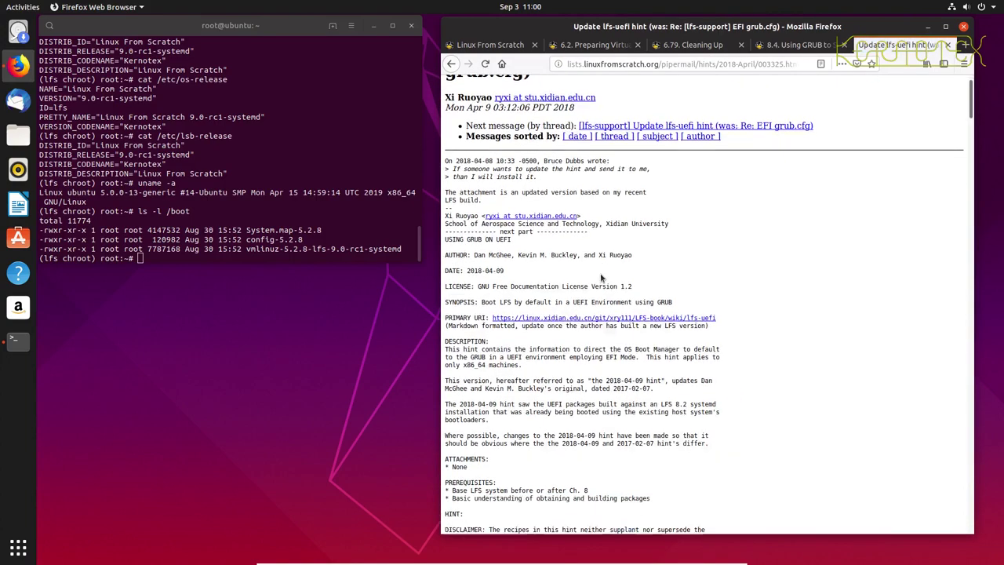
pyautogui.scroll(-3)
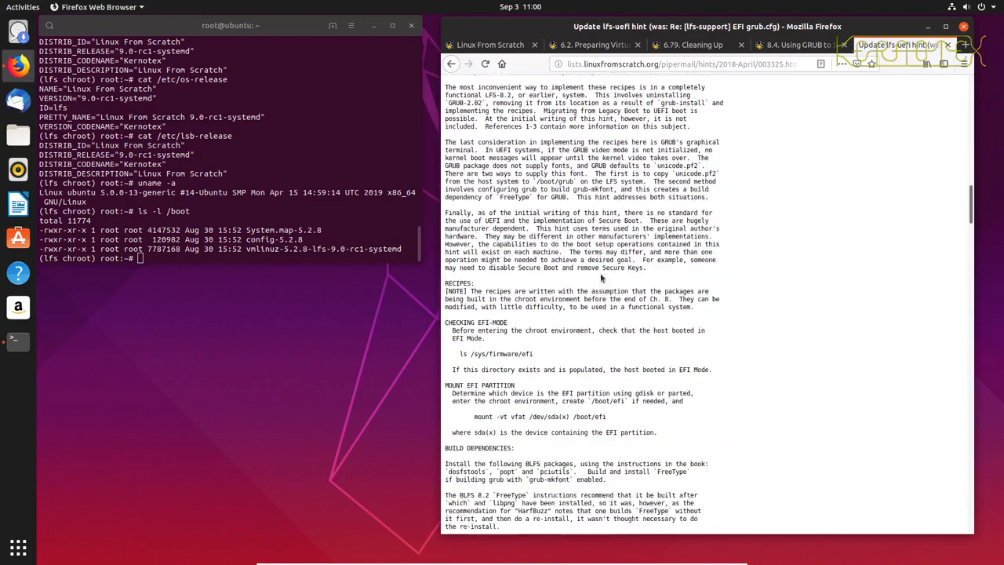
pyautogui.scroll(-3)
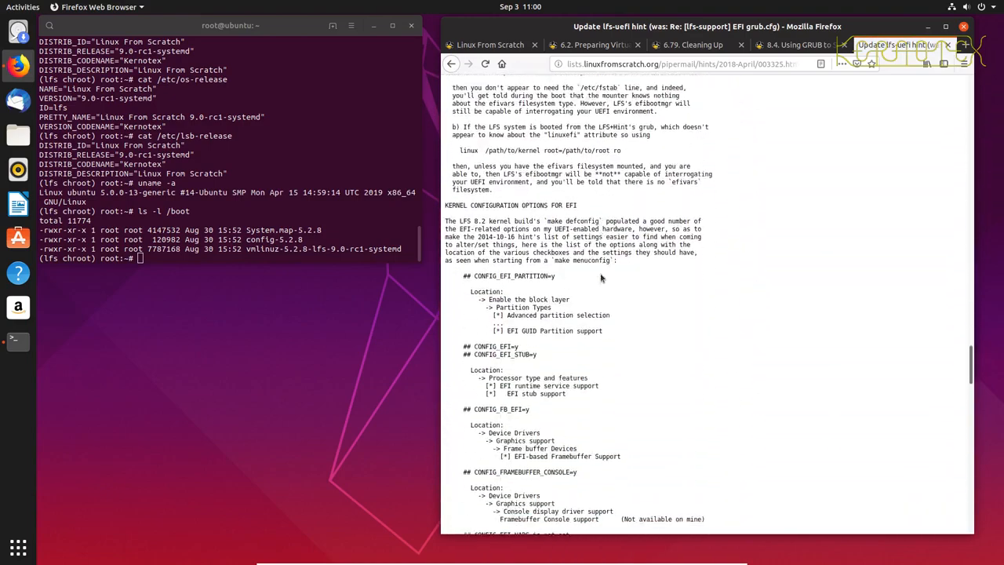
pyautogui.scroll(-3)
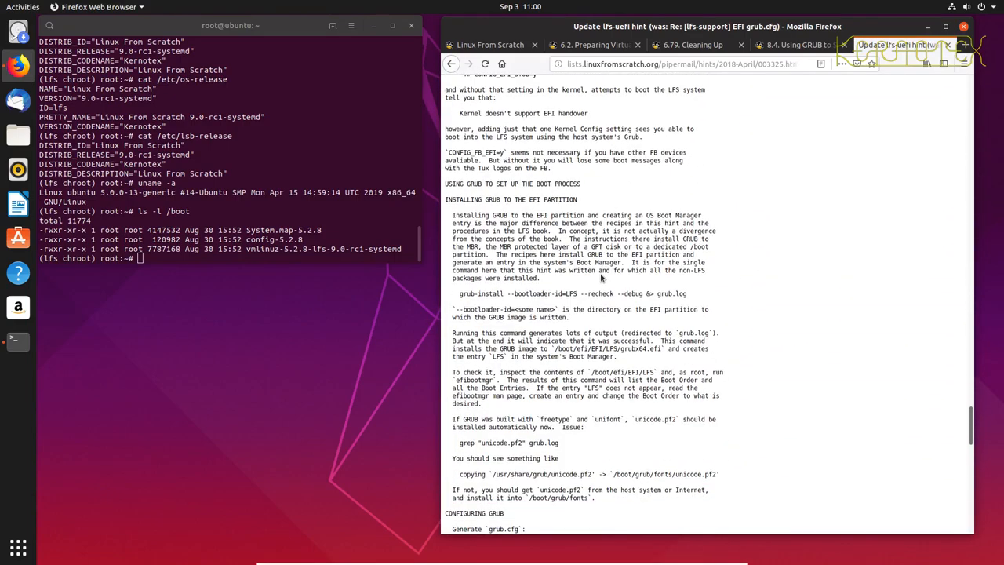
pyautogui.scroll(-3)
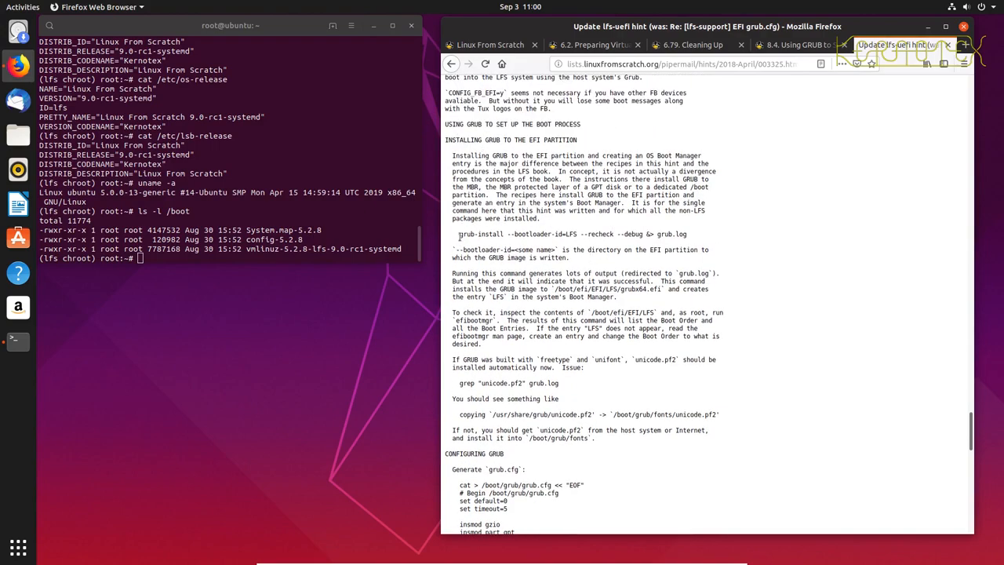
pyautogui.doubleClick(465, 234)
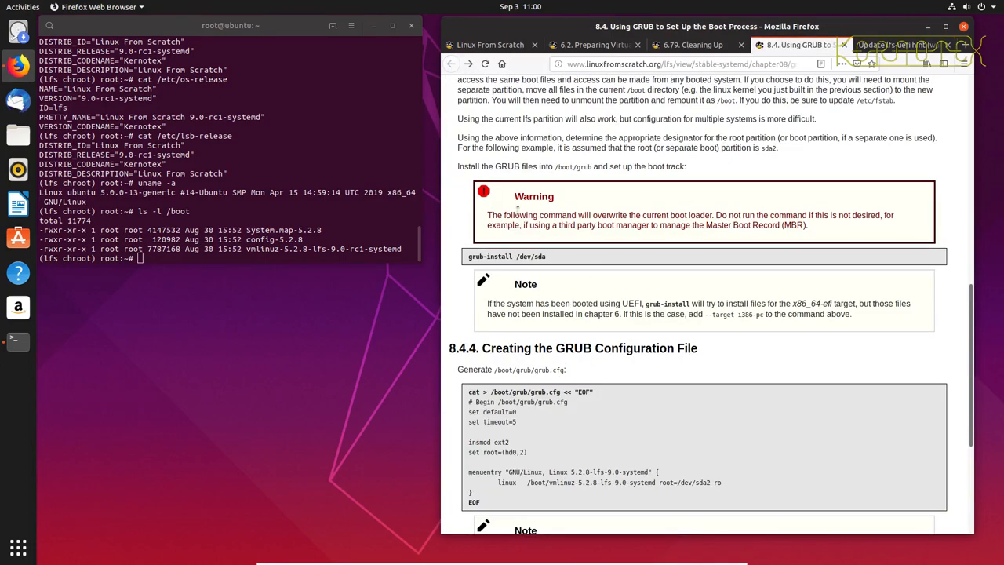
pyautogui.moveTo(466, 262)
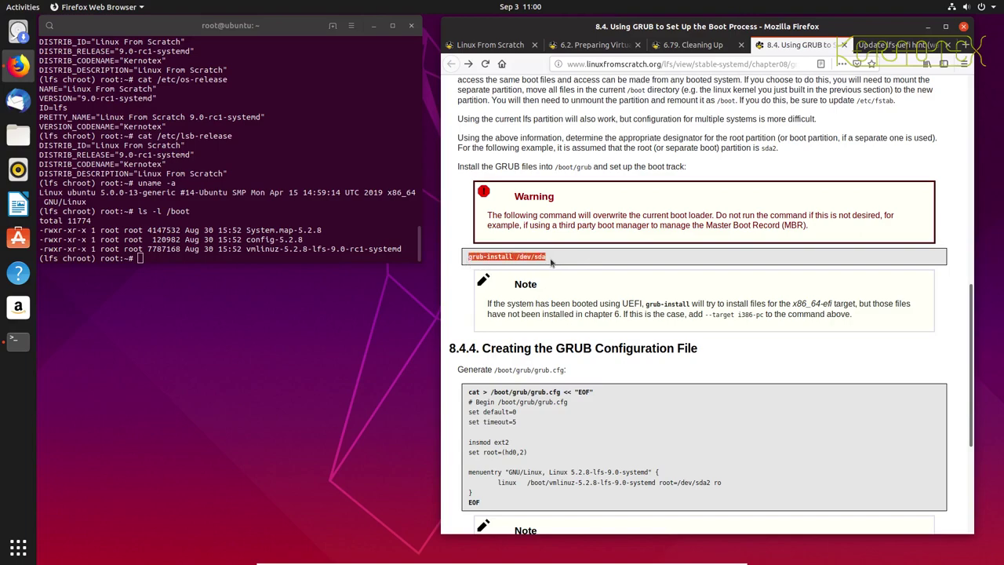
pyautogui.moveTo(523, 269)
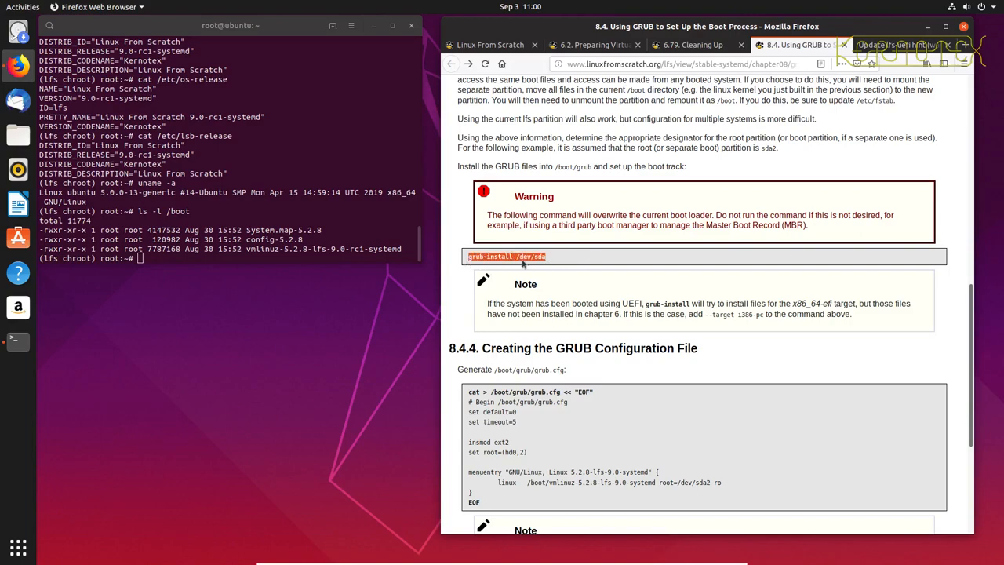
pyautogui.moveTo(539, 259)
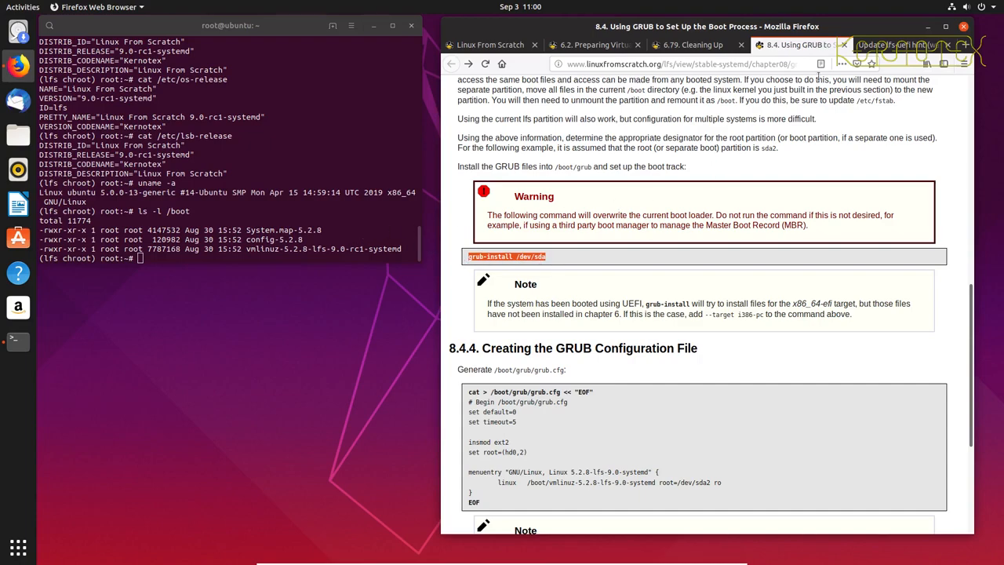
pyautogui.moveTo(886, 47)
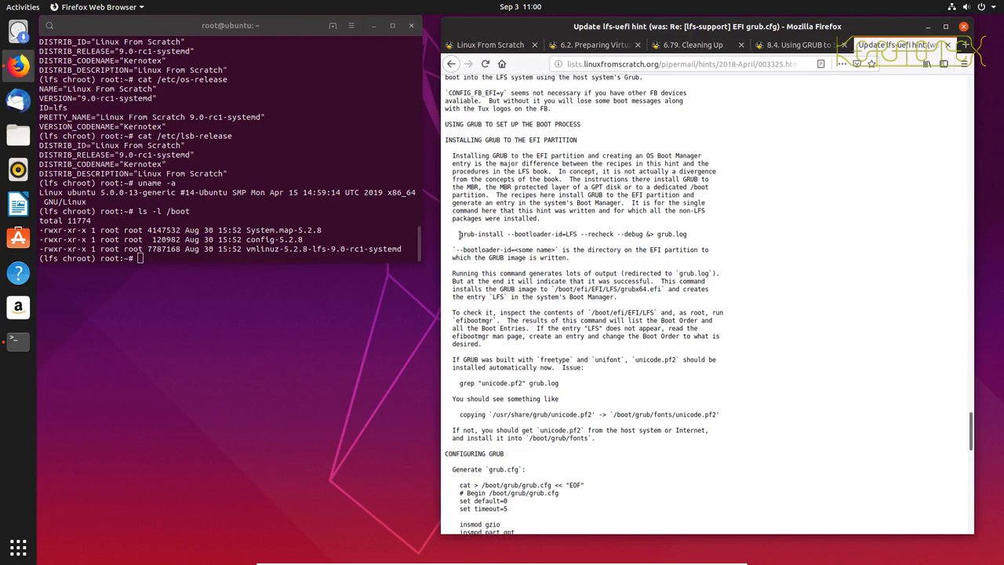
# Step: Copy the hint's grub-install line, run it, then view grub.log showing 'cannot find EFI directory'
pyautogui.tripleClick(571, 233)
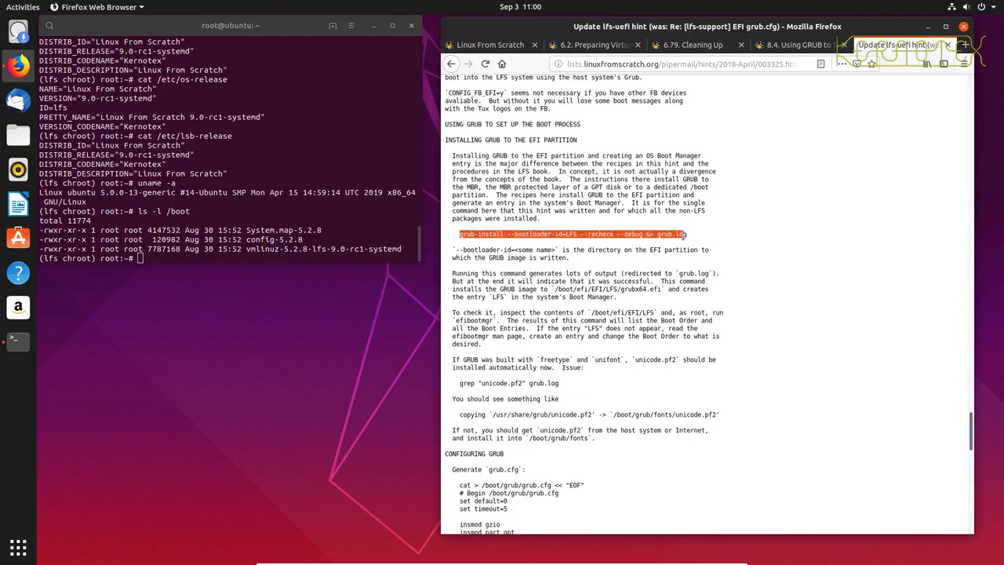
pyautogui.moveTo(280, 183)
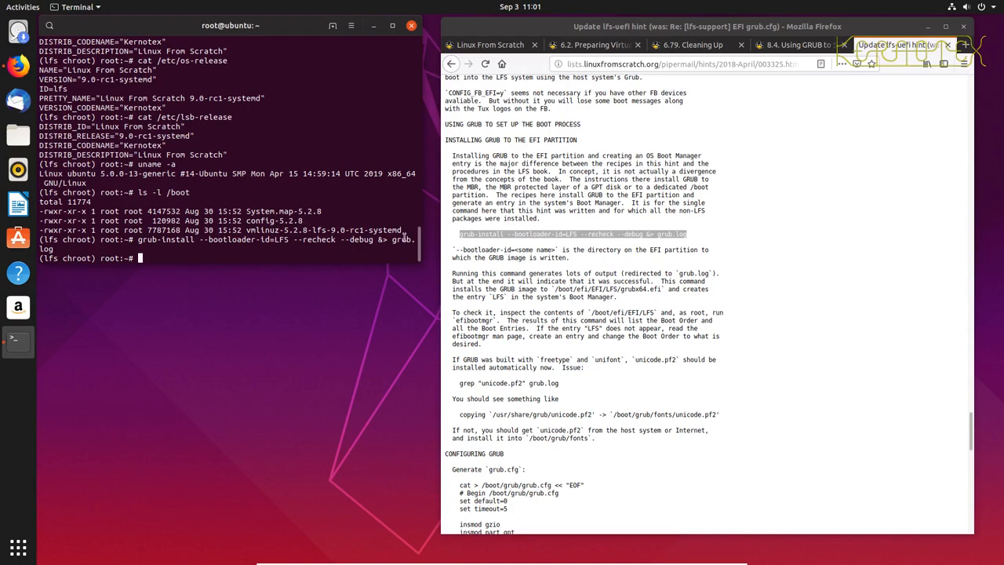
pyautogui.write('ca')
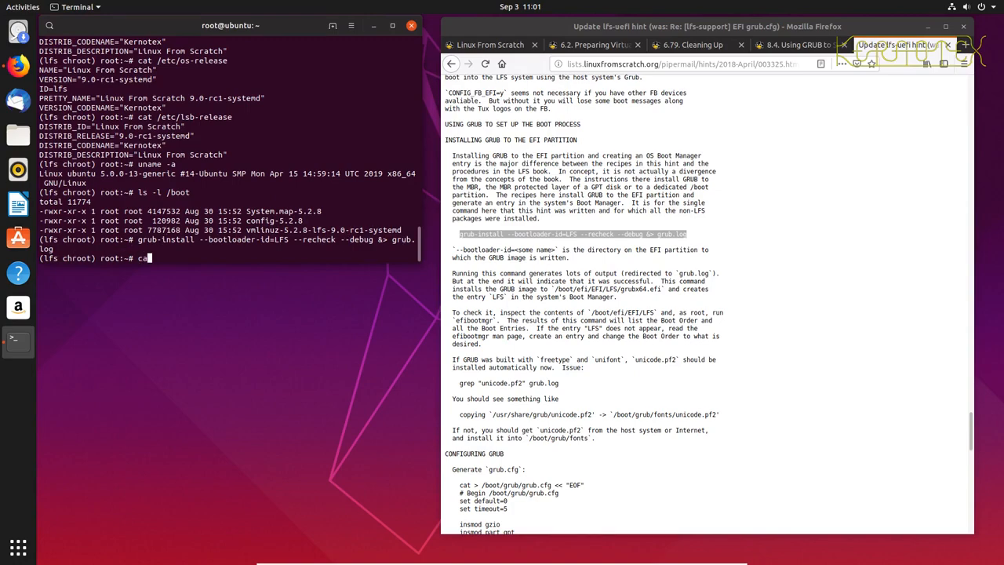
pyautogui.write('less')
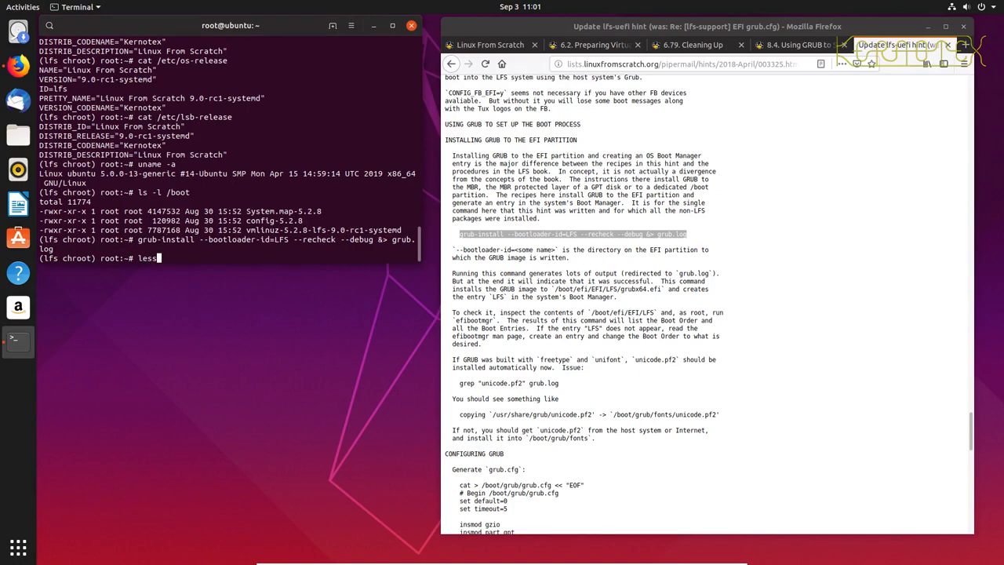
pyautogui.write('grub.log')
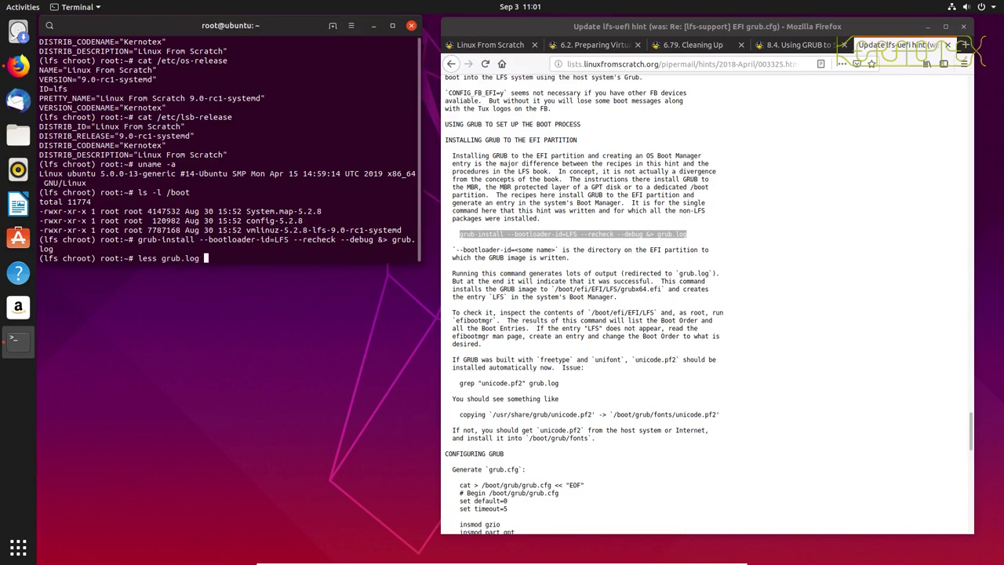
pyautogui.press('Return')
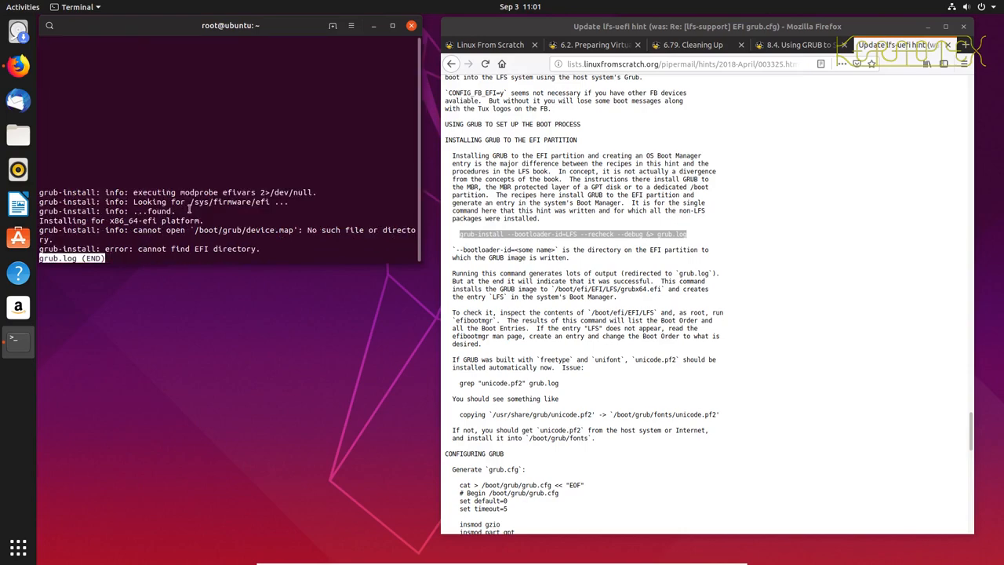
pyautogui.moveTo(288, 231)
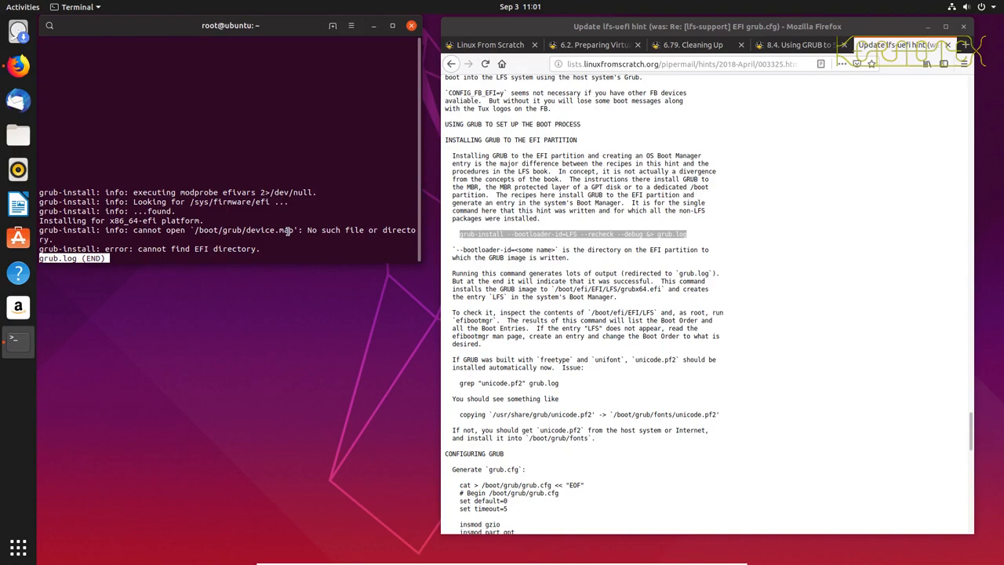
pyautogui.moveTo(265, 250)
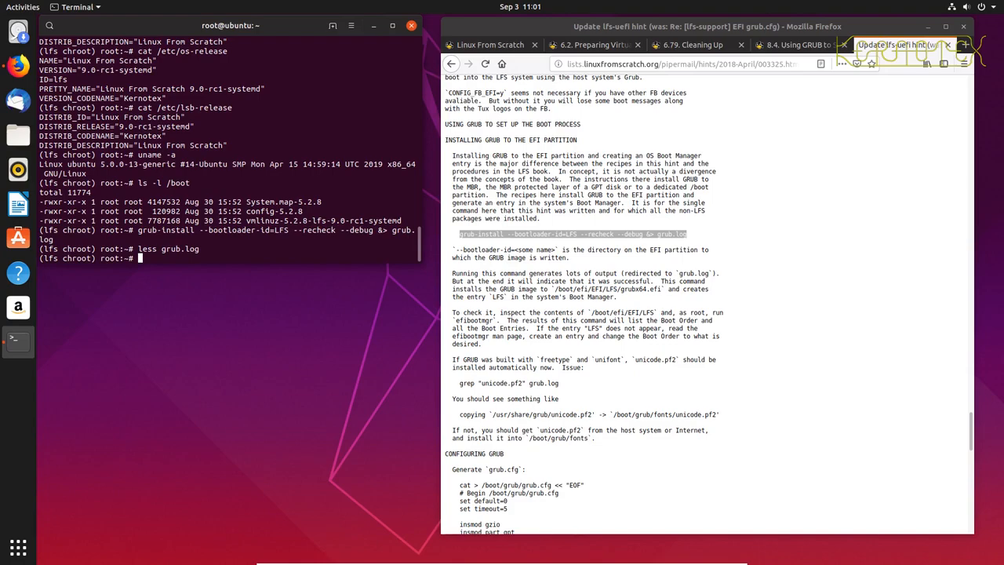
pyautogui.moveTo(310, 250)
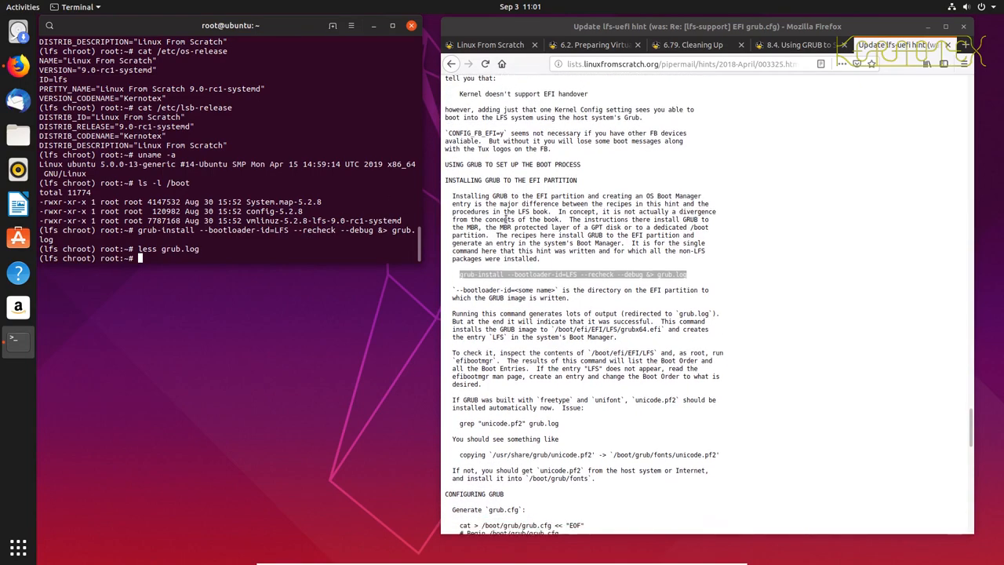
# Step: Reread the hint's EFI GRUB section and select the /boot/efi path in its check step
pyautogui.scroll(3)
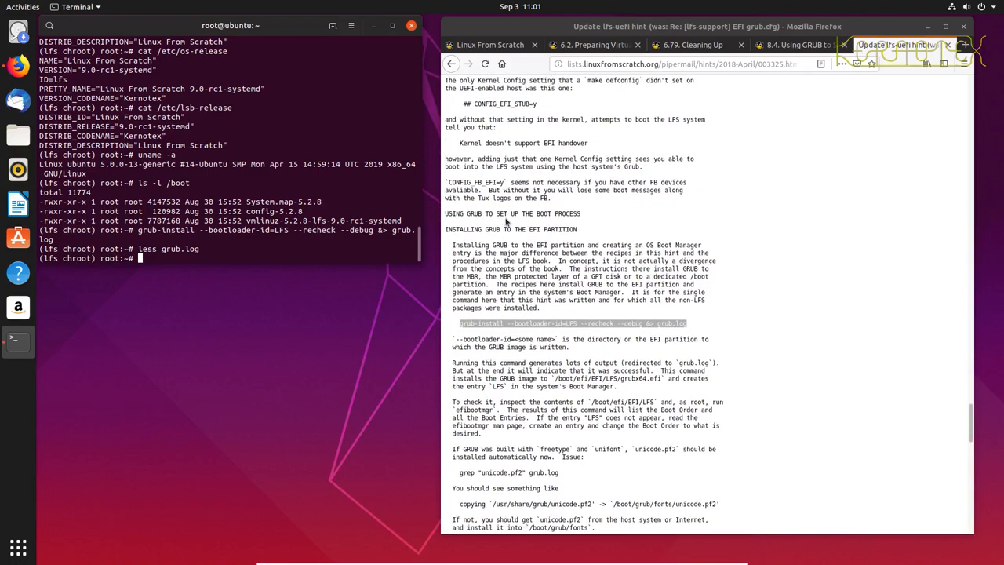
pyautogui.scroll(3)
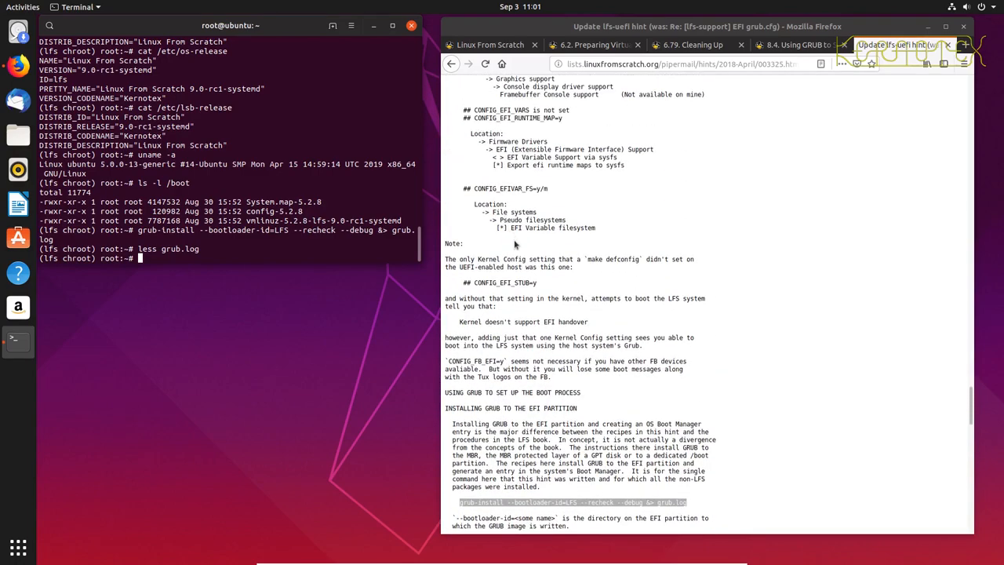
pyautogui.scroll(-3)
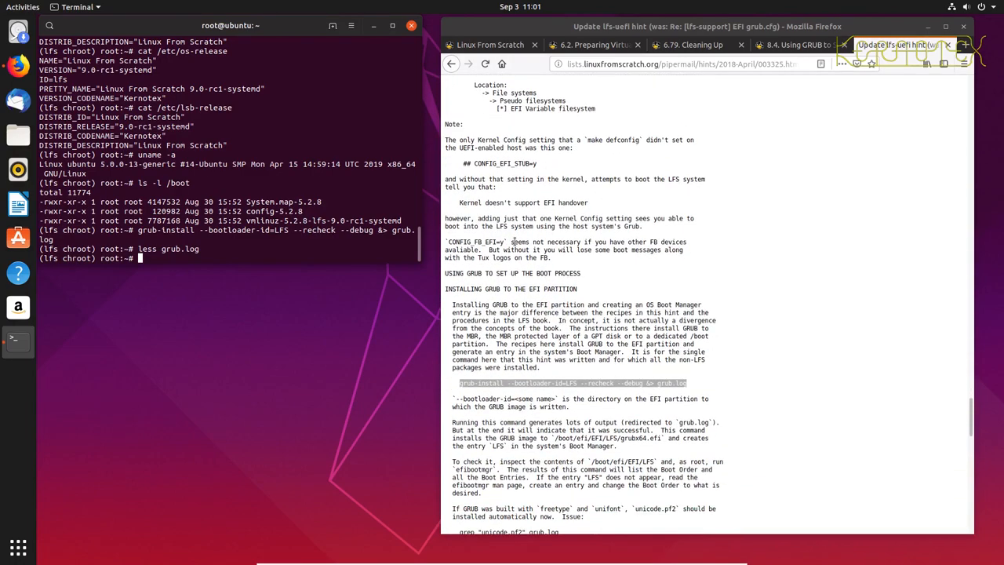
pyautogui.scroll(-3)
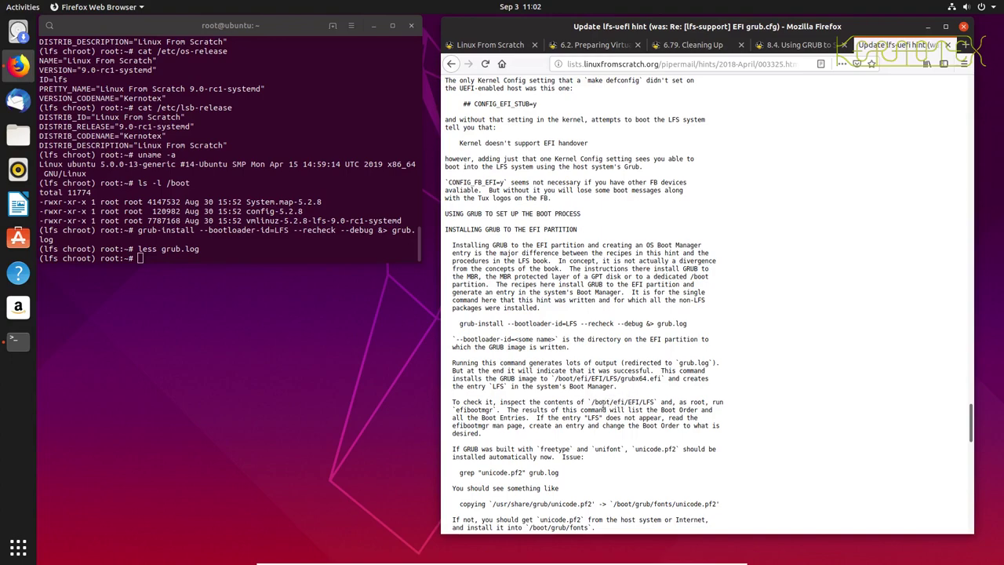
pyautogui.doubleClick(606, 401)
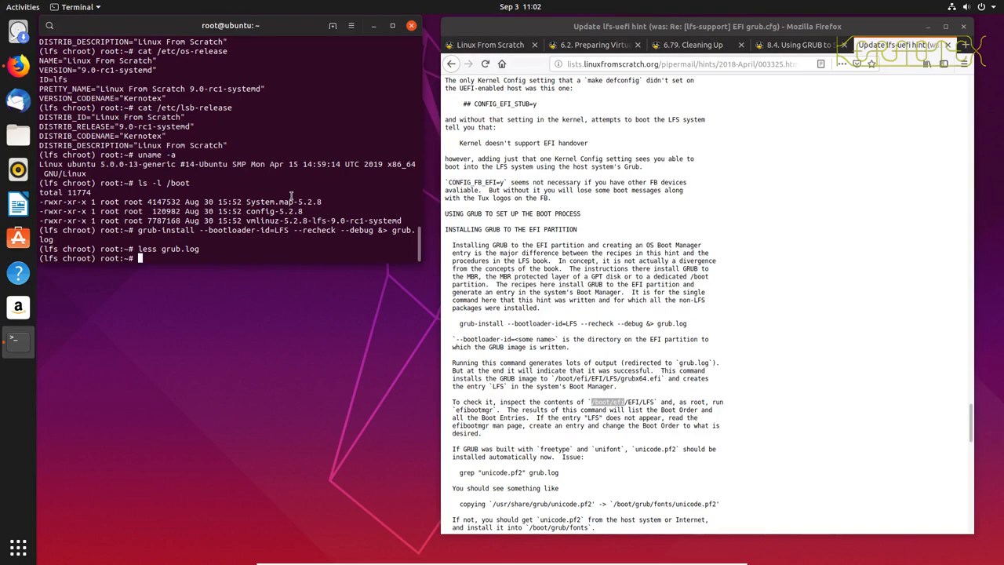
# Step: Run ls -l /boot and ls -l /boot/grub/ to confirm the new grub directory is empty
pyautogui.write('ls')
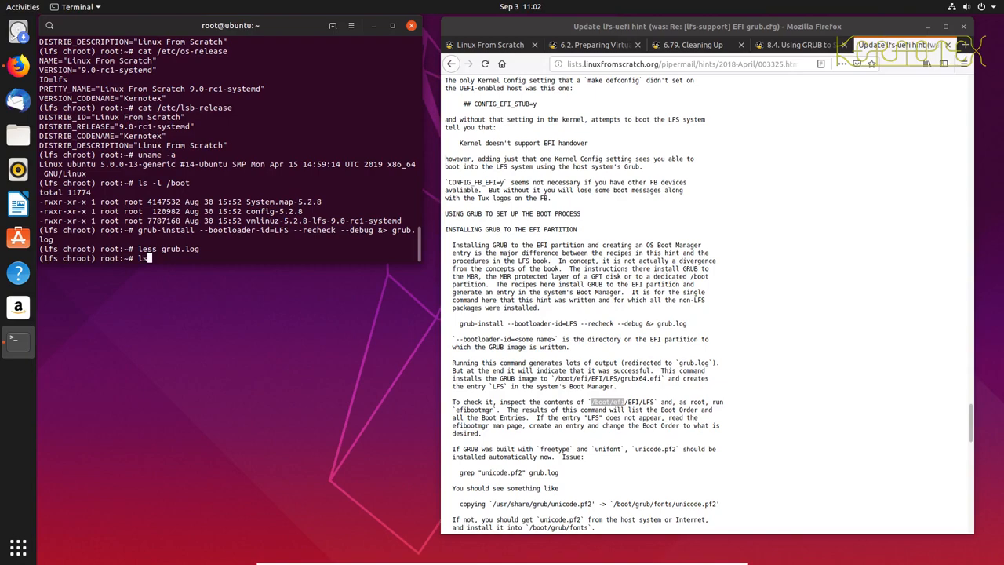
pyautogui.write('-l /boot')
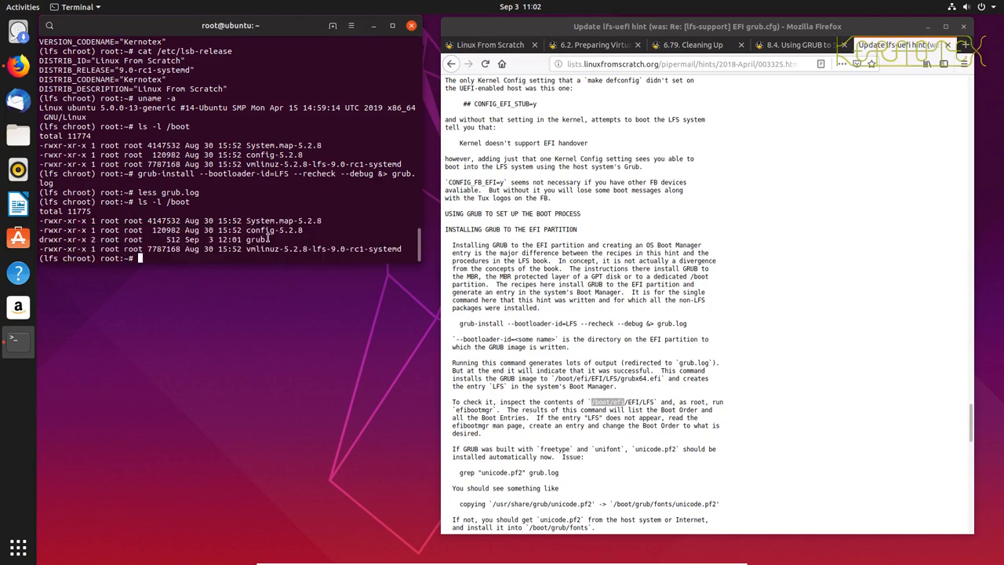
pyautogui.write('ls -l /boot/grub/')
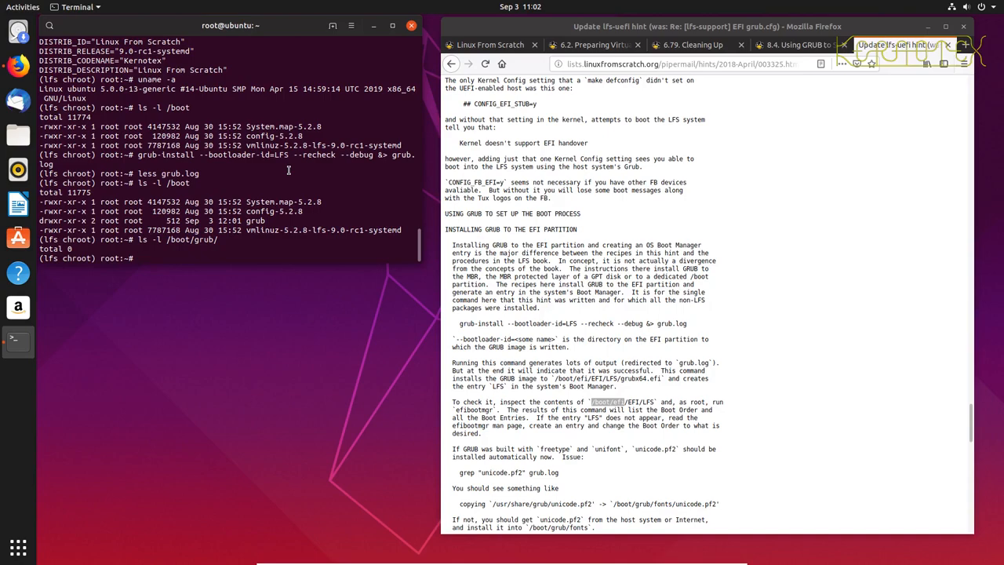
# Step: Create /boot/EFI, rerun grub-install and view grub.log, still reporting no EFI directory
pyautogui.write('mkdir')
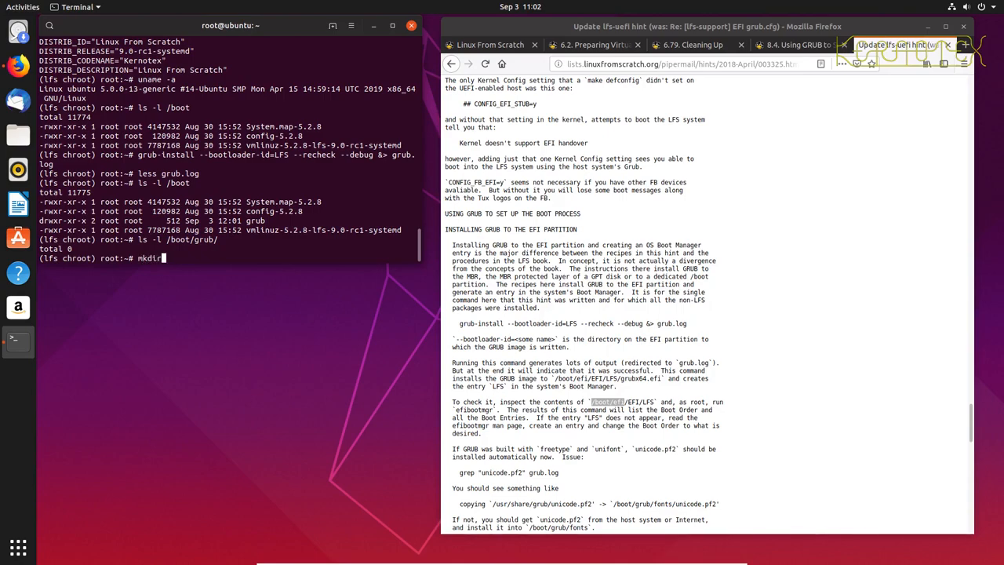
pyautogui.write('/boot/')
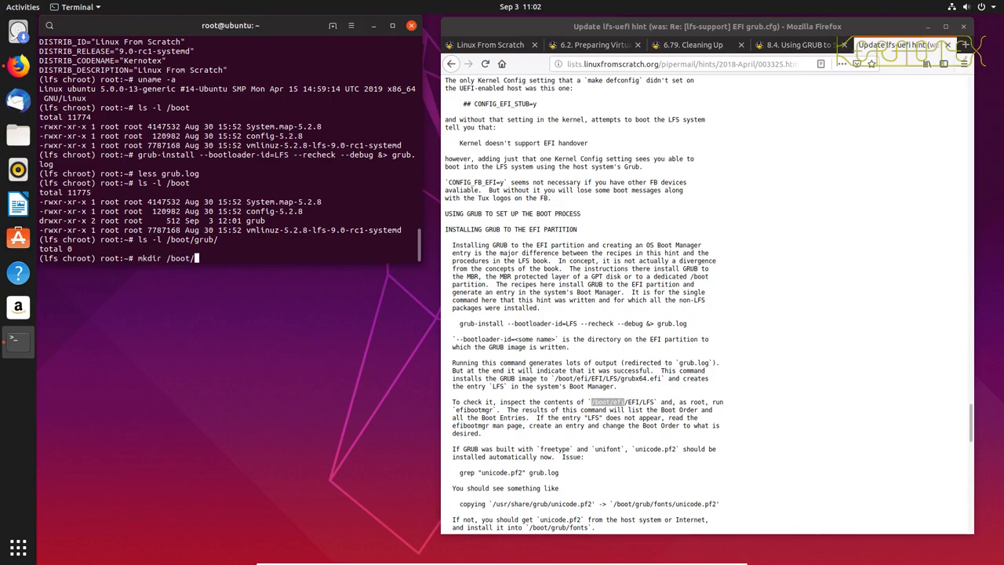
pyautogui.press('Return')
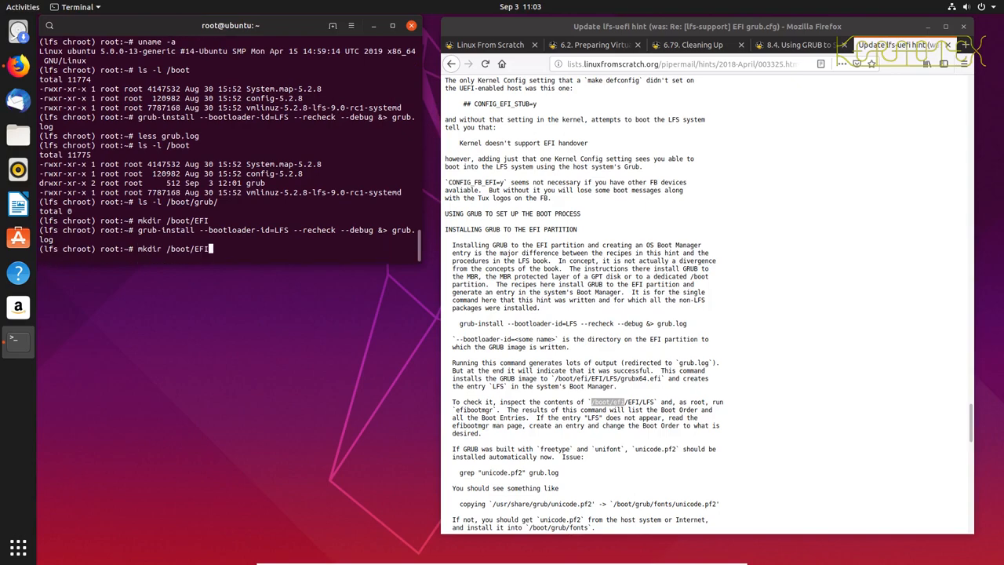
pyautogui.write('less grub.log')
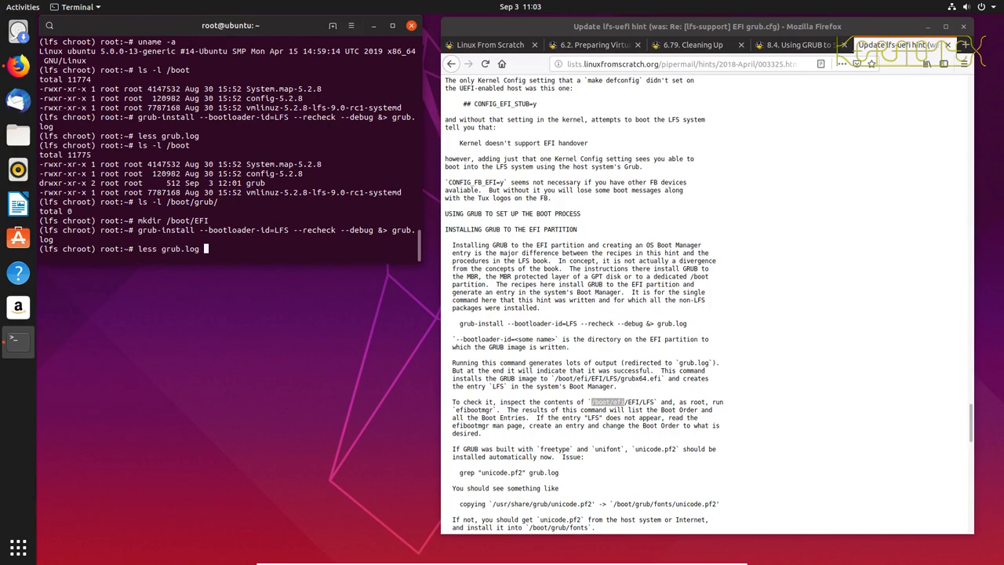
pyautogui.press('Return')
pyautogui.write('mkdir /boot/EFI')
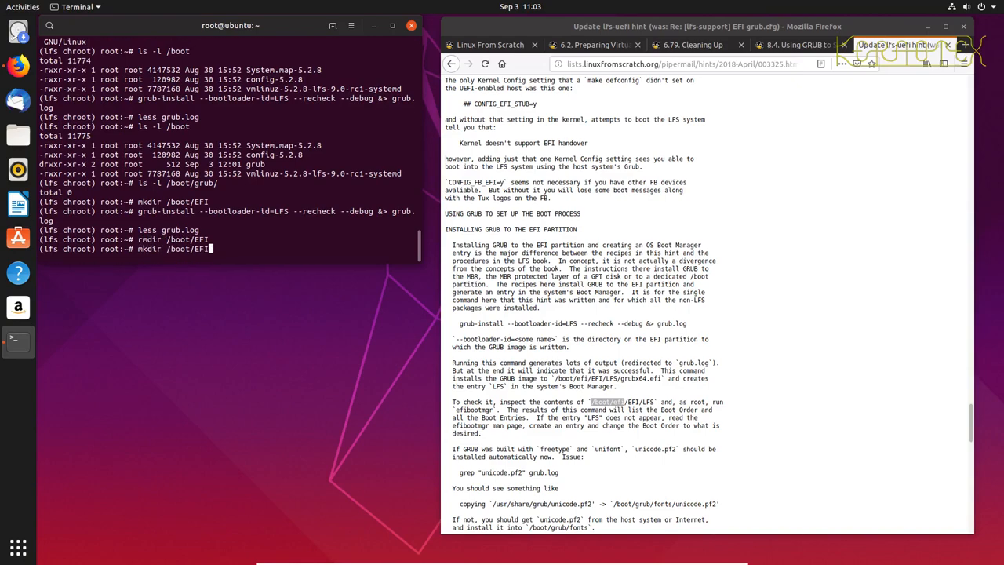
pyautogui.write('efi')
pyautogui.write('less grub.log')
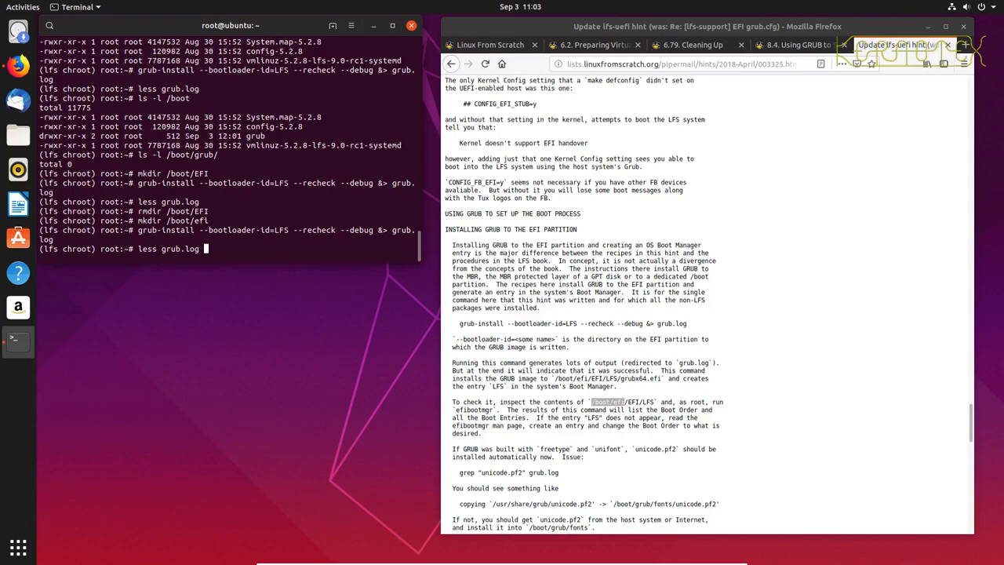
# Step: Retry with /boot/efi instead, view grub.log with the same error, then rmdir /boot/efi
pyautogui.press('Return')
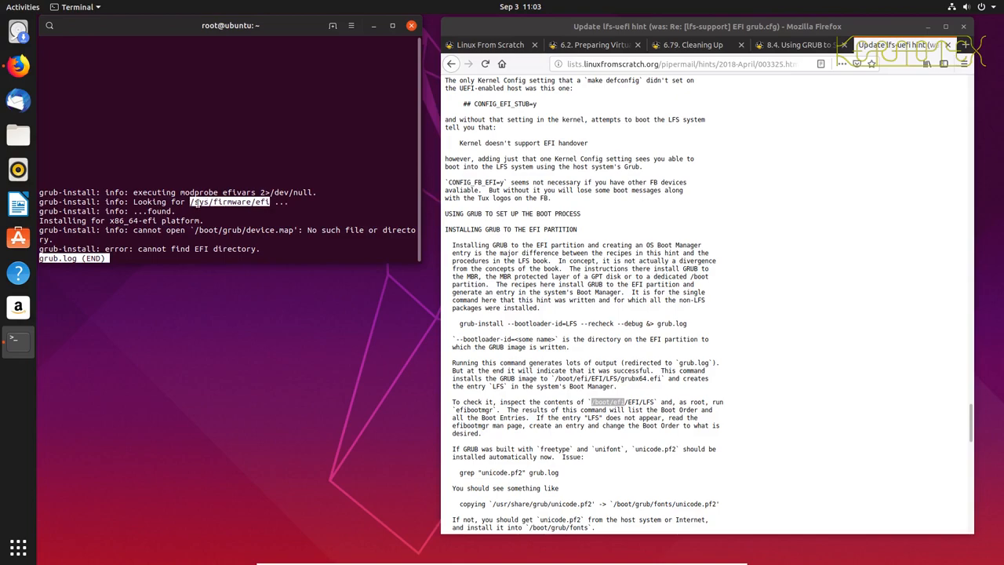
pyautogui.moveTo(215, 171)
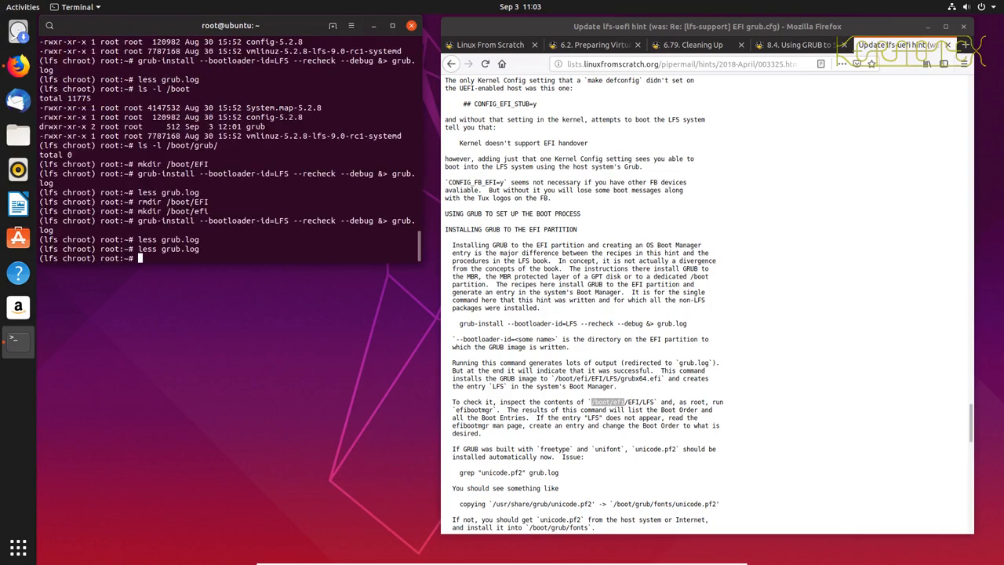
pyautogui.write('less grub.log')
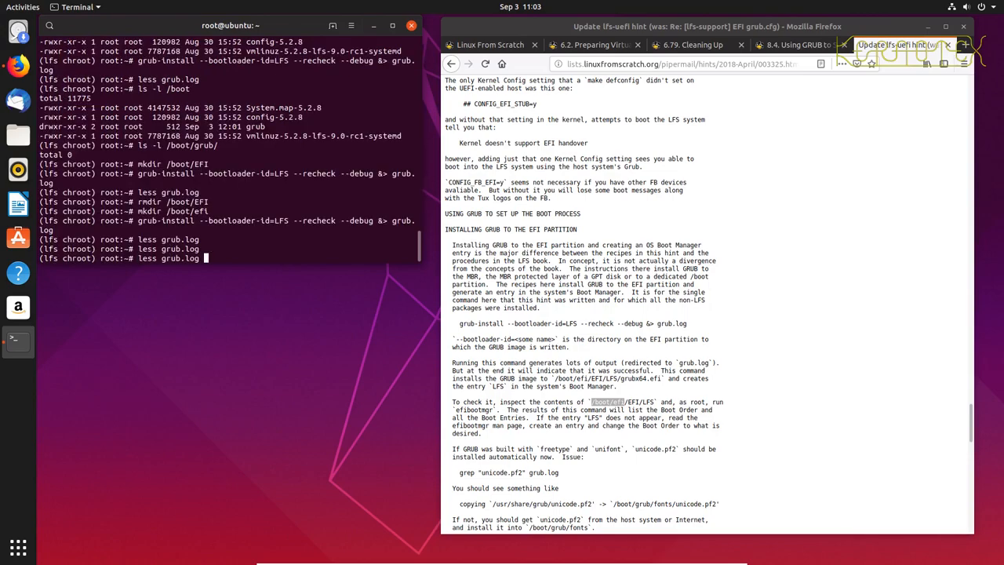
pyautogui.write('mkdir /boot/efi')
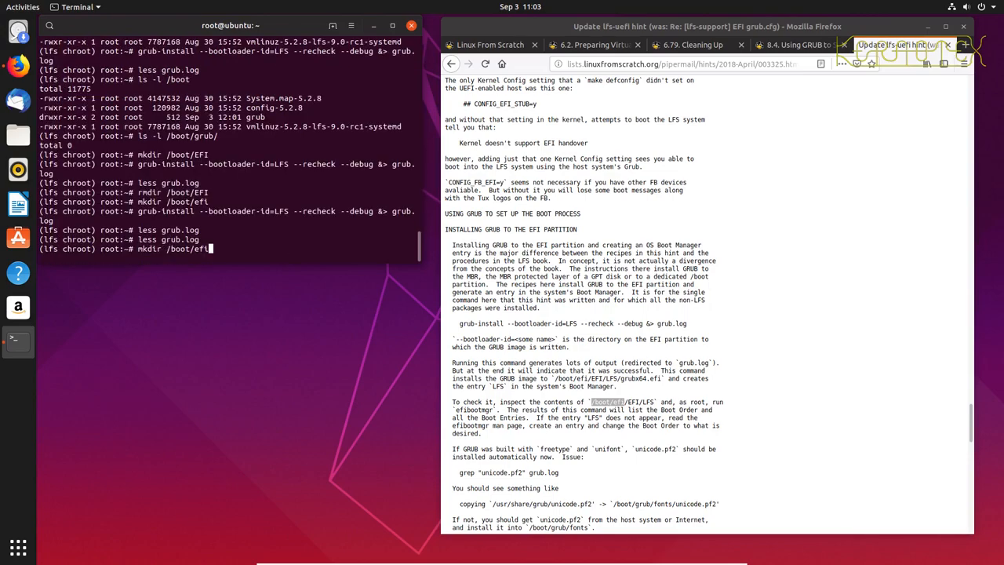
pyautogui.write('rmdir /boot/')
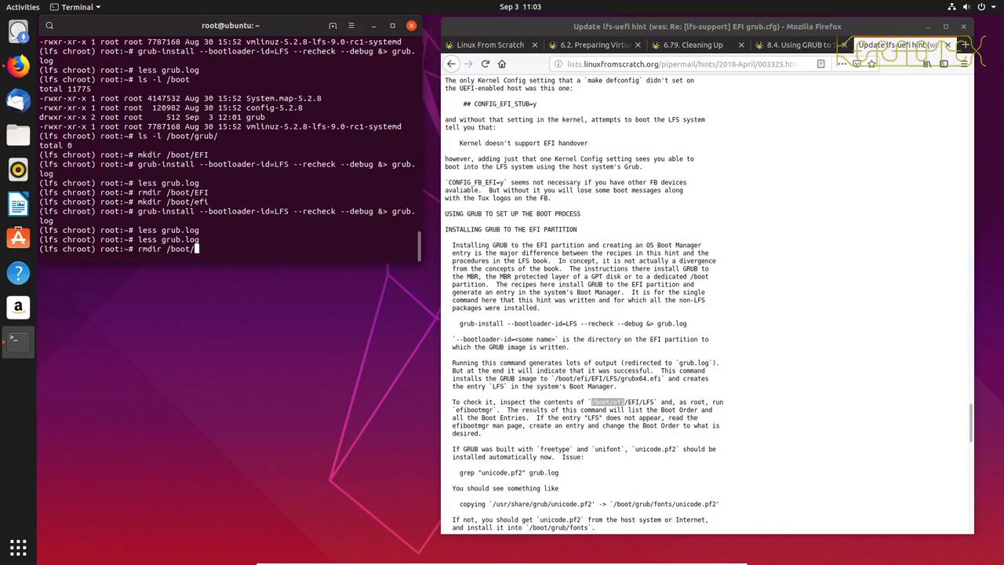
pyautogui.press('Return')
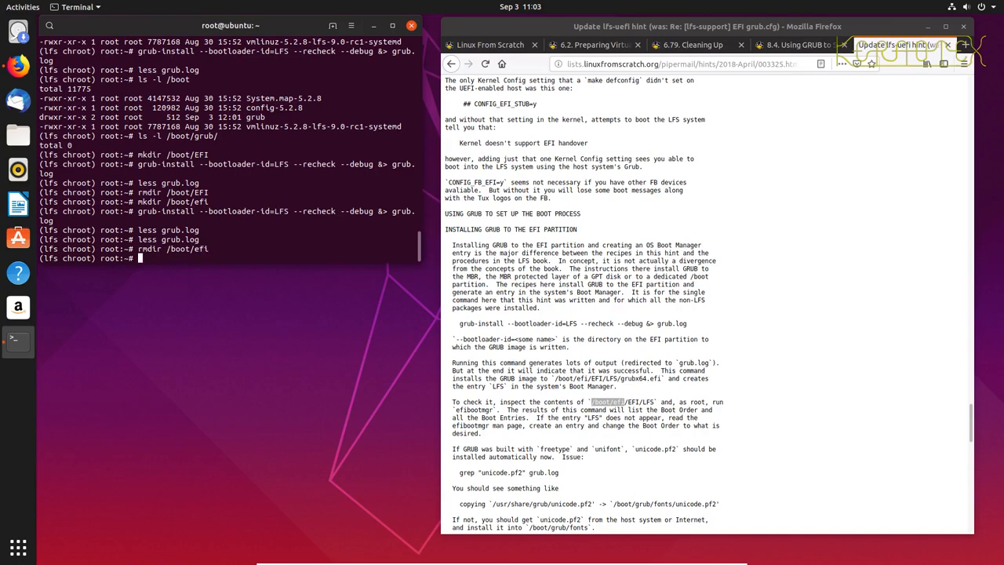
pyautogui.write('cat')
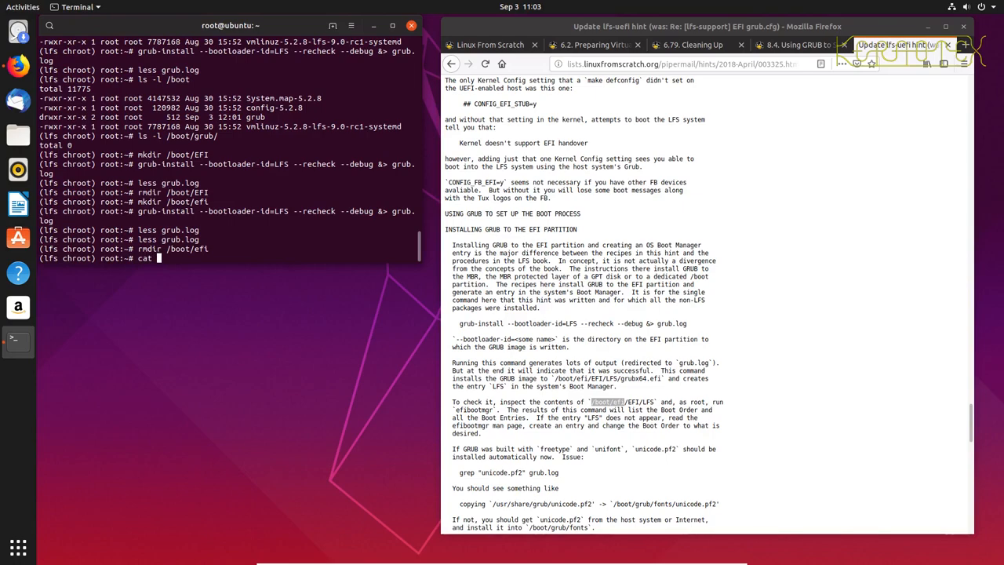
# Step: Run cat then ls -l on /sys/firmware/efi, listing efivars, runtime, systab and vars
pyautogui.press('Return')
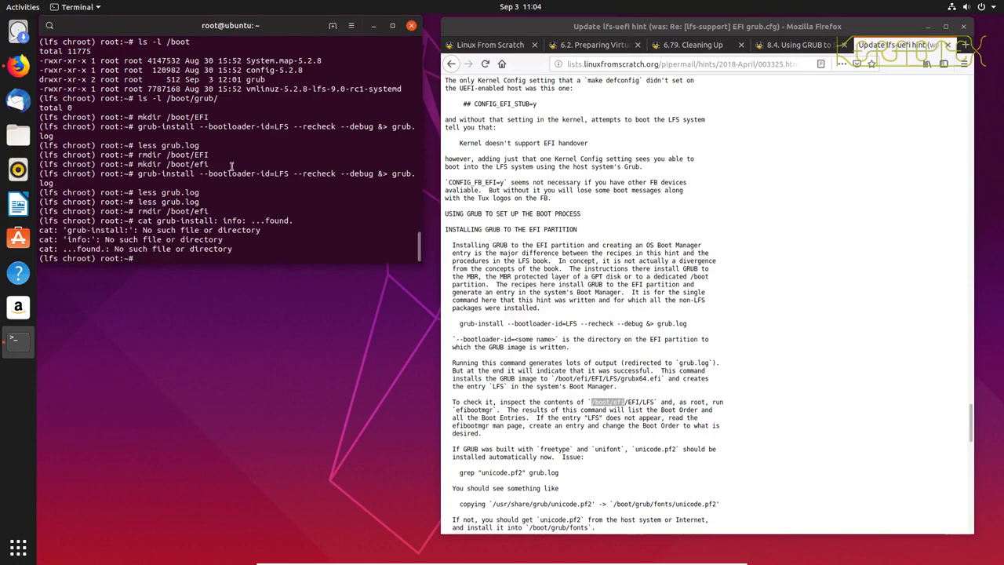
pyautogui.write('cat /')
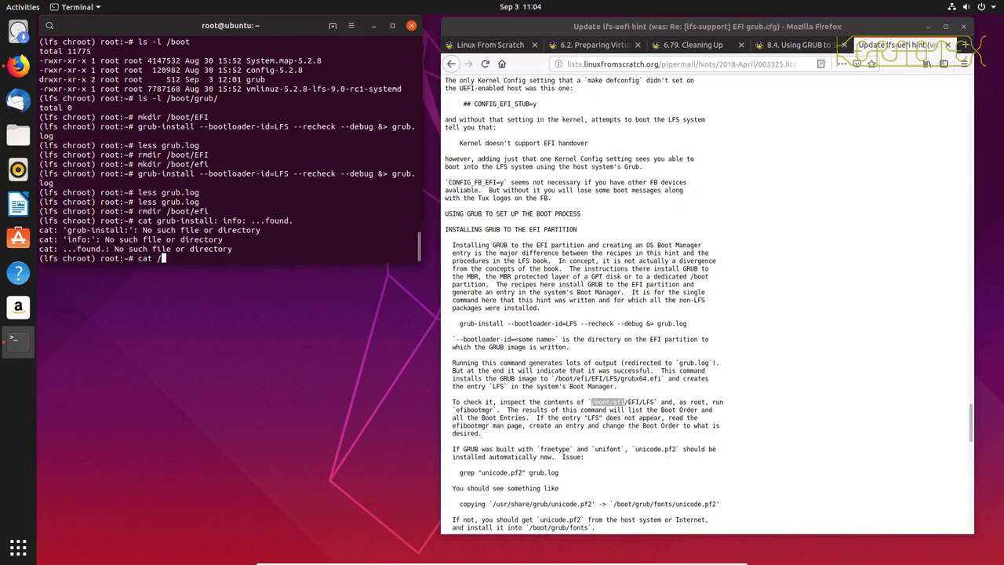
pyautogui.write('sys/f')
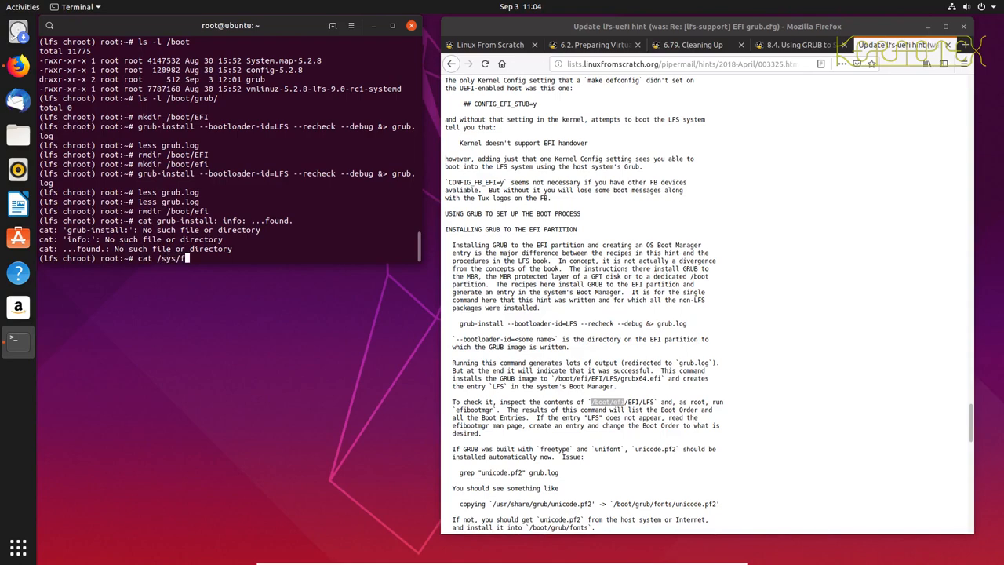
pyautogui.press('Return')
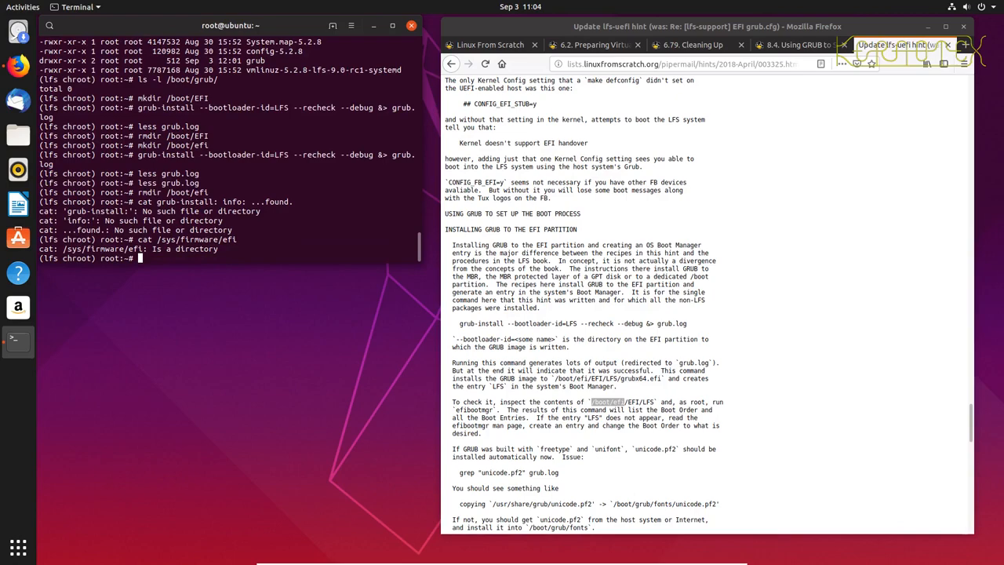
pyautogui.write('cat /sys/firmware/efi')
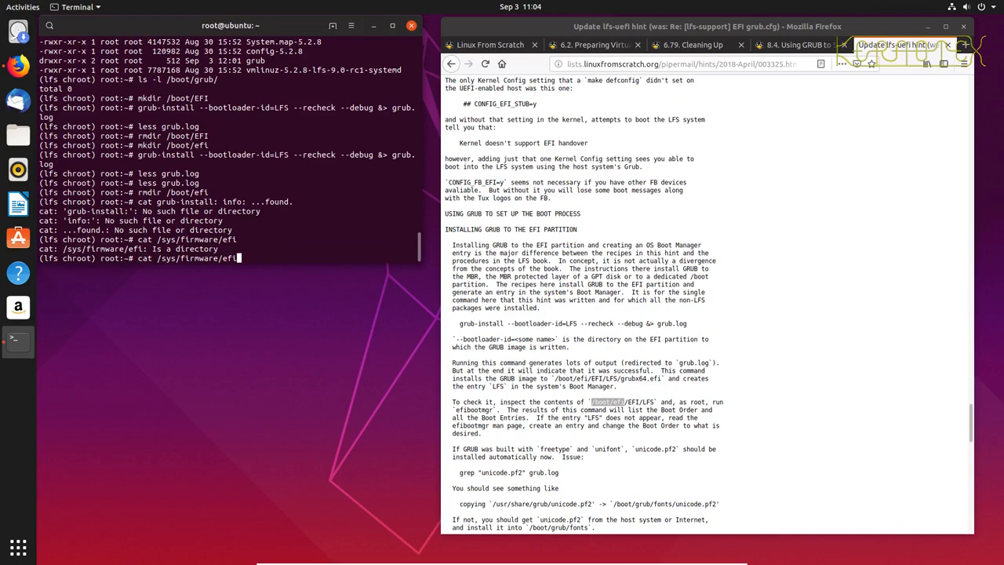
pyautogui.write('ls')
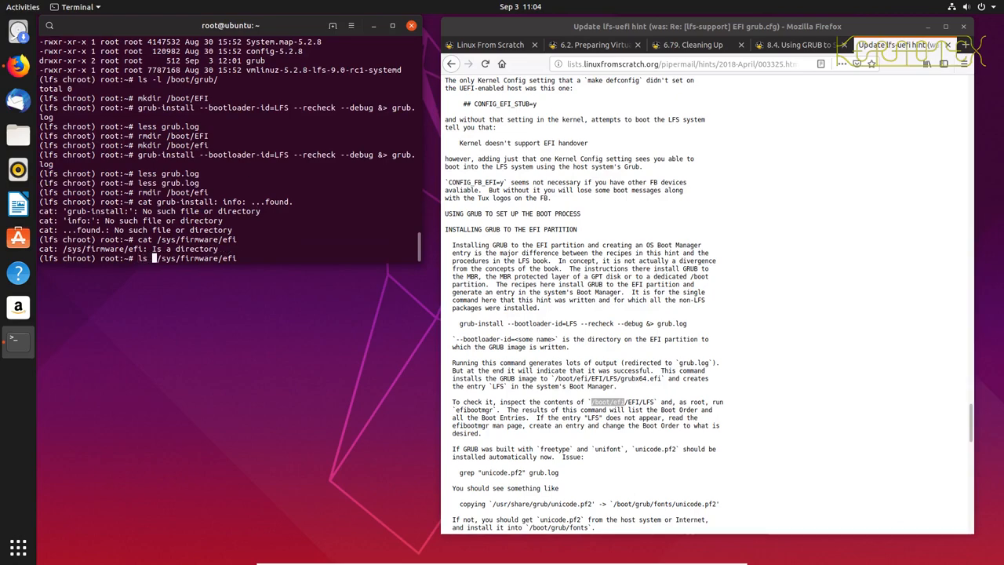
pyautogui.write(' -l')
pyautogui.press('Return')
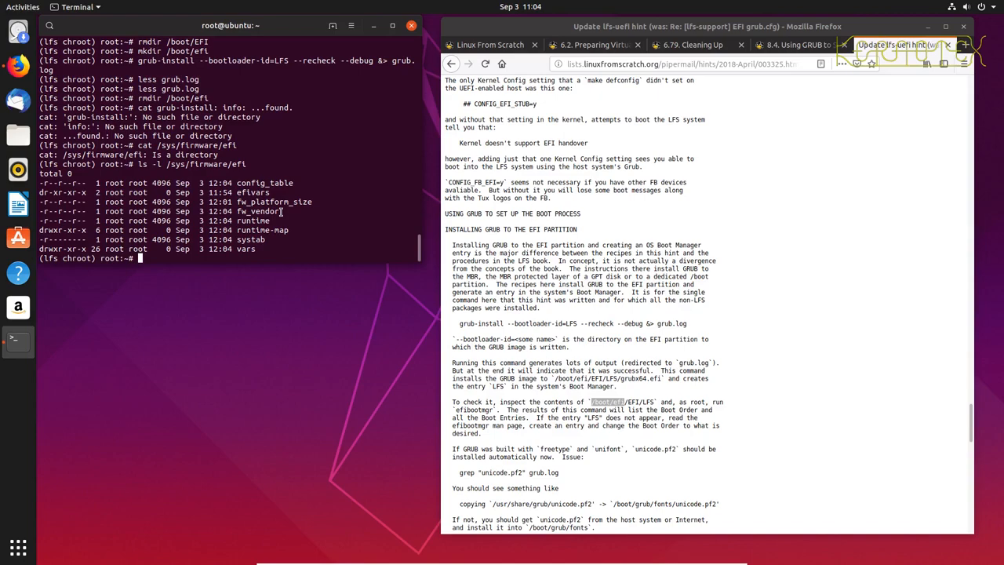
# Step: Rerun the grub-install command with --efi-directory=/boot, logging to grub.log
pyautogui.write('cat /sys/firmware/efi')
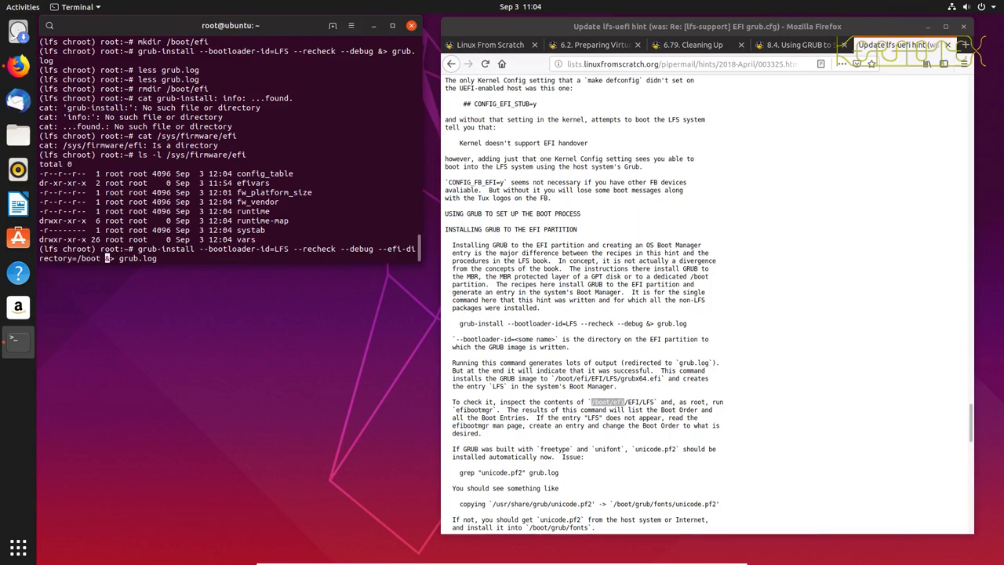
pyautogui.press('Return')
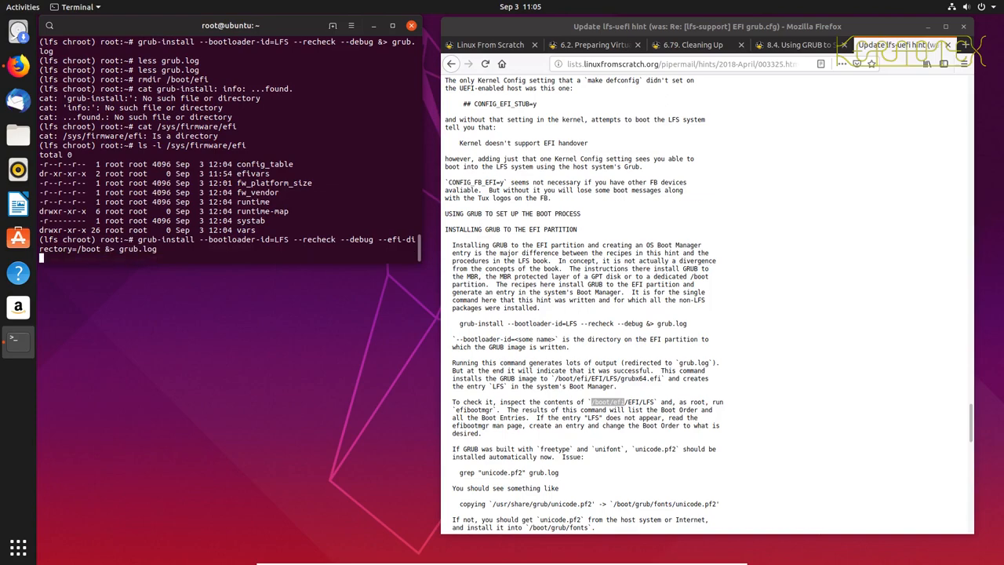
pyautogui.press('Return')
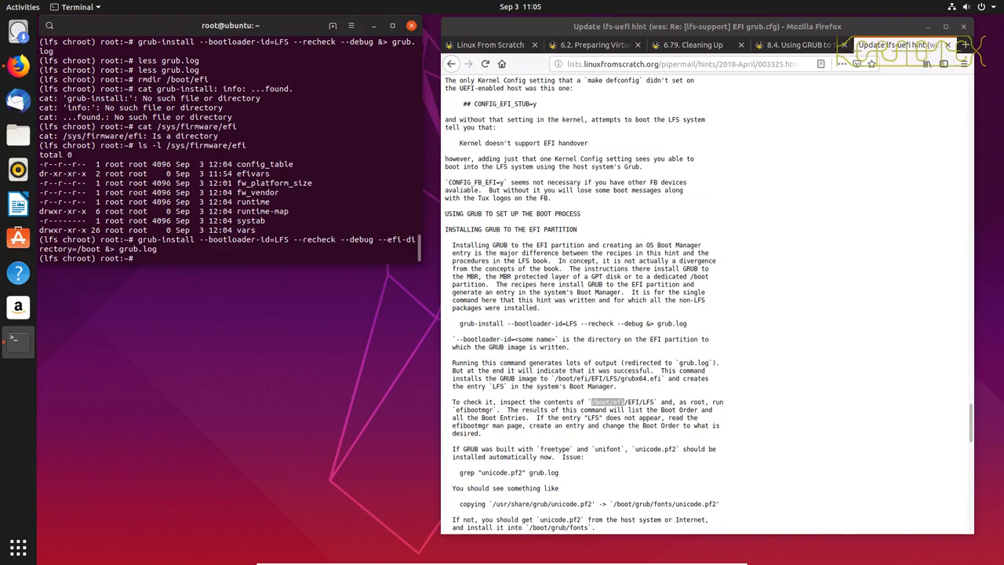
pyautogui.write('l')
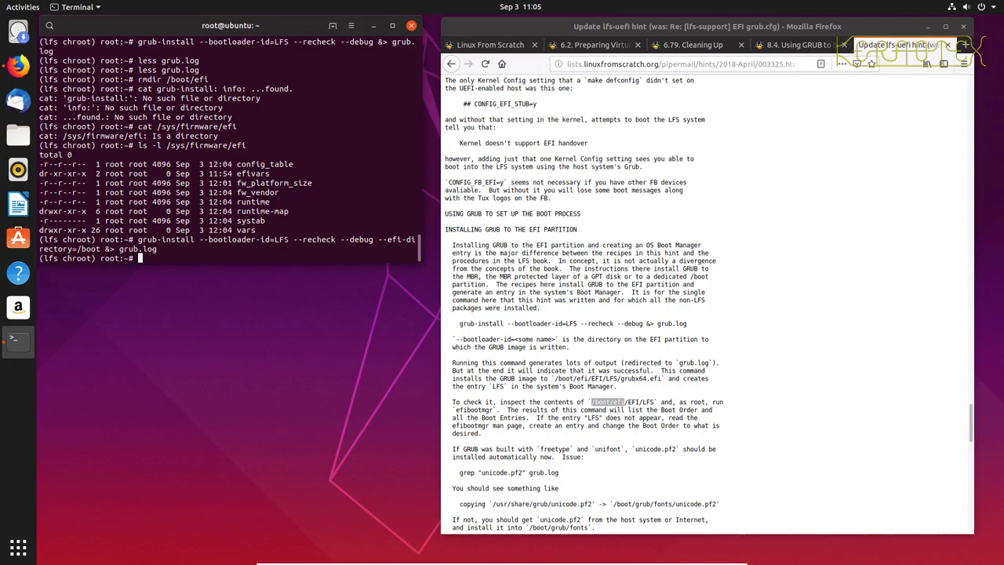
pyautogui.write('tail')
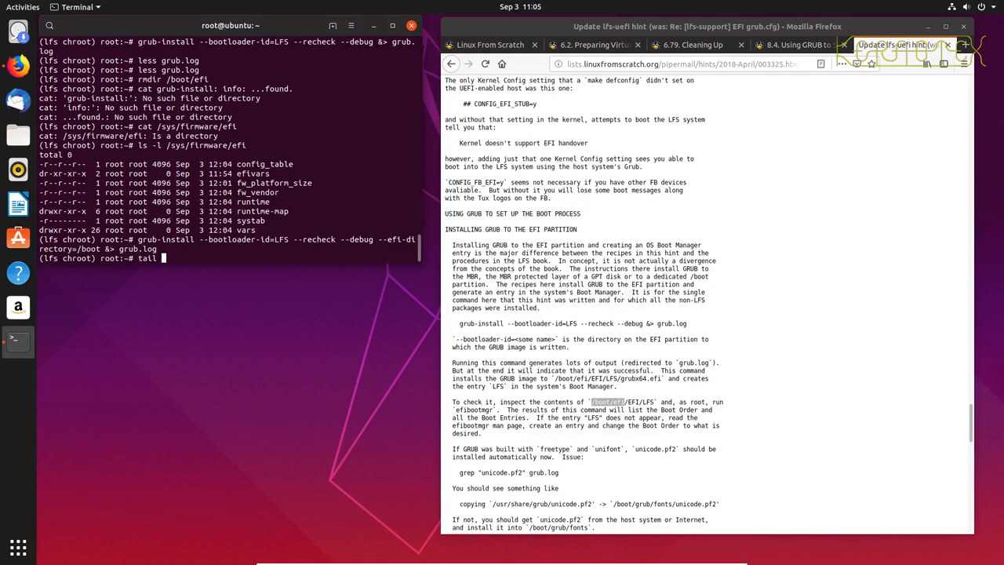
# Step: Run tail grub.log and highlight the efivars module and grubx64.efi path in its output
pyautogui.press('Return')
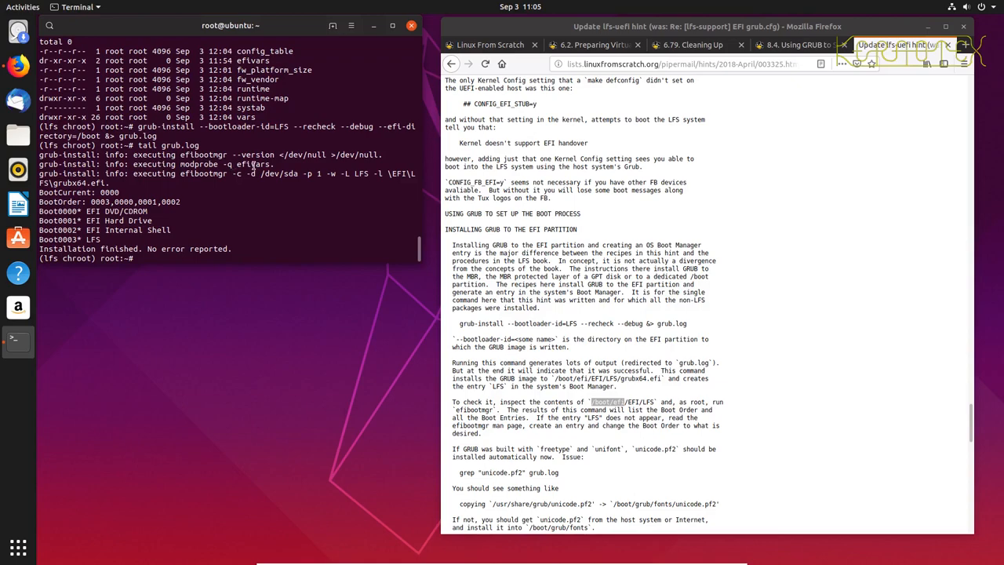
pyautogui.doubleClick(252, 164)
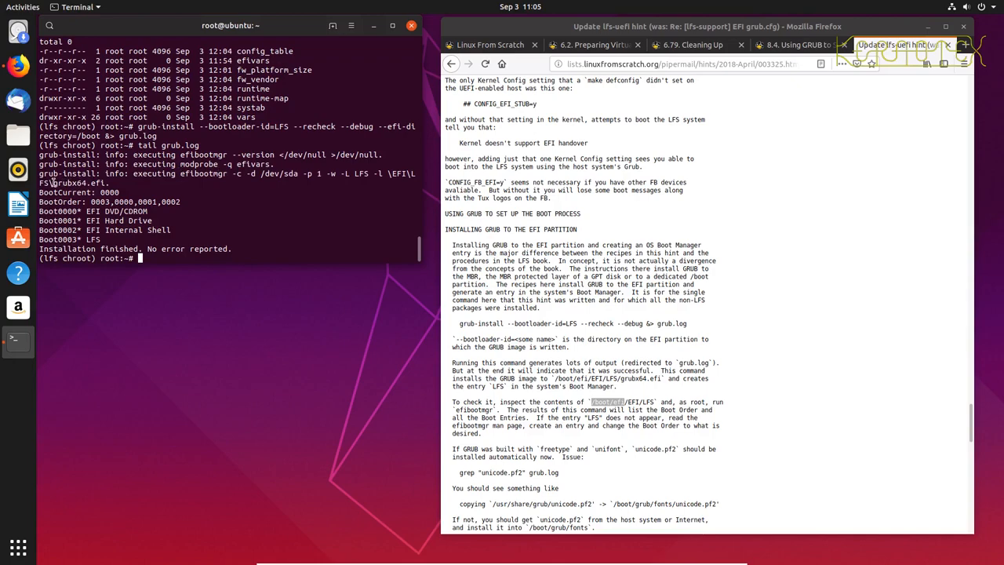
pyautogui.doubleClick(67, 183)
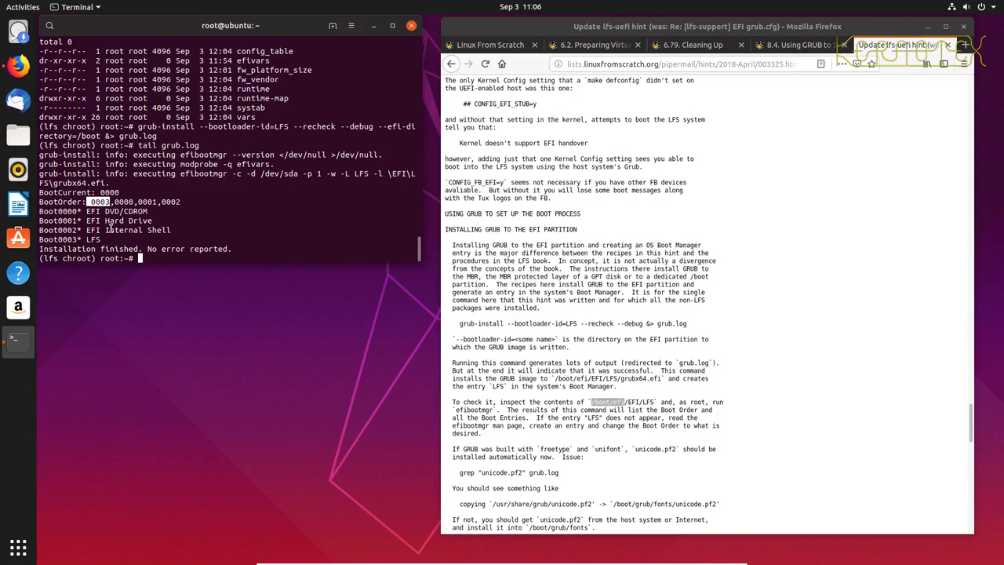
pyautogui.moveTo(444, 312)
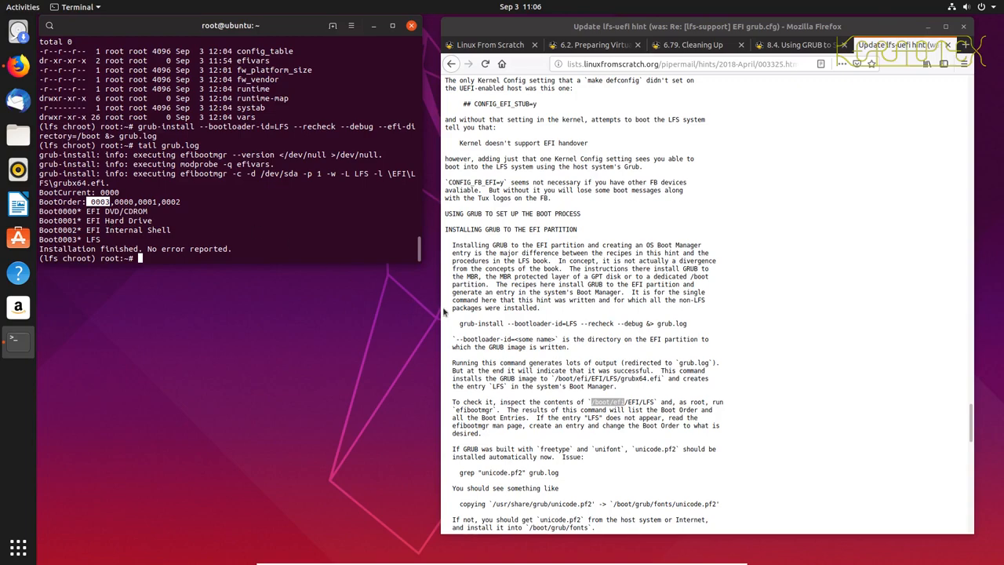
# Step: Finish the cat > /boot/grub/grub.cfg heredoc with EOF, then prepare vi /boot/grub/grub.cfg
pyautogui.scroll(-3)
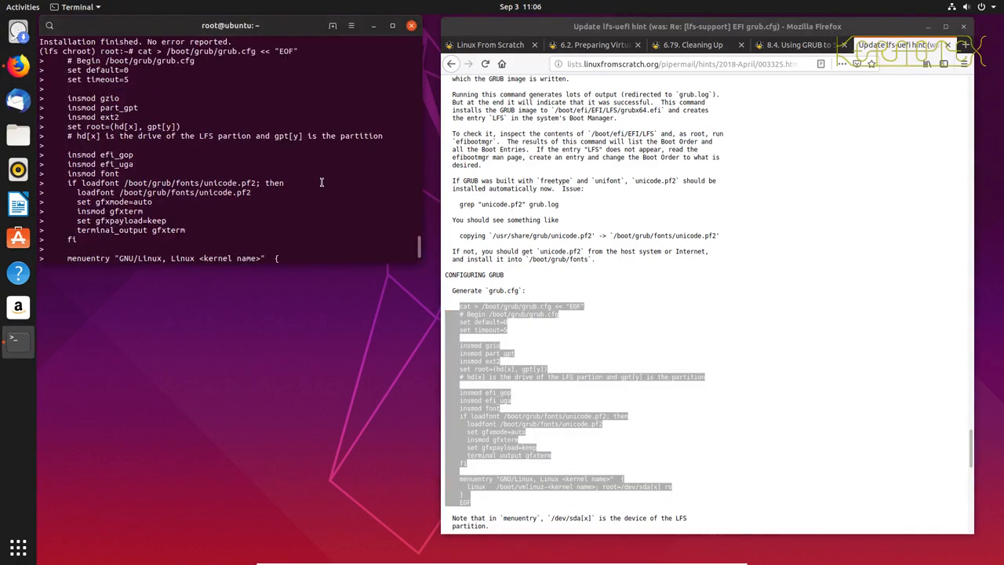
pyautogui.scroll(-3)
pyautogui.write('EOF')
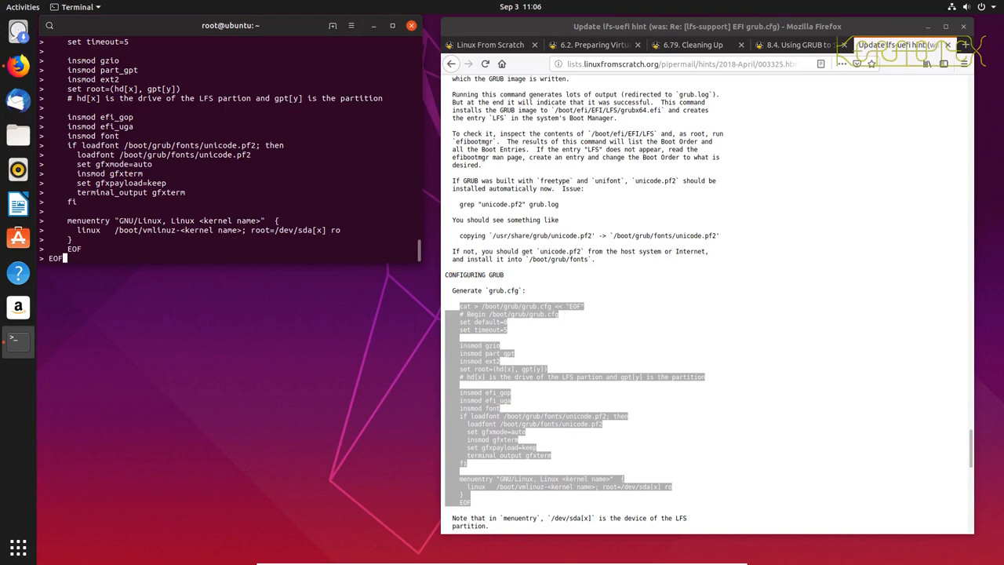
pyautogui.press('Return')
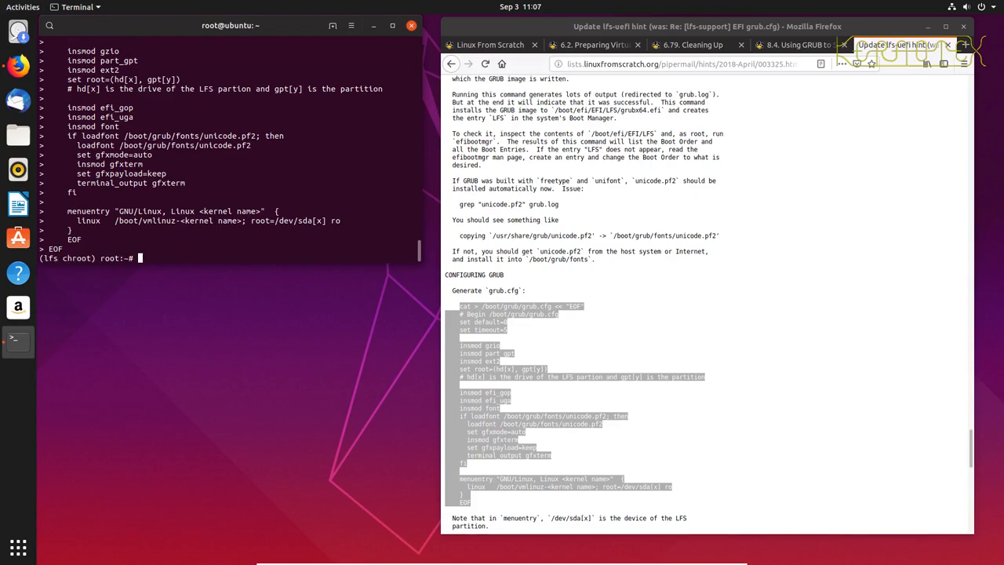
pyautogui.write('vi')
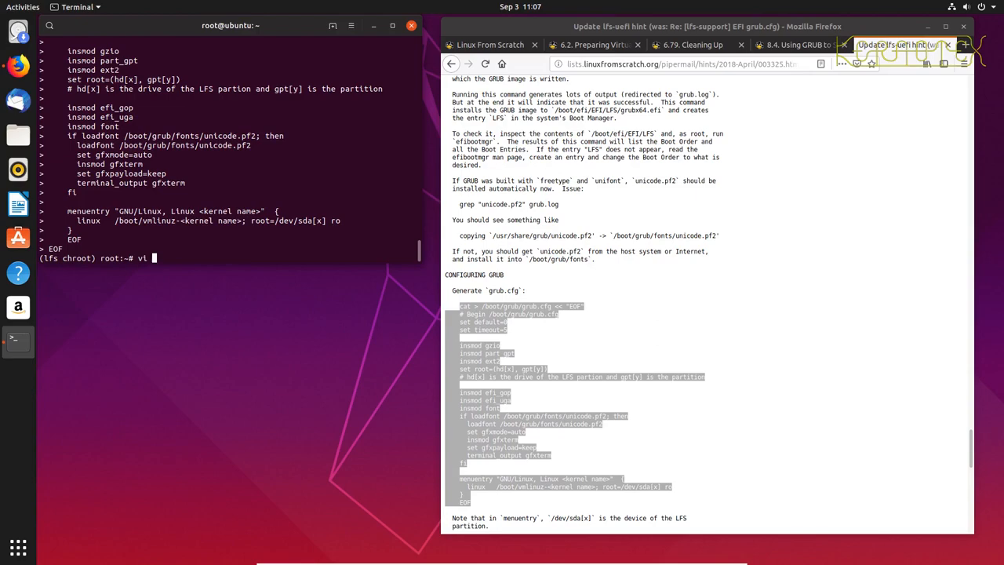
pyautogui.write('/boot/grub/g')
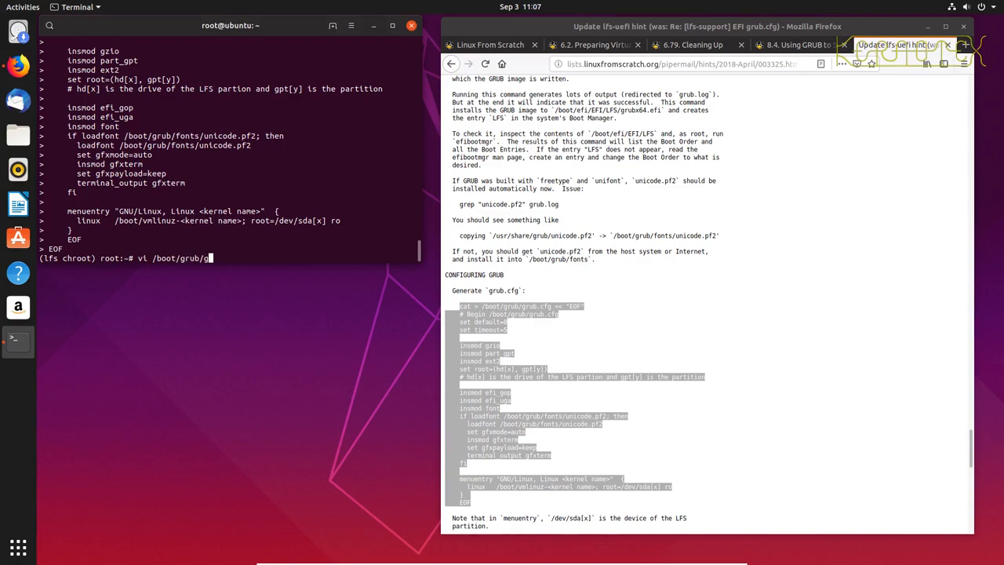
pyautogui.write('rub.cfg')
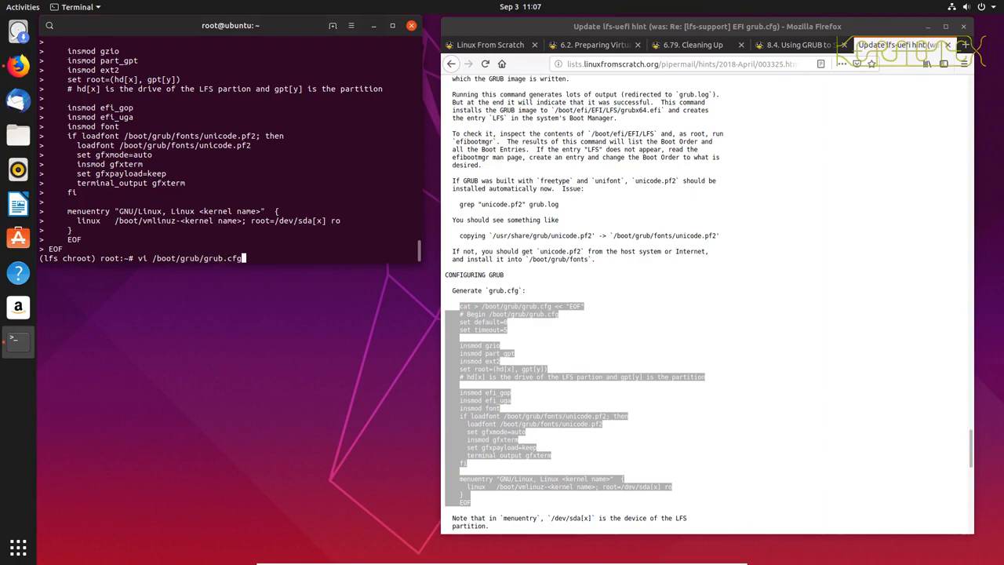
# Step: In vi, strip indentation from the efi_uga, font and menuentry lines of grub.cfg from the top
pyautogui.press('Return')
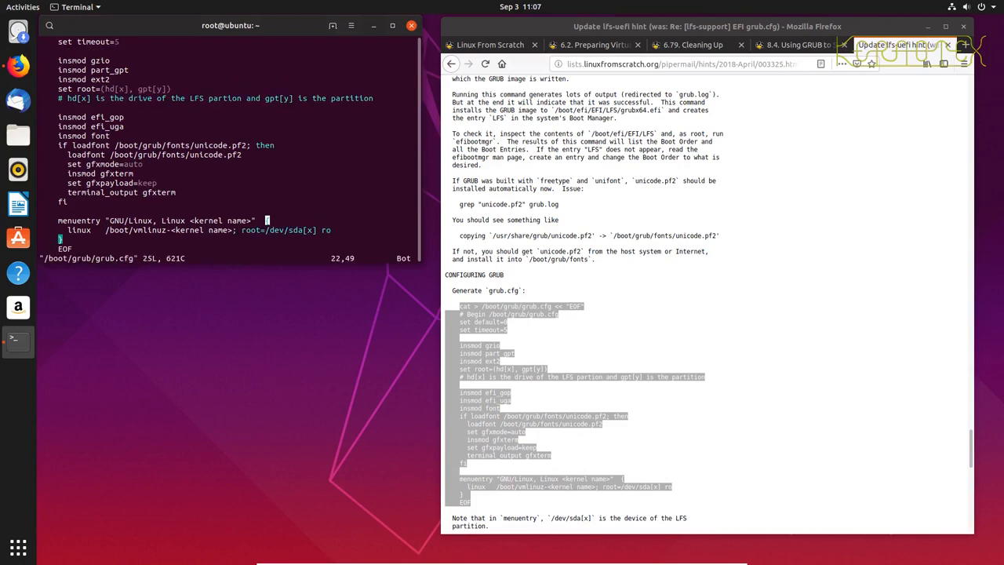
pyautogui.press('gg')
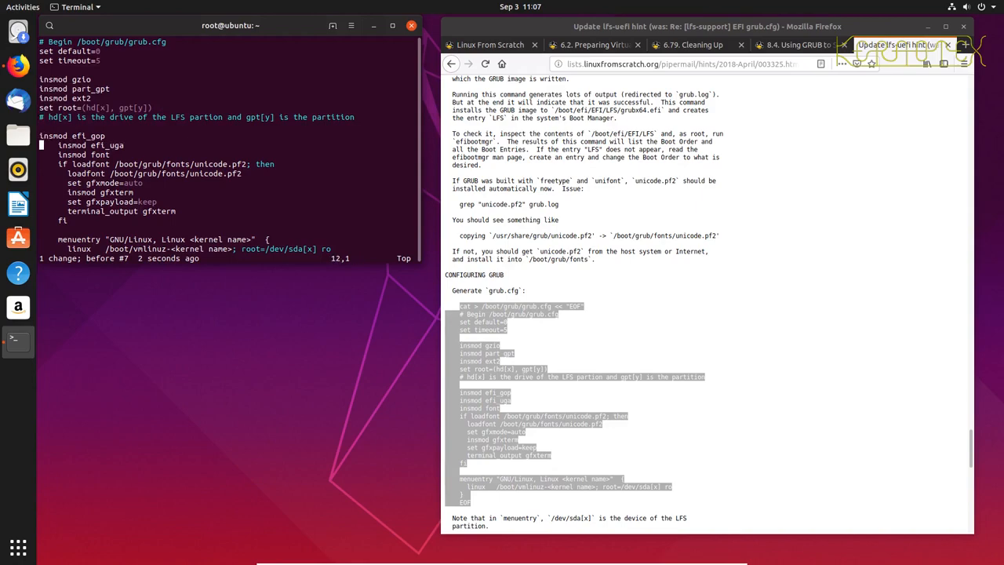
pyautogui.press('Down')
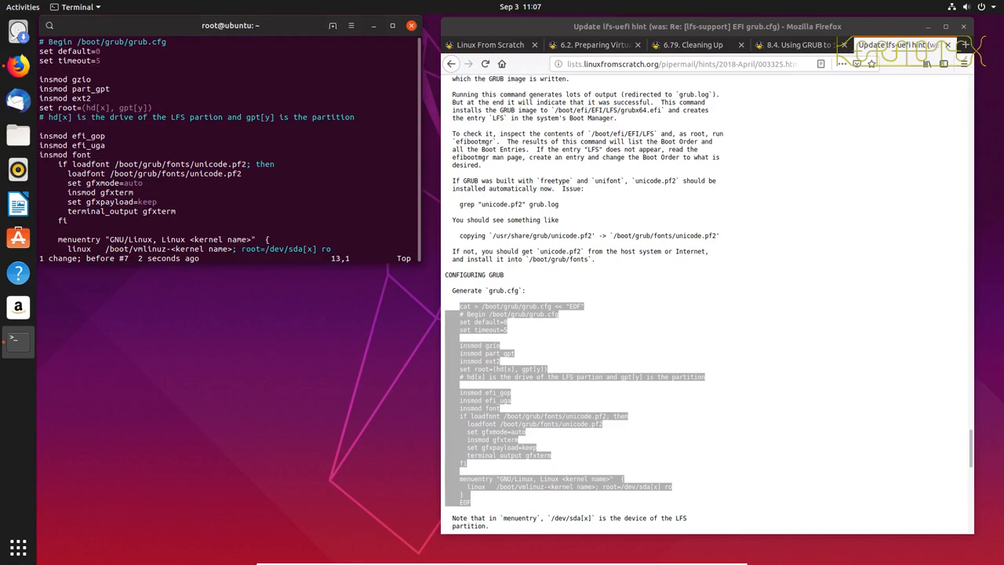
pyautogui.press('Down')
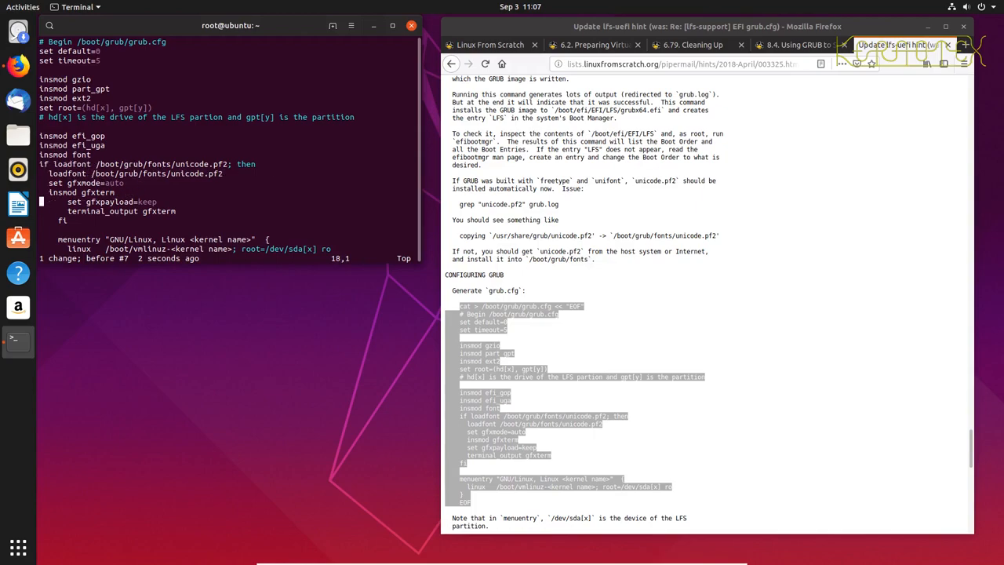
pyautogui.scroll(-3)
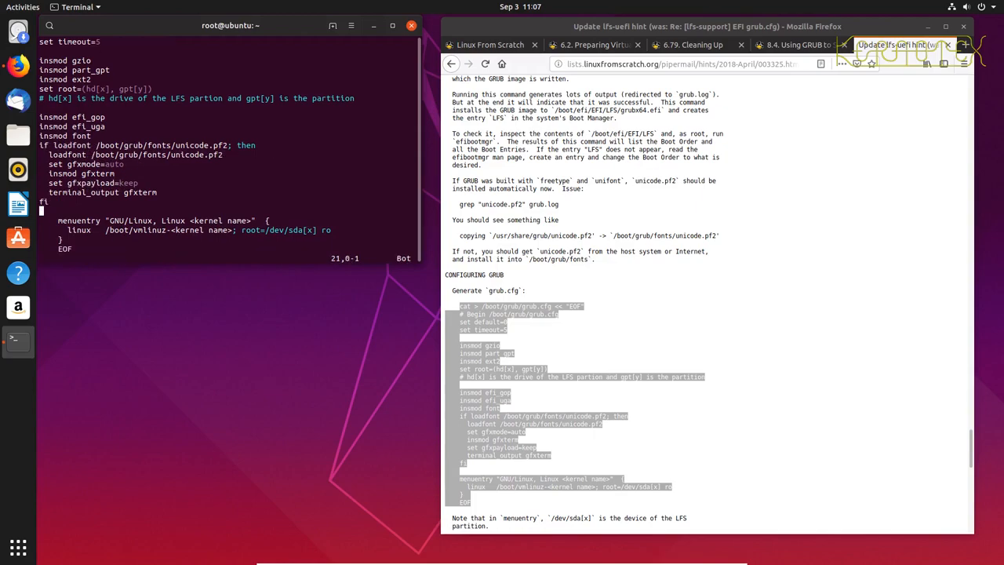
pyautogui.press('Up')
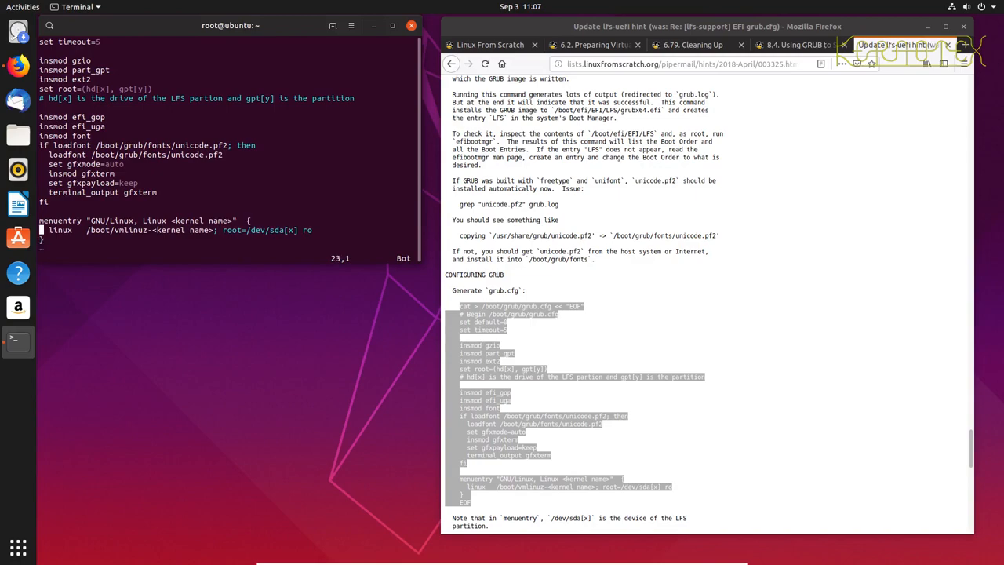
pyautogui.scroll(3)
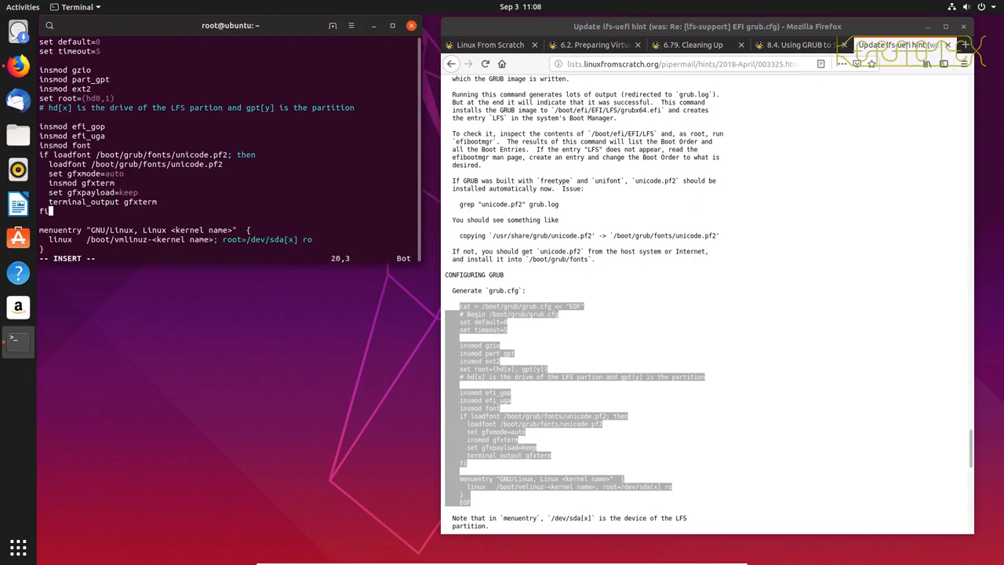
pyautogui.moveTo(115, 239)
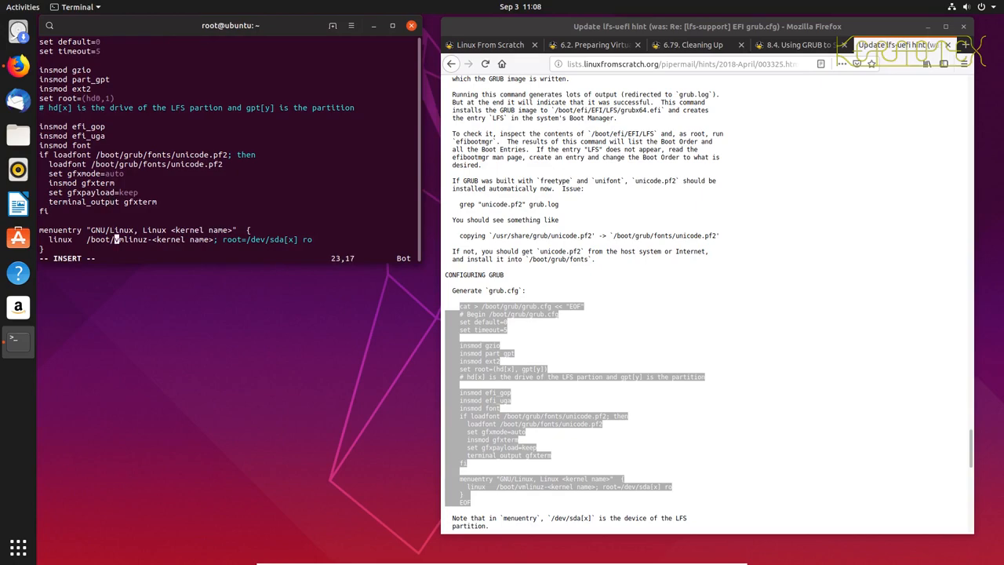
# Step: Save grub.cfg with set root=(hd0,1) via :wq and return to the chroot prompt
pyautogui.press('End')
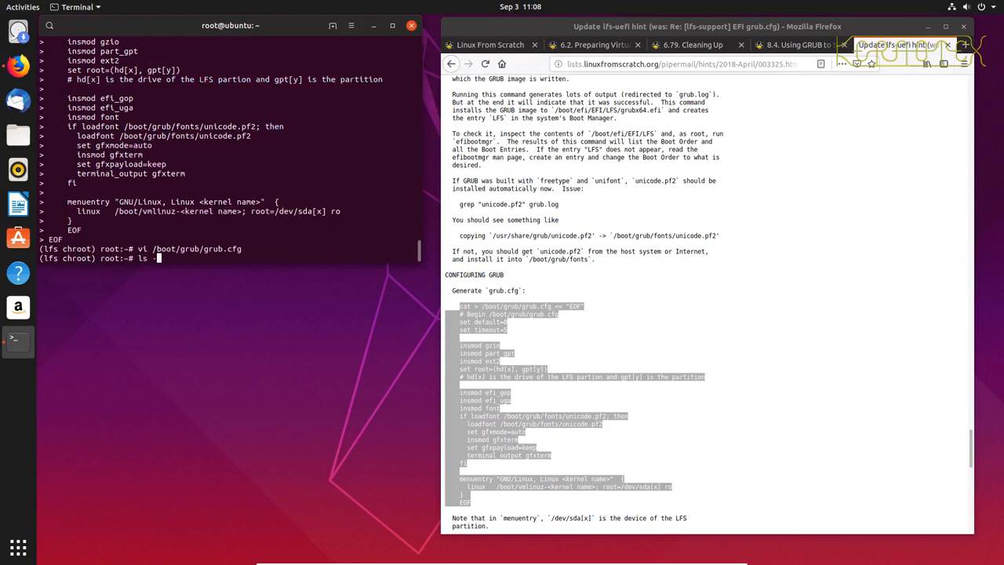
# Step: List /boot with ls -l and copy the vmlinuz kernel file name
pyautogui.press('Return')
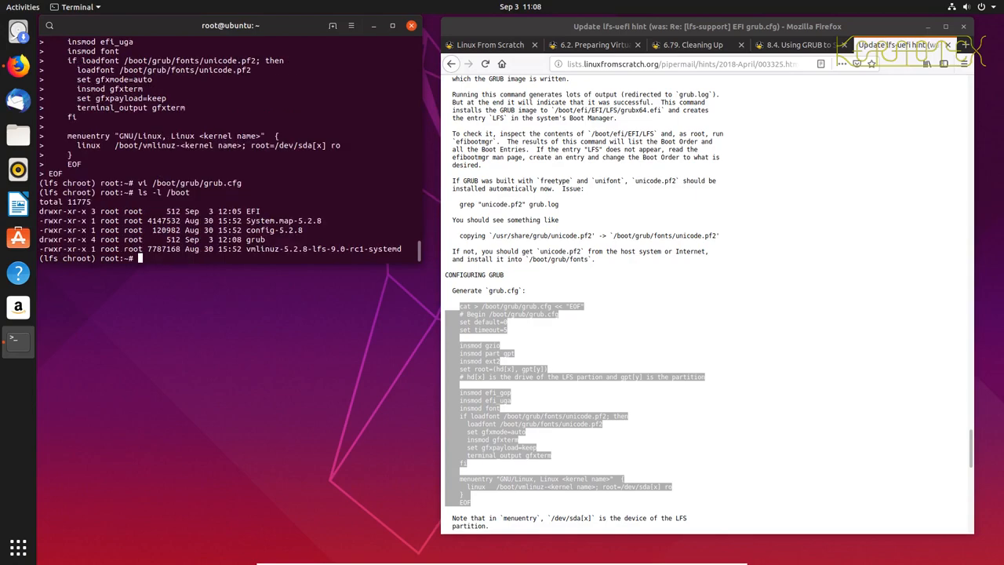
pyautogui.doubleClick(323, 249)
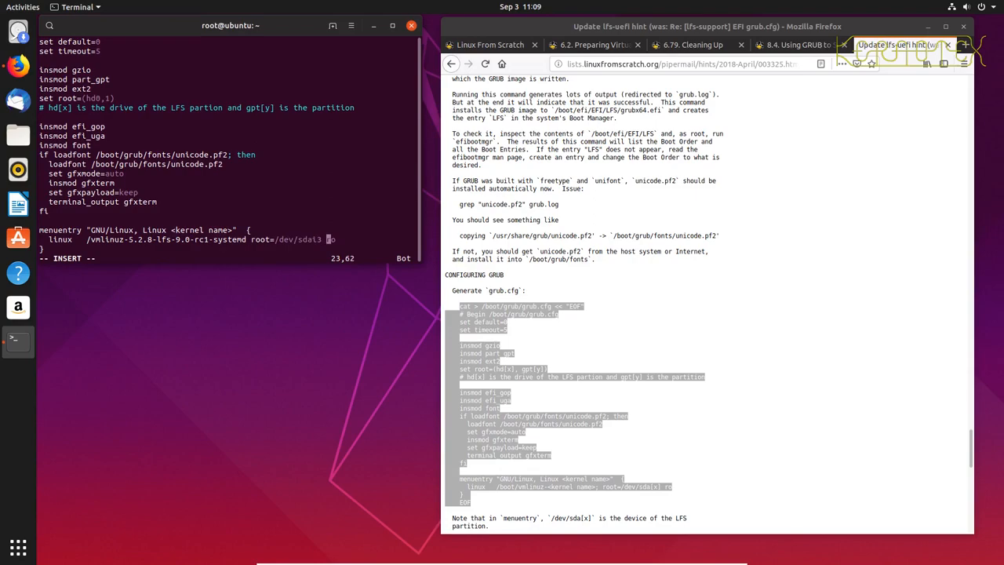
# Step: Set the linux line to root=/dev/sda3 ro loglevel=3 and the menu title to vmlinuz-5.2.8-lfs-9.0-rc1-systemd, then save
pyautogui.write('ro loglevel=')
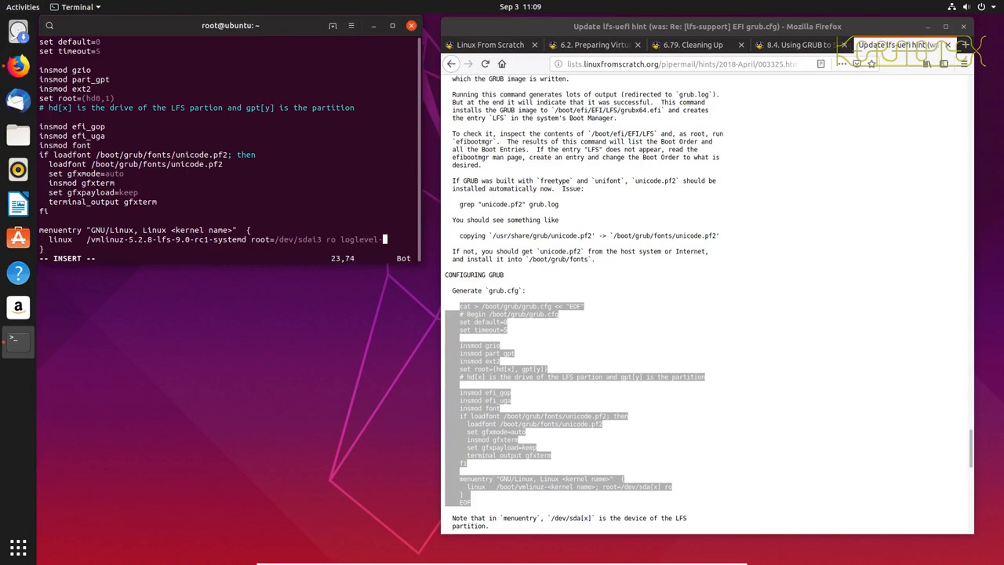
pyautogui.write('3')
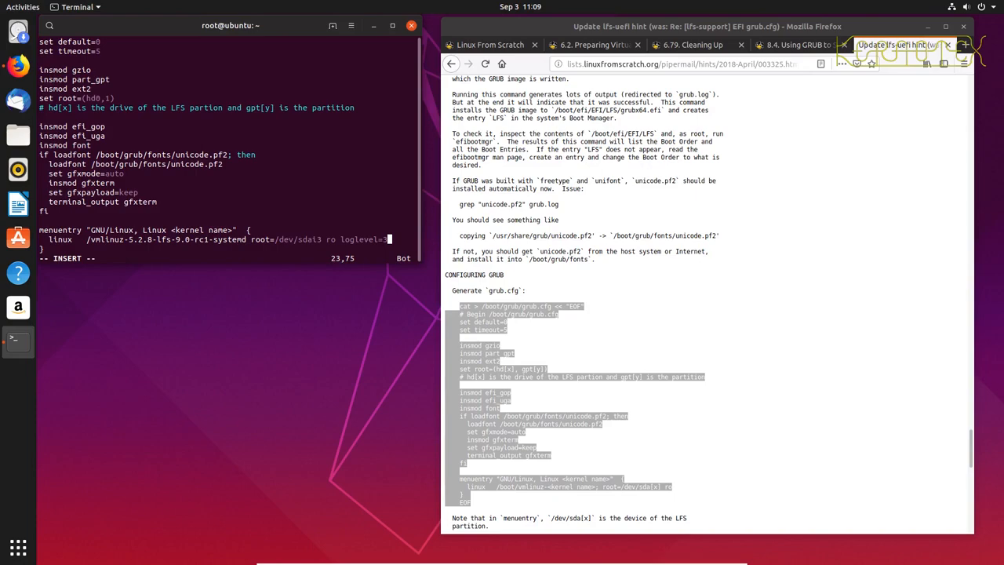
pyautogui.press('Up')
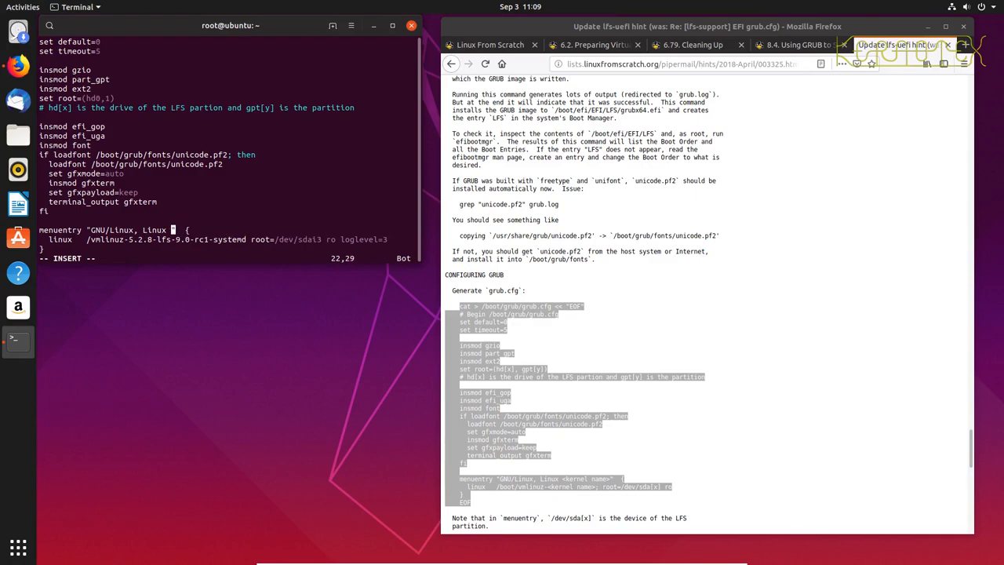
pyautogui.write('vmlinuz-5.2.8-lfs-9.0-rc1-systemd')
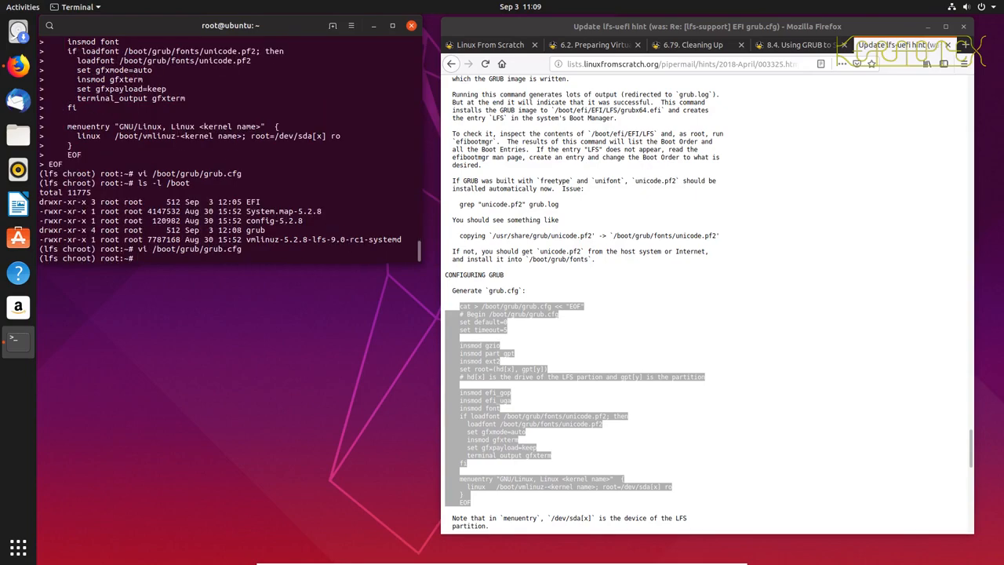
pyautogui.write('cat')
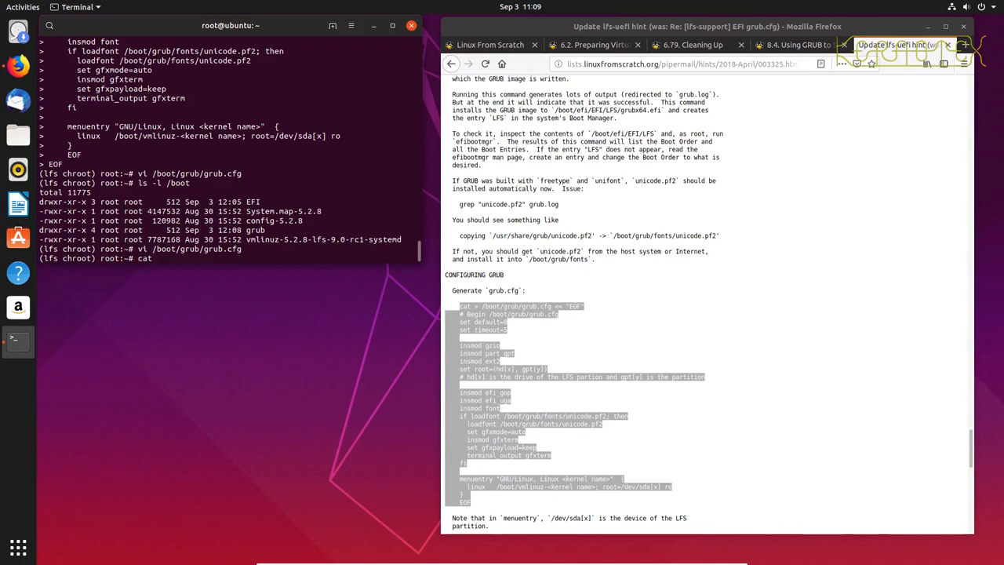
# Step: Print grub.cfg with cat and compare it against the book's 8.4.4 GRUB configuration example in Firefox
pyautogui.write('/boot/grub/grub.cfg')
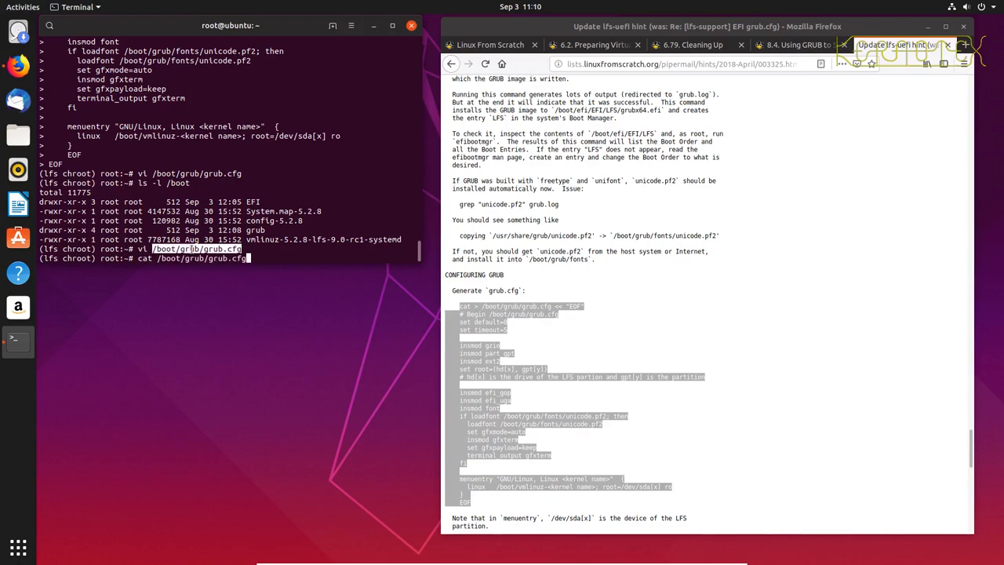
pyautogui.press('Return')
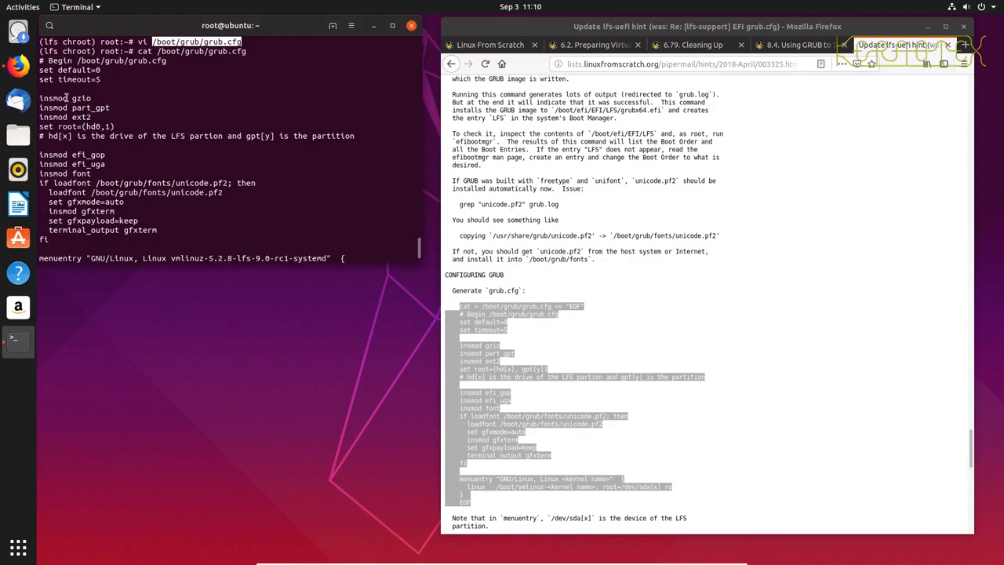
pyautogui.click(798, 45)
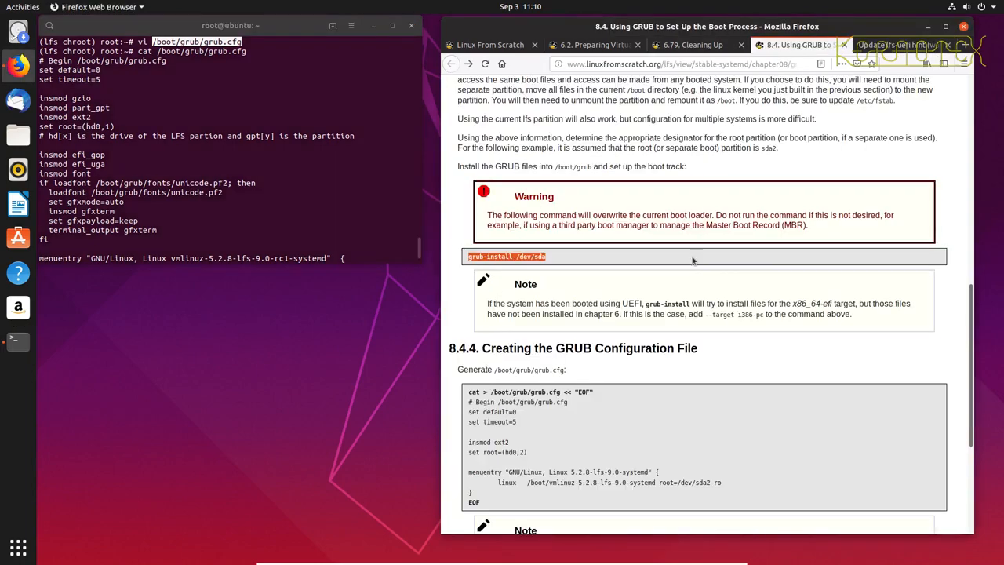
pyautogui.scroll(-3)
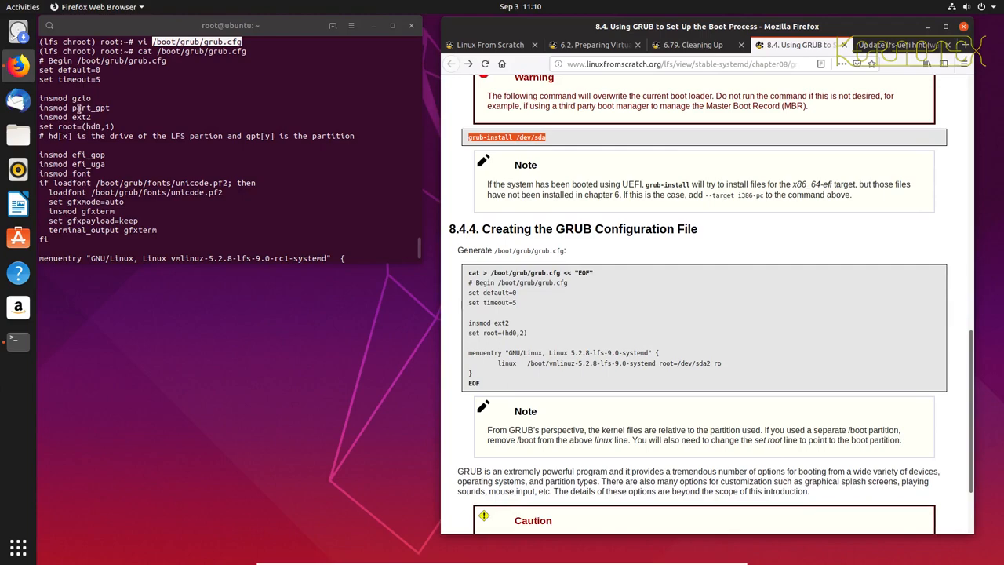
pyautogui.doubleClick(84, 107)
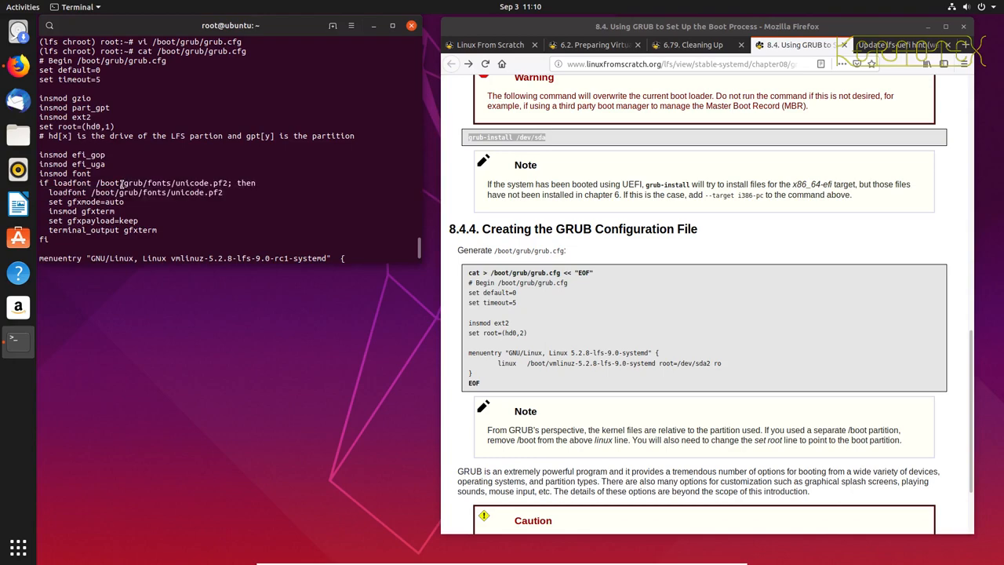
pyautogui.moveTo(89, 194)
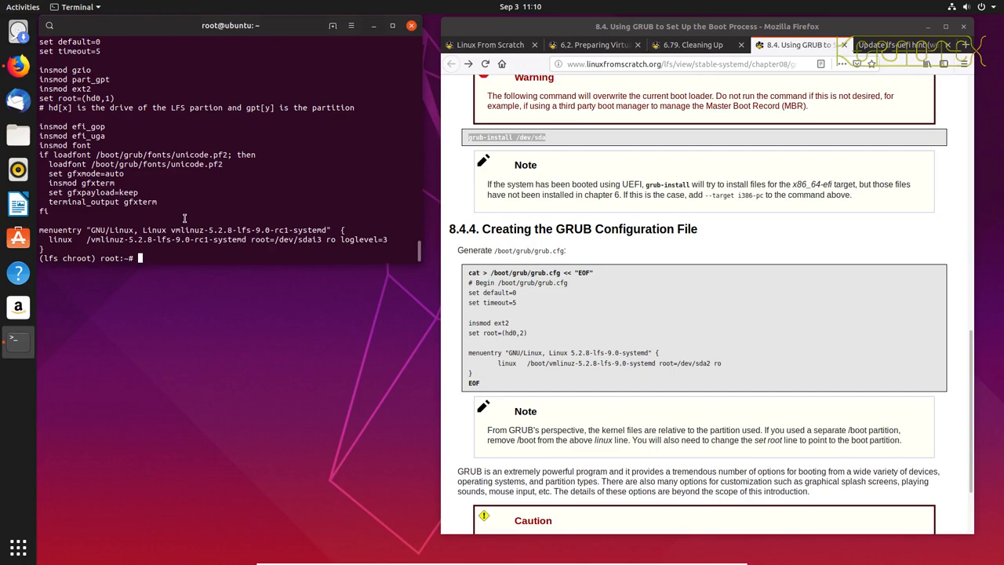
pyautogui.moveTo(301, 232)
pyautogui.write('vi /boot/grub/grub.cfg')
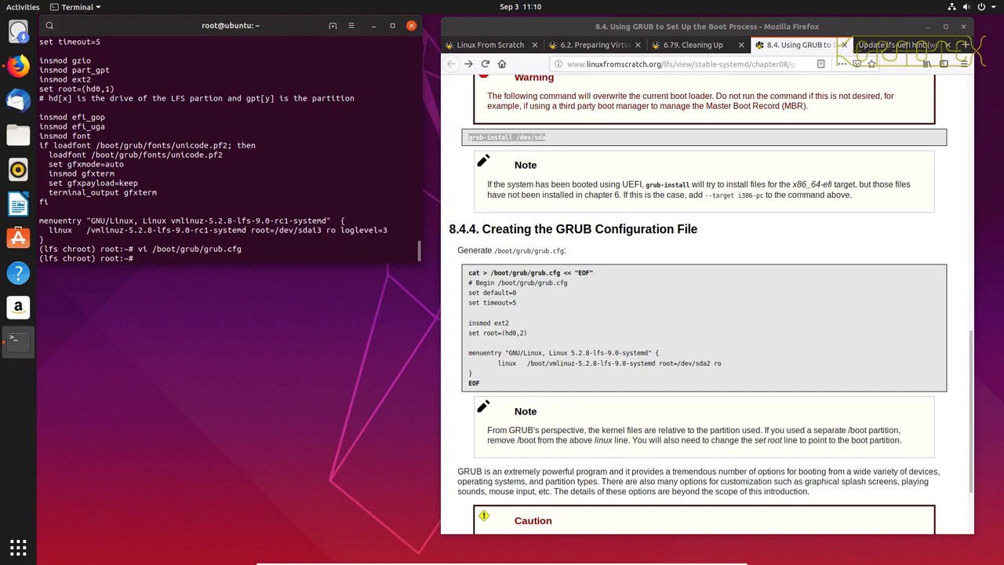
pyautogui.scroll(-3)
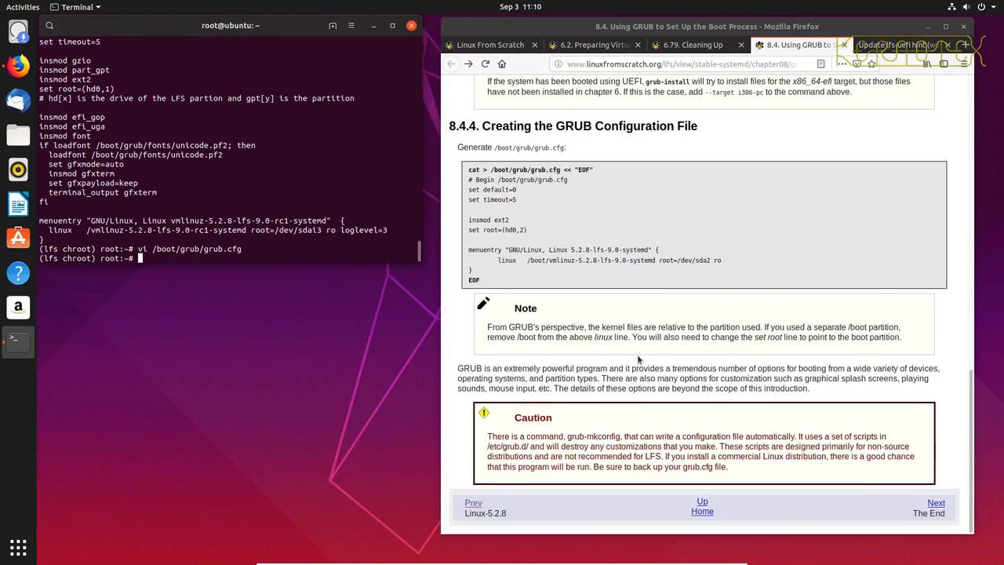
# Step: Write /etc/os-release from chapter 9.1's heredoc and set its VERSION_CODENAME to Kernotex in vi
pyautogui.click(929, 512)
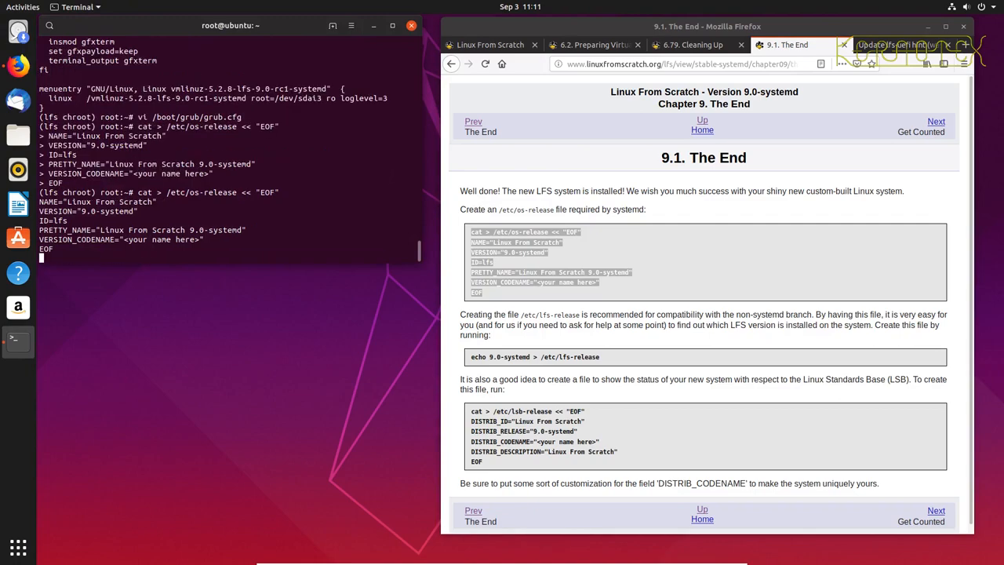
pyautogui.write('vi')
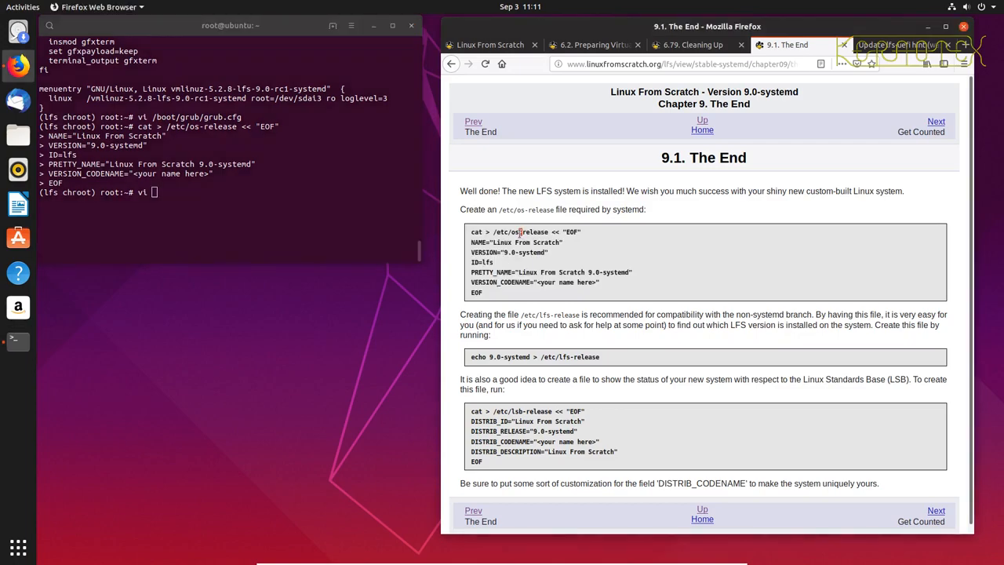
pyautogui.doubleClick(521, 232)
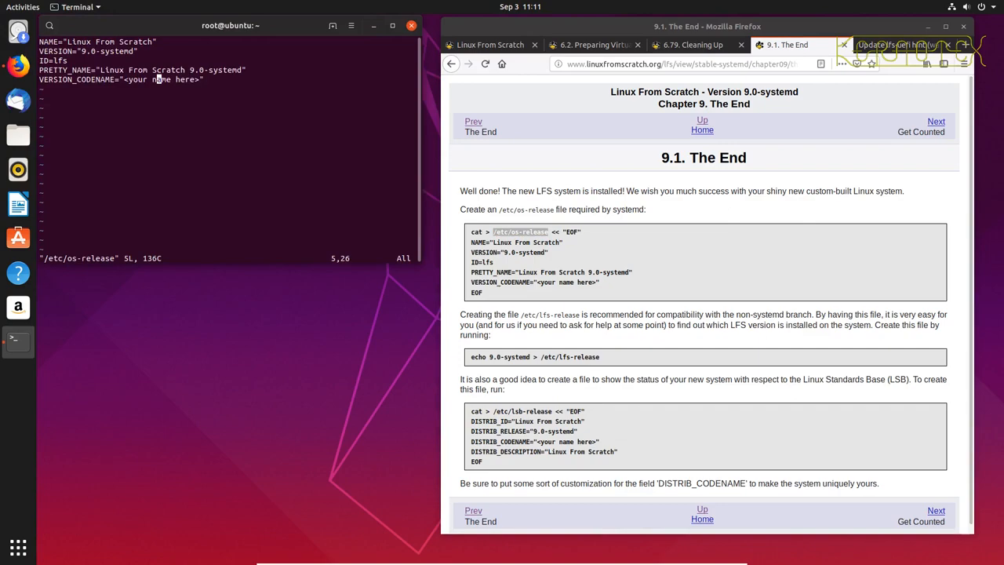
pyautogui.press('Right')
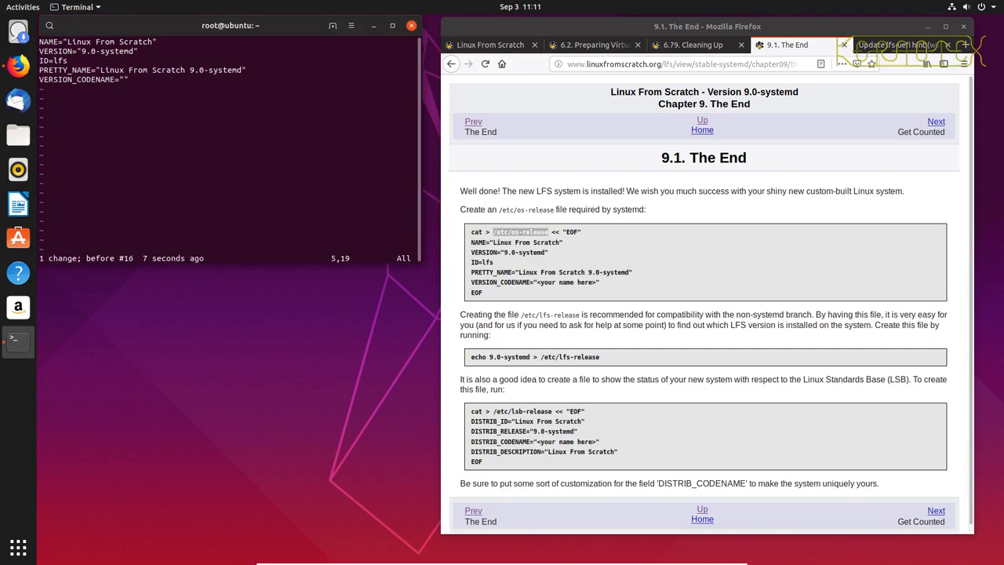
pyautogui.write('Kern')
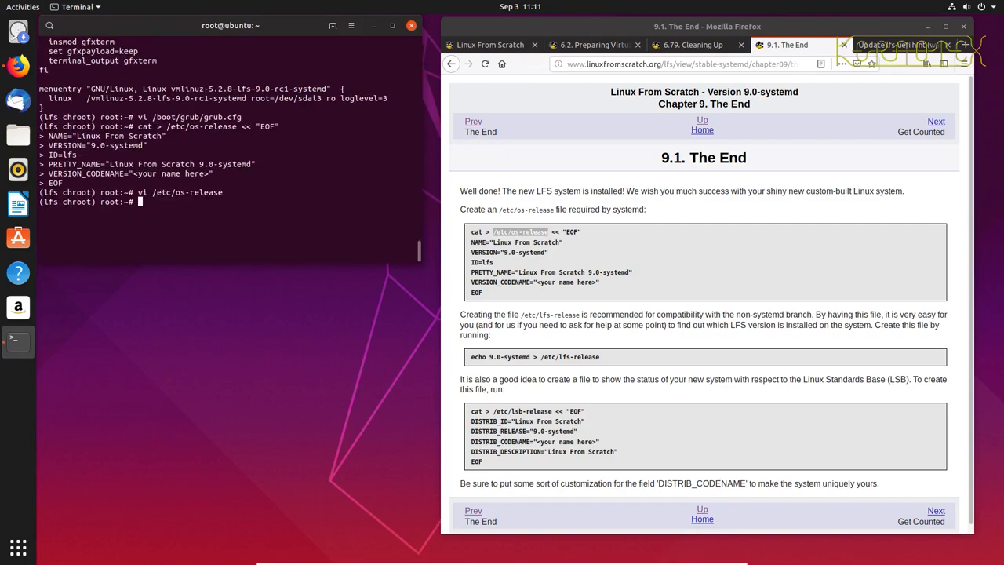
# Step: Run echo 9.0-systemd > /etc/lfs-release and the /etc/lsb-release heredoc with DISTRIB_CODENAME="Kernotex"
pyautogui.doubleClick(534, 357)
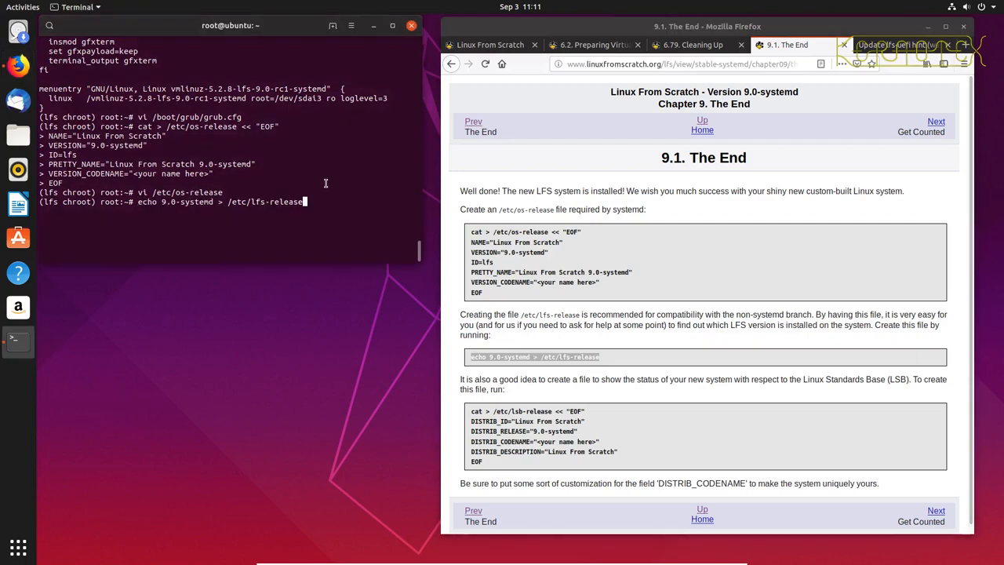
pyautogui.press('Return')
pyautogui.write('DISTRIB_CODENAME="Kernotex')
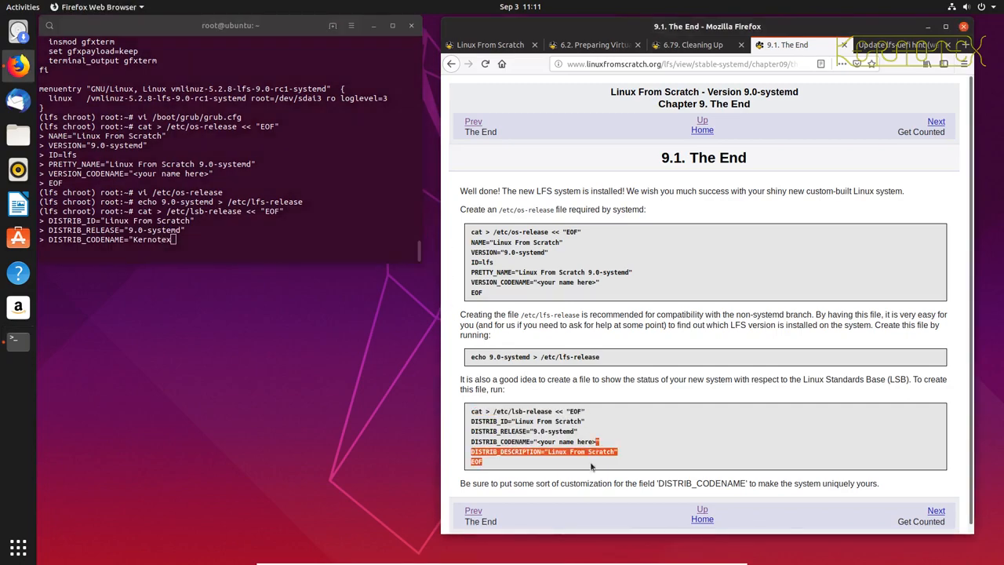
pyautogui.press('Return')
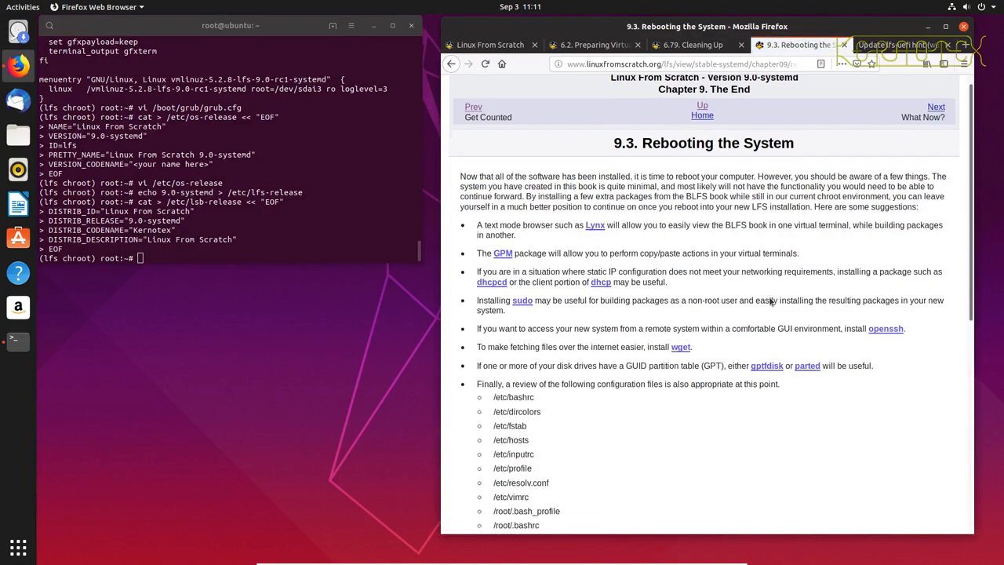
# Step: Log out of the chroot and umount -v the virtual file systems, $LFS/boot and $LFS
pyautogui.scroll(-3)
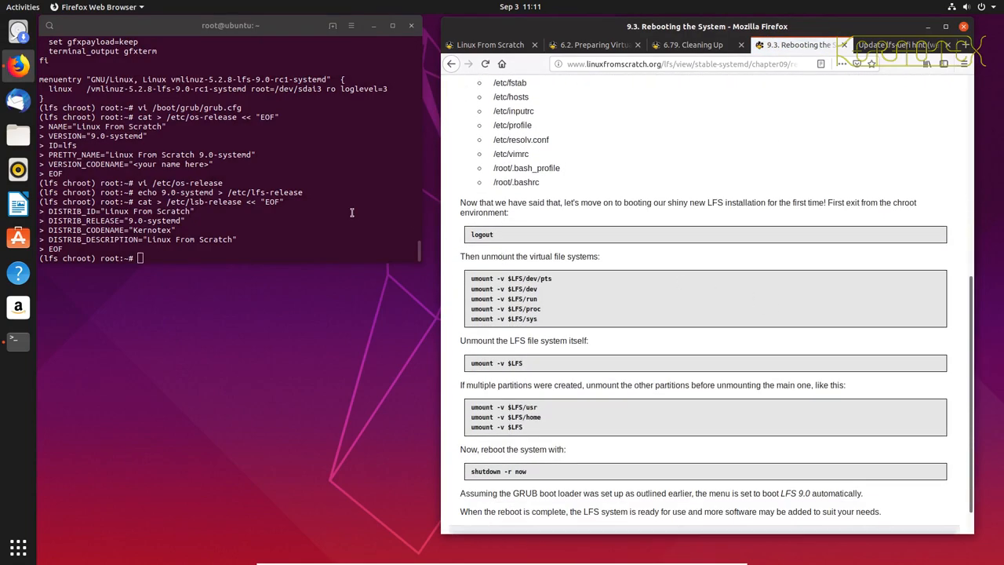
pyautogui.doubleClick(482, 234)
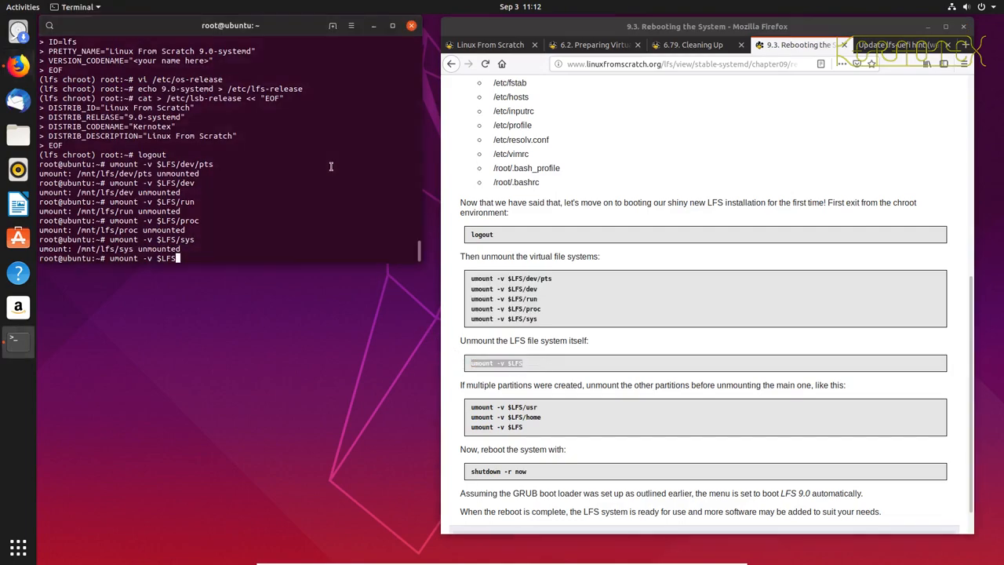
pyautogui.write('bo')
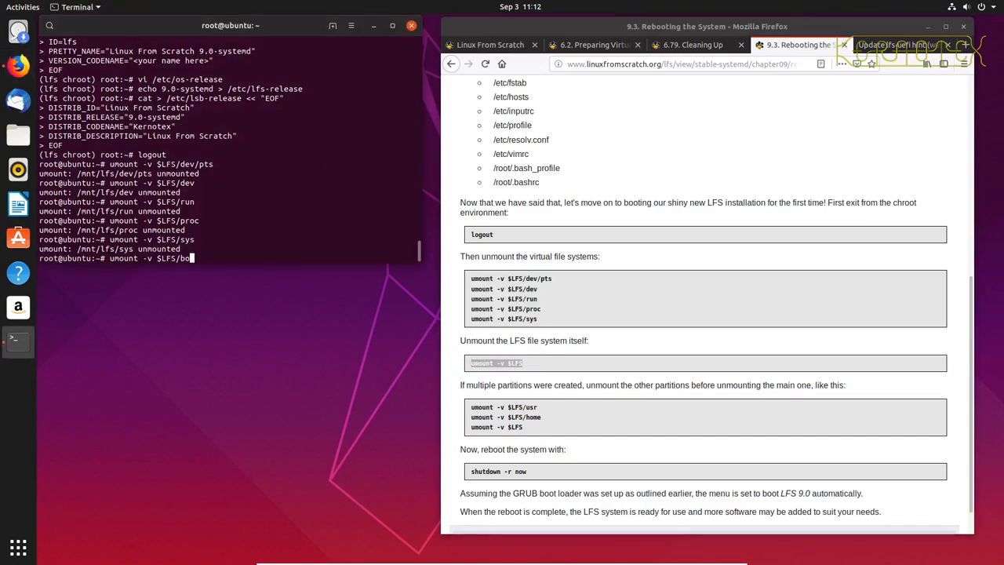
pyautogui.press('Return')
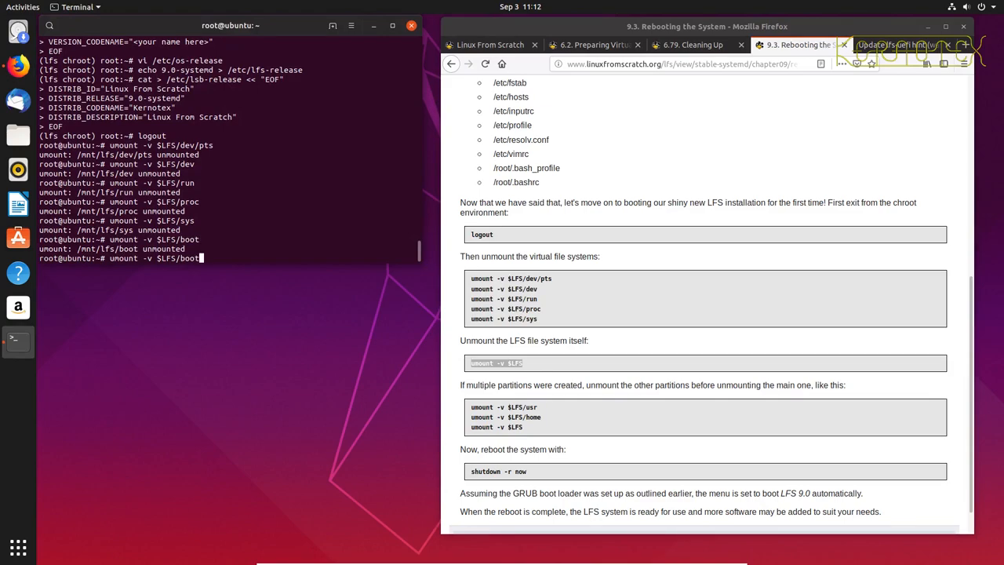
pyautogui.press('Return')
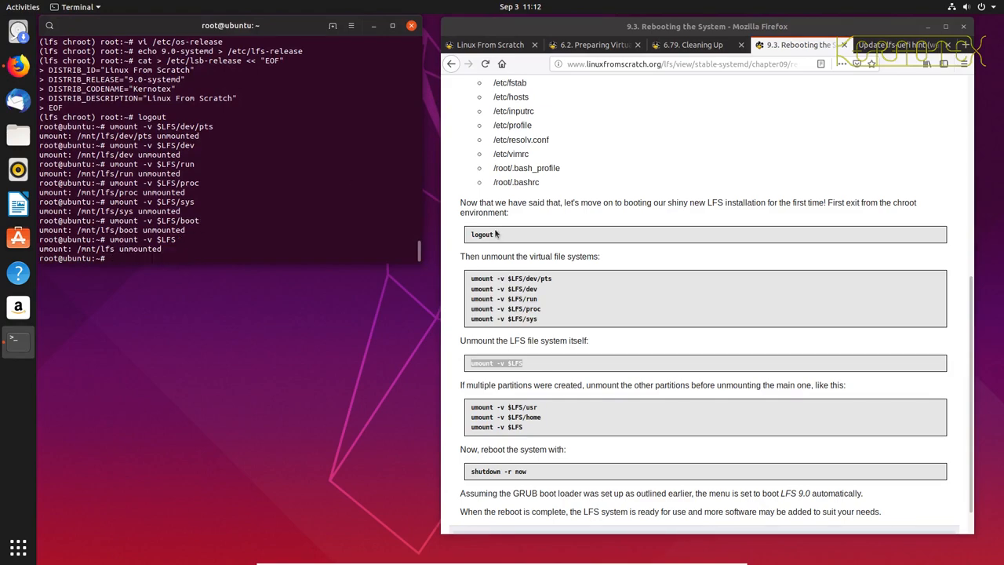
pyautogui.scroll(-3)
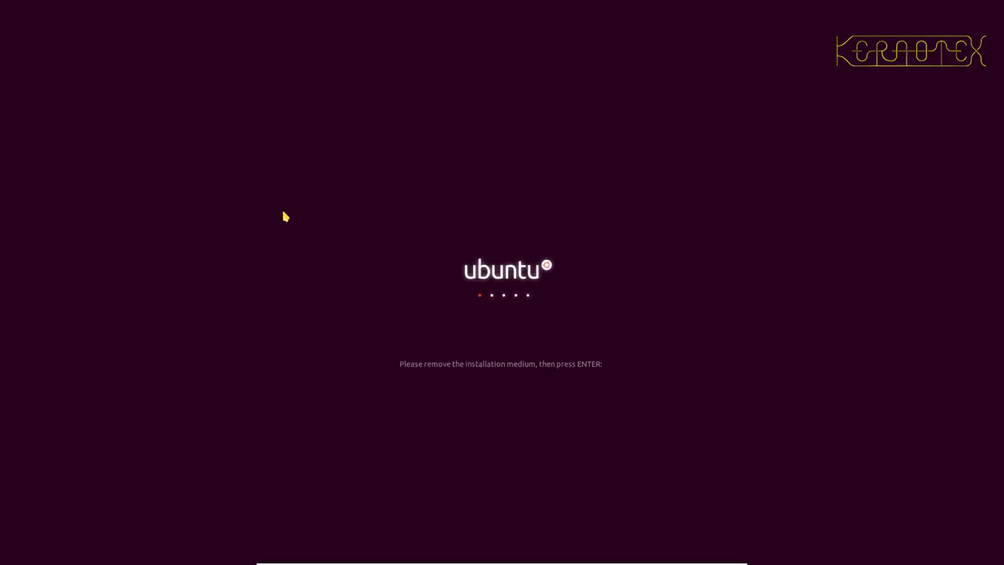
pyautogui.moveTo(704, 471)
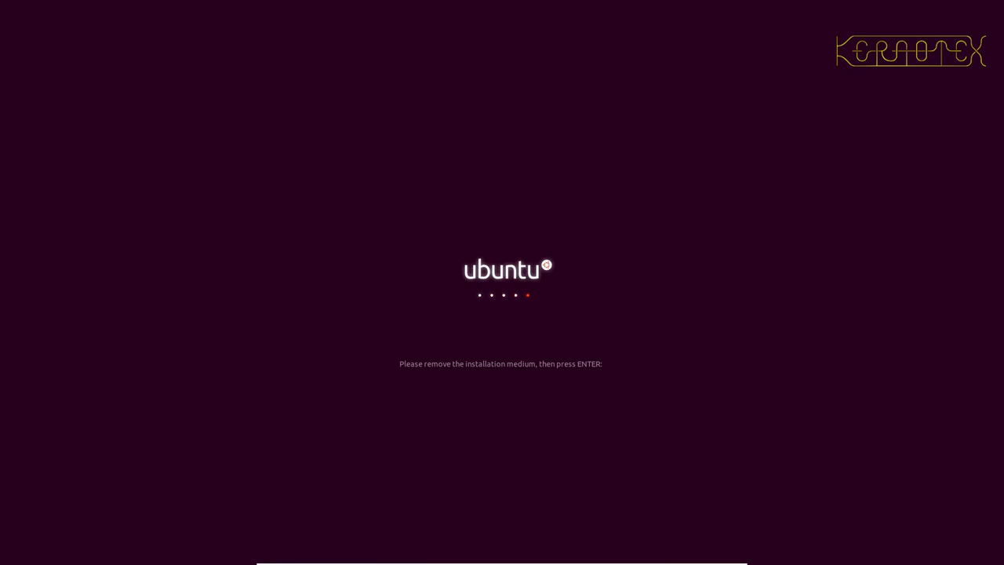
pyautogui.moveTo(677, 339)
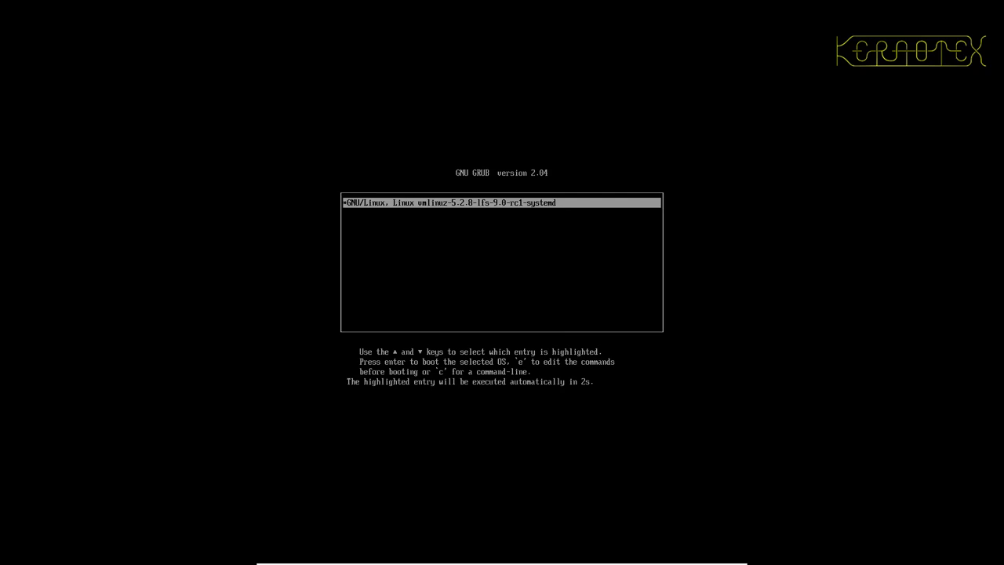
# Step: Boot the LFS kernel from GRUB, log in, and show the kernel messages with dmesg
pyautogui.press('Return')
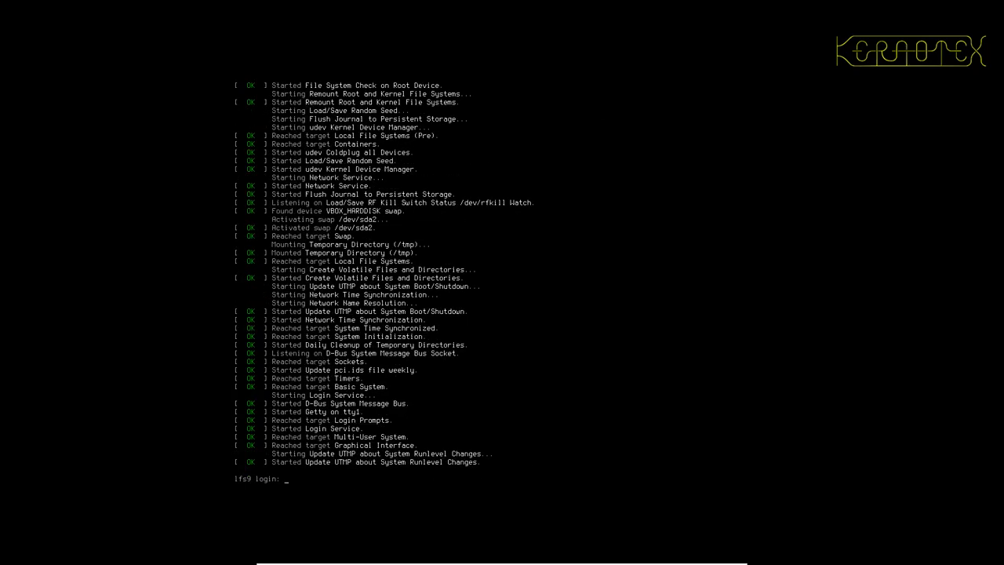
pyautogui.write('dmesg')
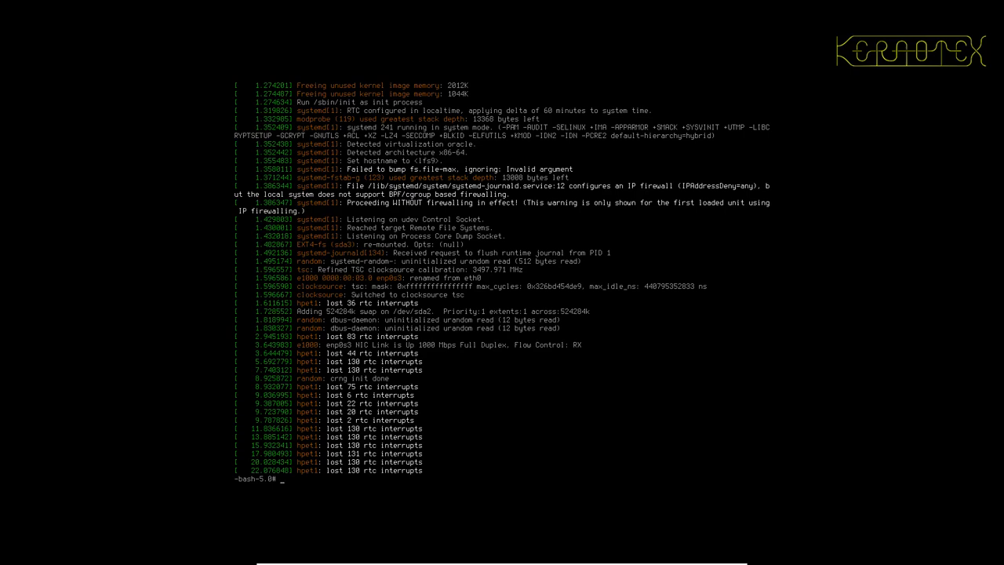
pyautogui.moveTo(369, 441)
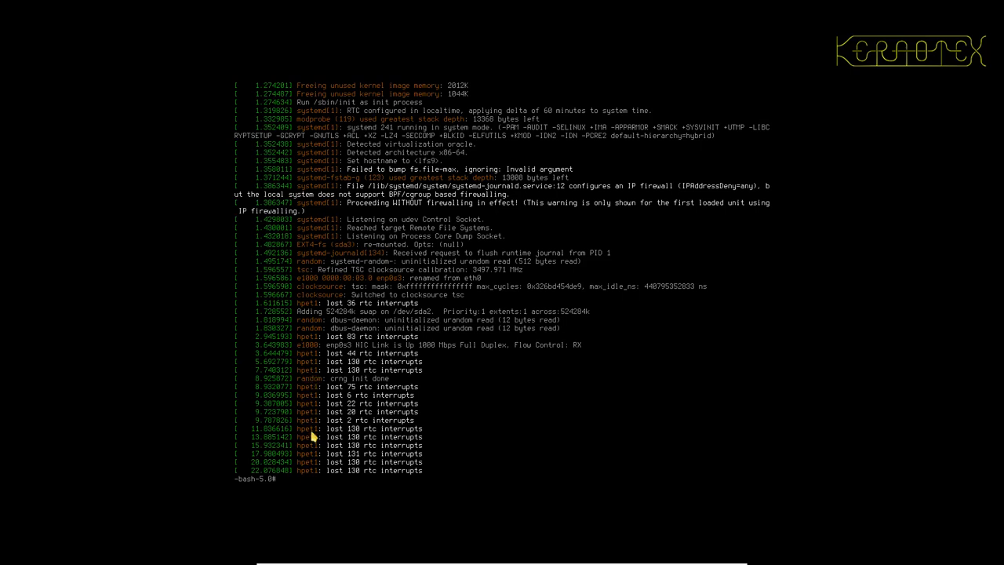
pyautogui.moveTo(351, 416)
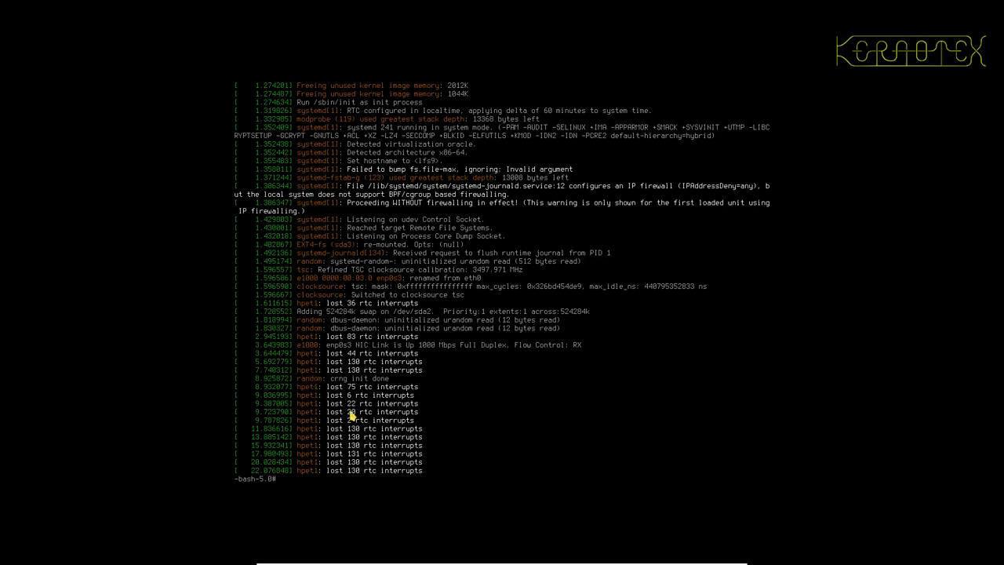
pyautogui.moveTo(359, 411)
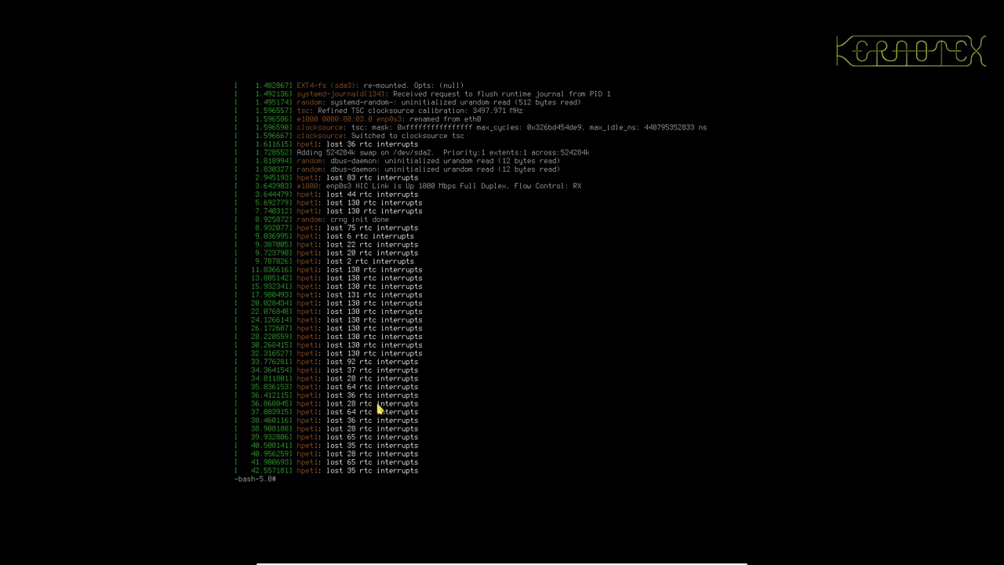
pyautogui.moveTo(400, 379)
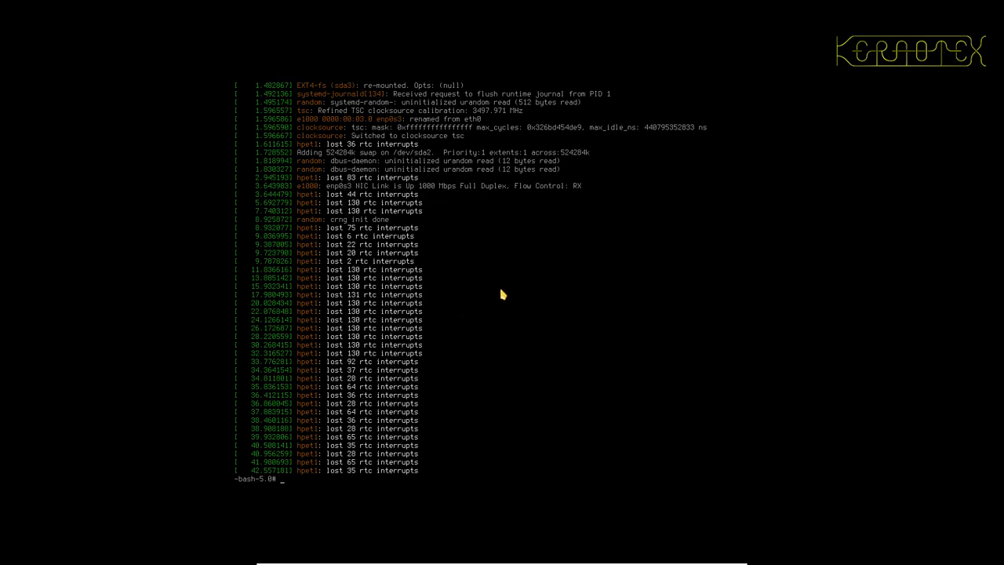
# Step: Display /etc/lsb-release and /etc/os-release, showing 9.0-systemd Kernotex release details
pyautogui.write('cat /')
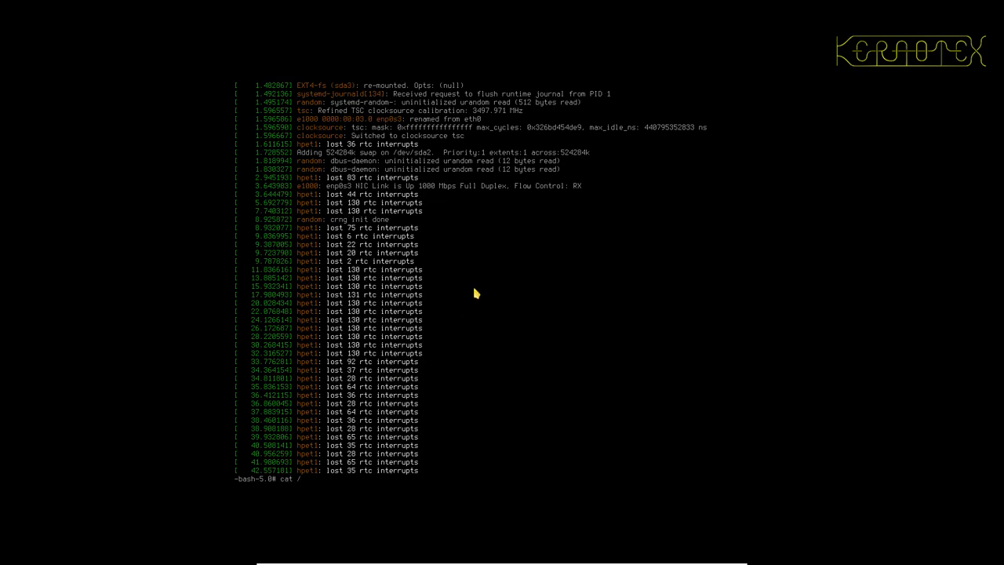
pyautogui.write('etc/ls')
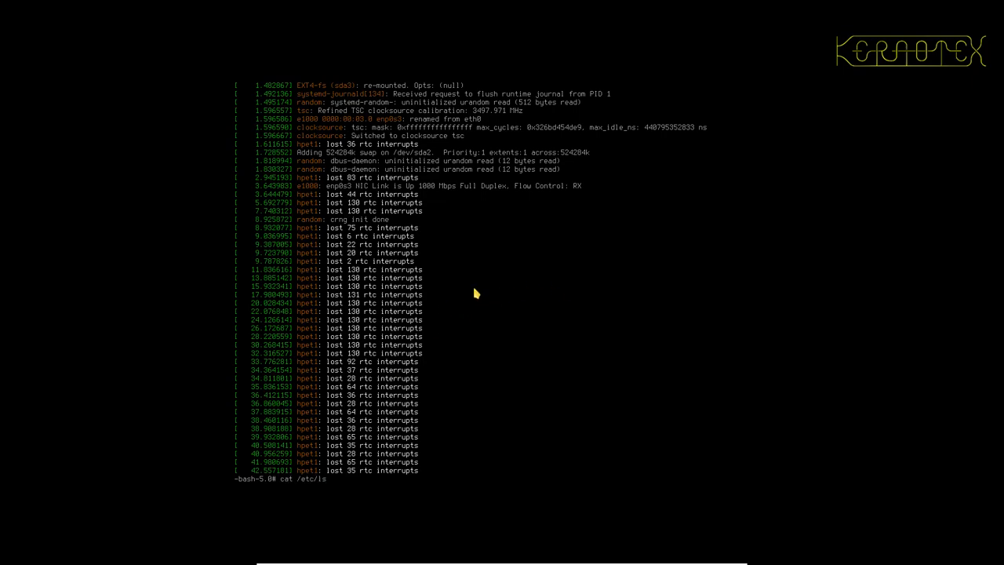
pyautogui.press('Return')
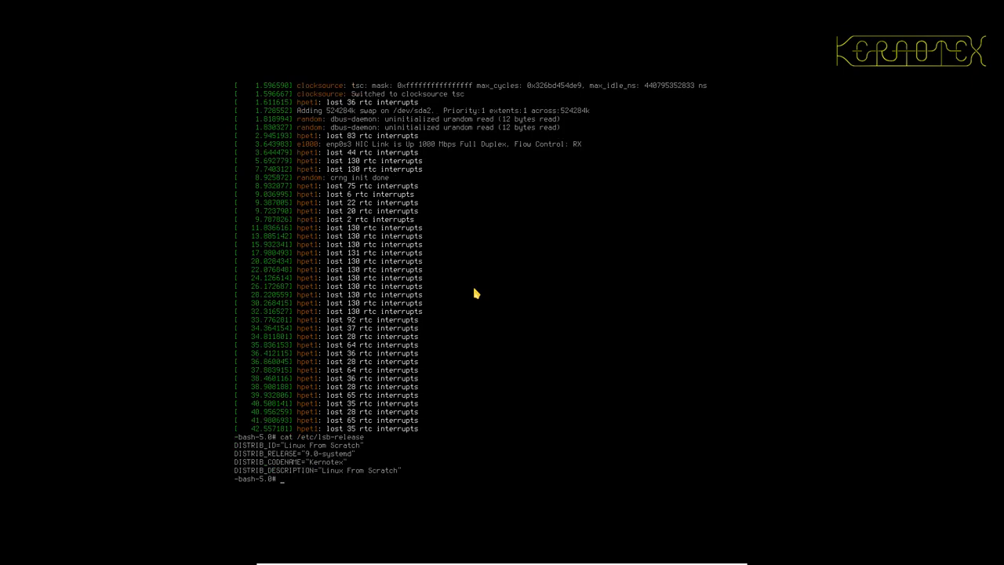
pyautogui.moveTo(317, 460)
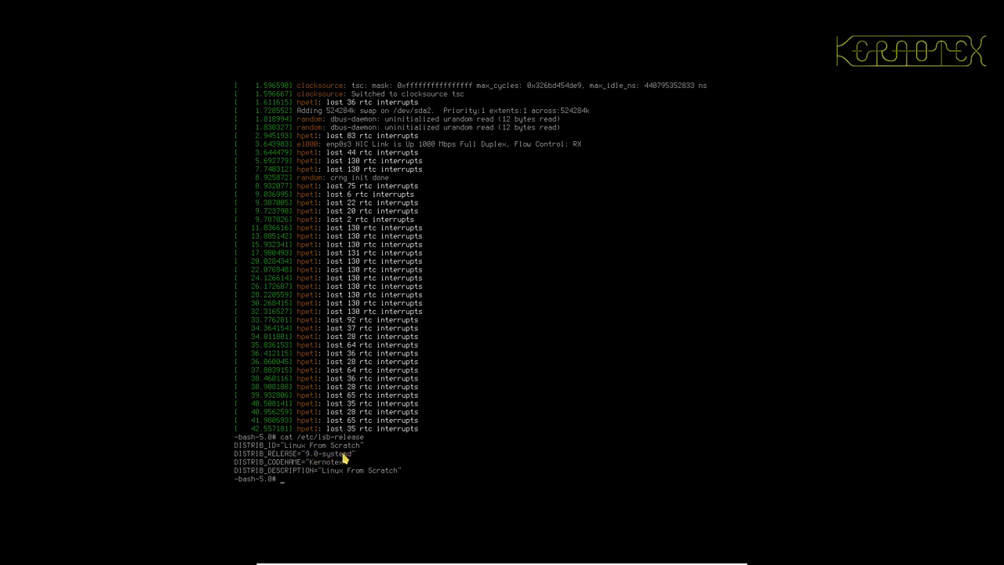
pyautogui.moveTo(406, 459)
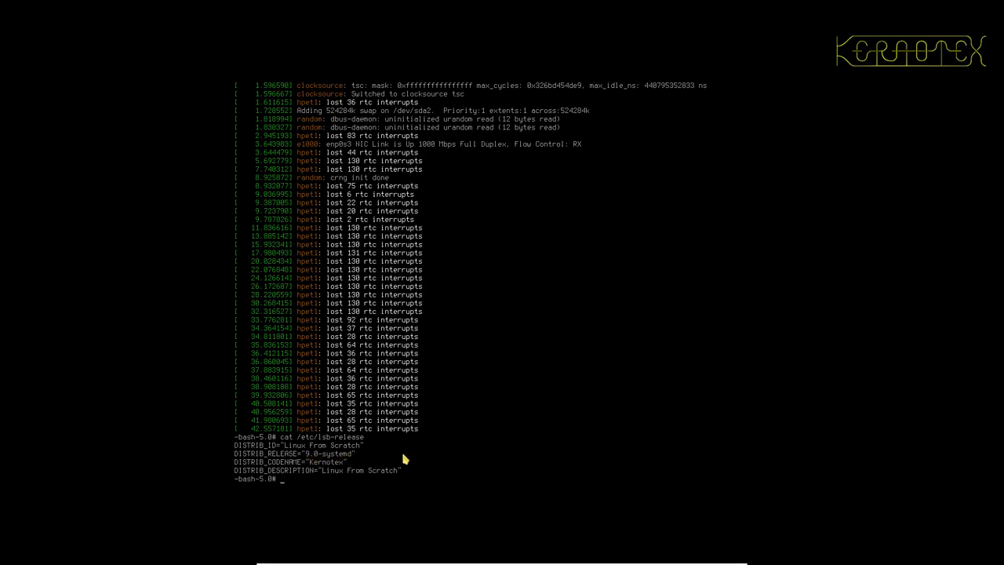
pyautogui.moveTo(407, 459)
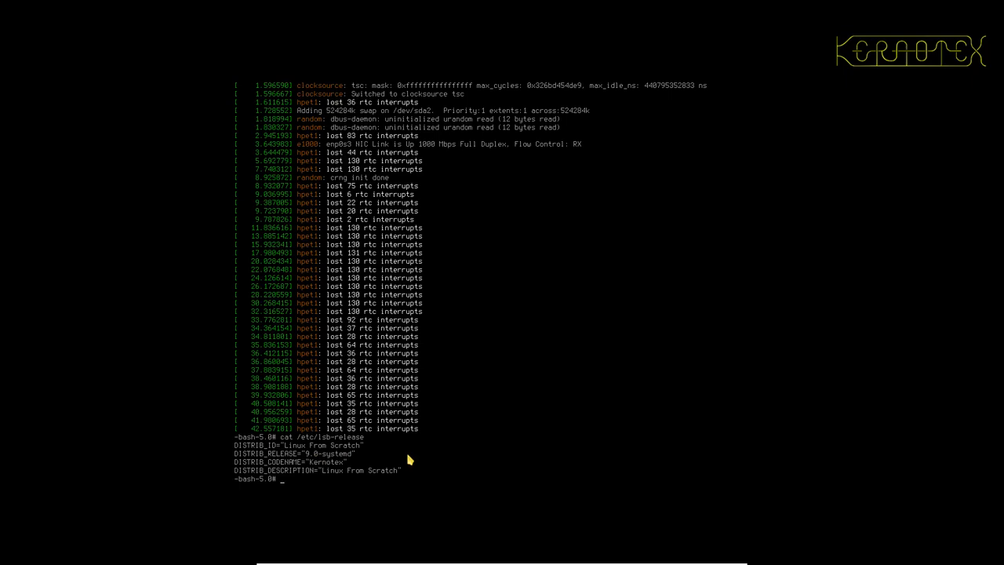
pyautogui.write('cat /etc/lsb-release')
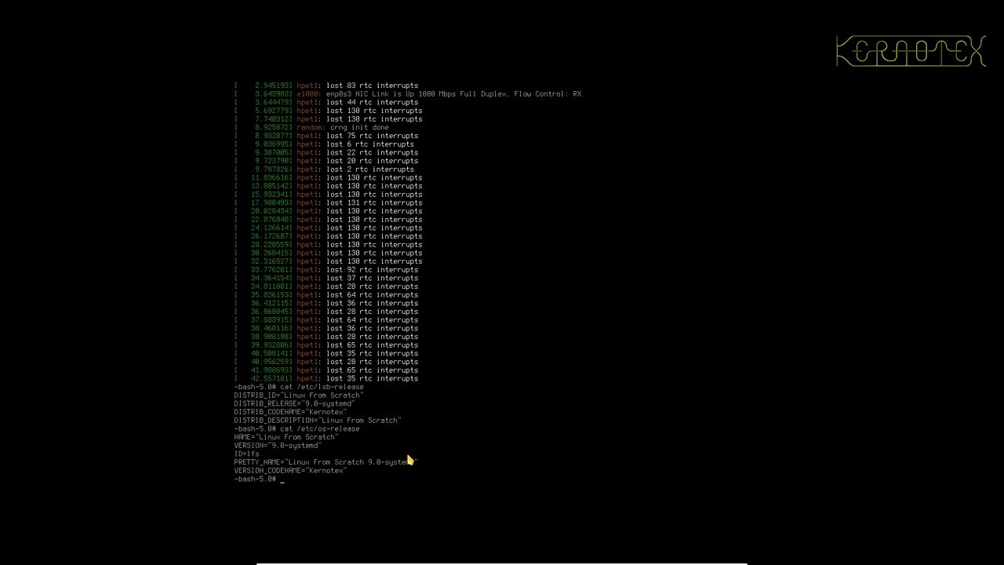
pyautogui.write('cat /etc/os-release')
pyautogui.write('cat /etc/lfs-release')
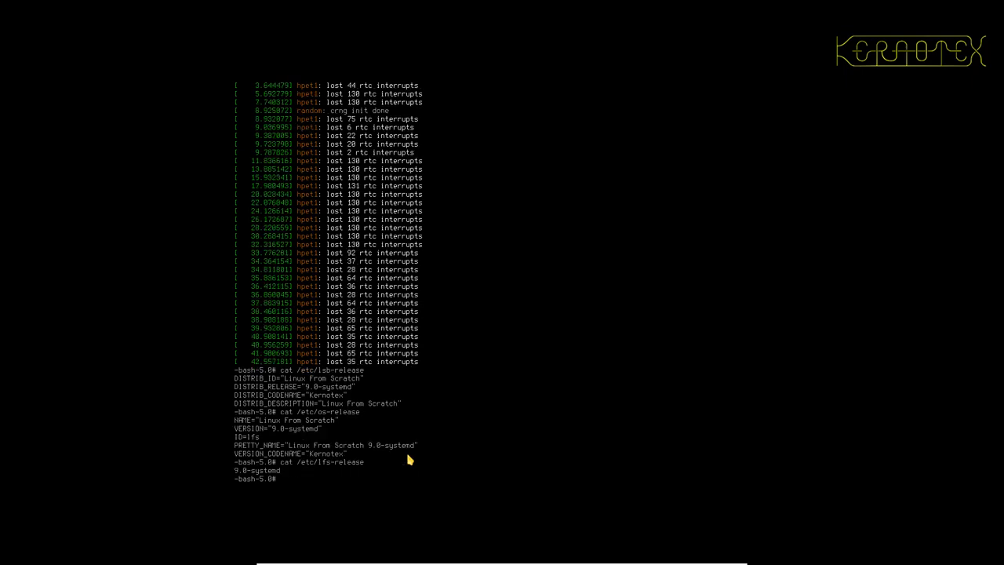
pyautogui.moveTo(697, 382)
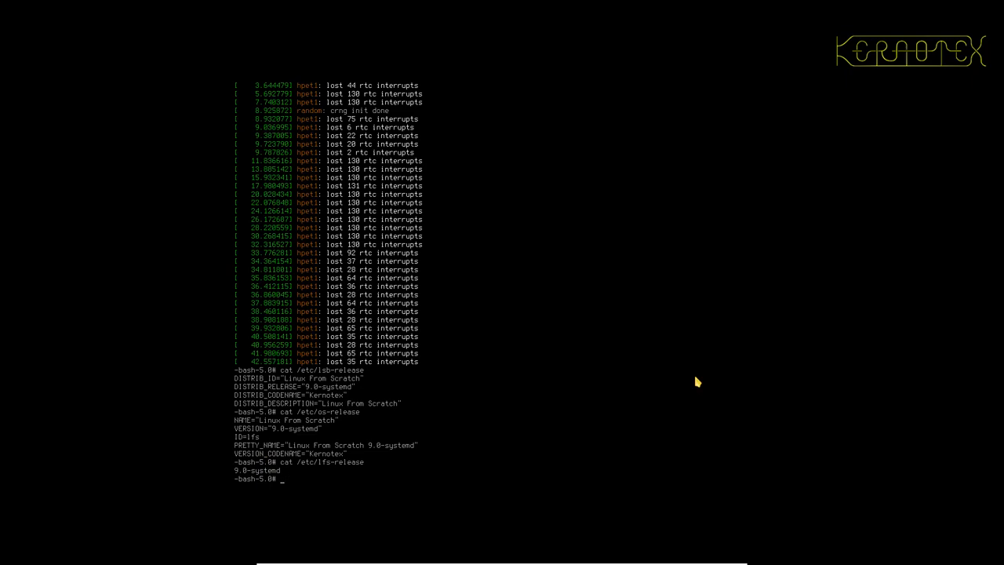
# Step: List /sys/firmware/efi to confirm the efivars and vars directories exist
pyautogui.write('ls -l /')
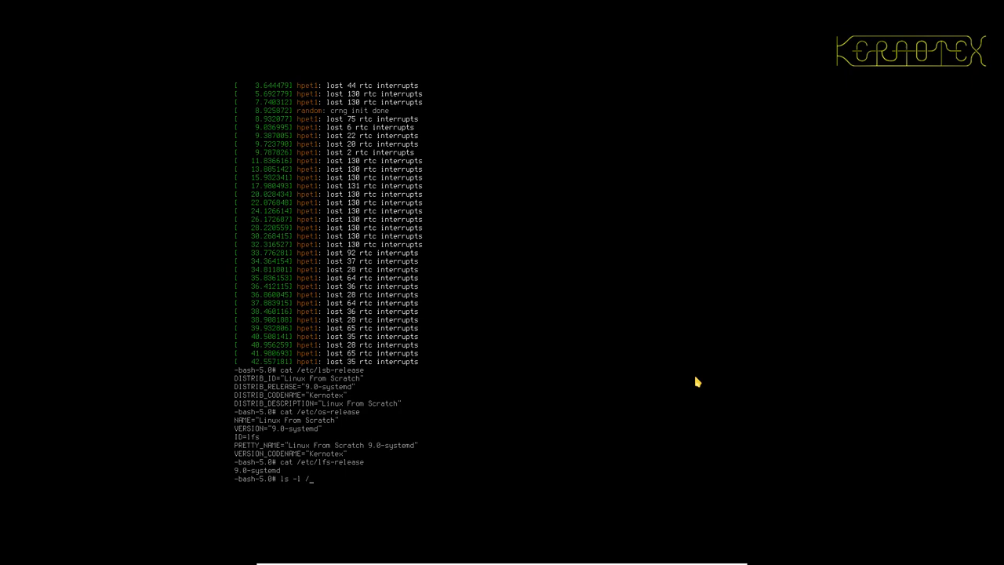
pyautogui.write('sys/')
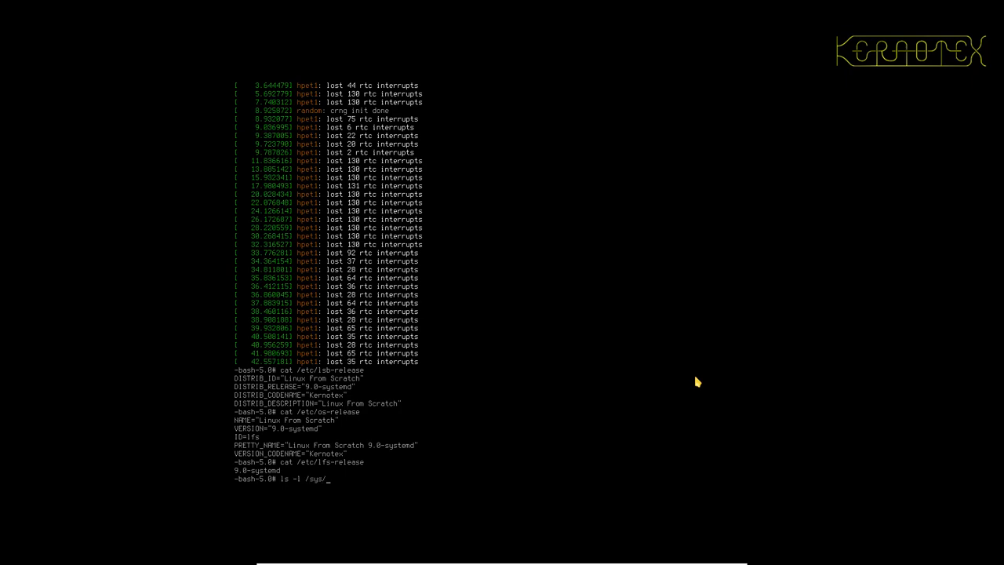
pyautogui.write('firmware/efi')
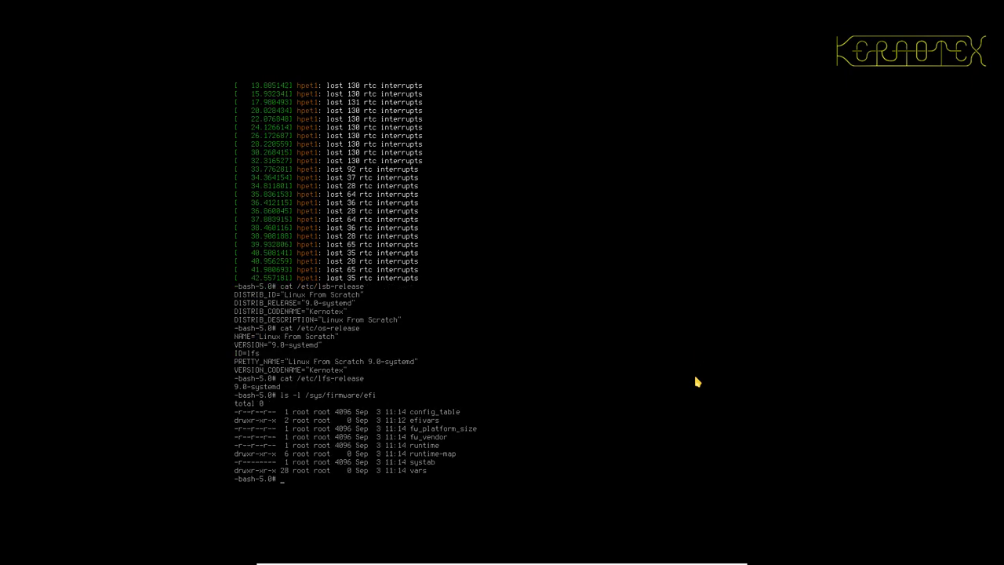
pyautogui.moveTo(412, 416)
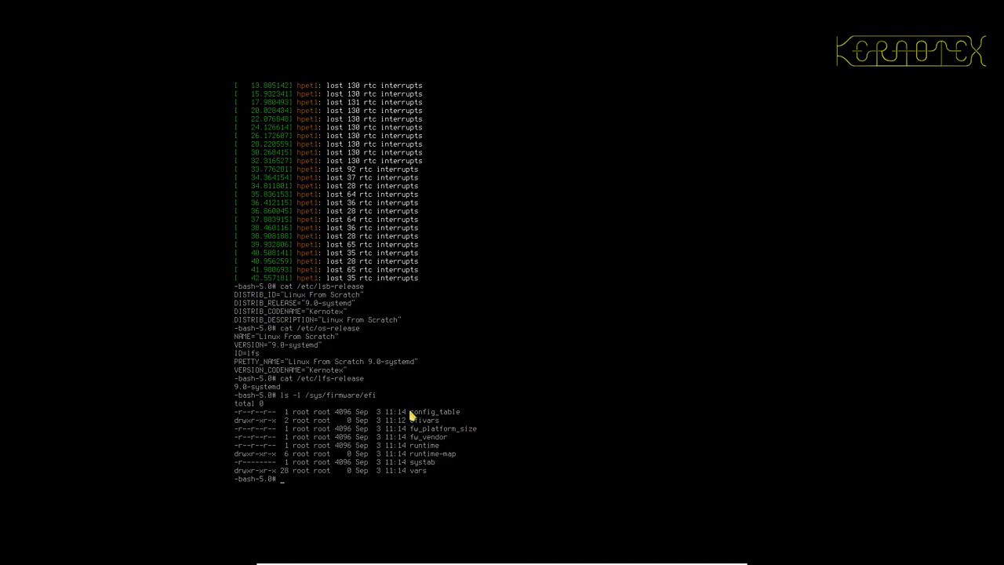
pyautogui.moveTo(396, 446)
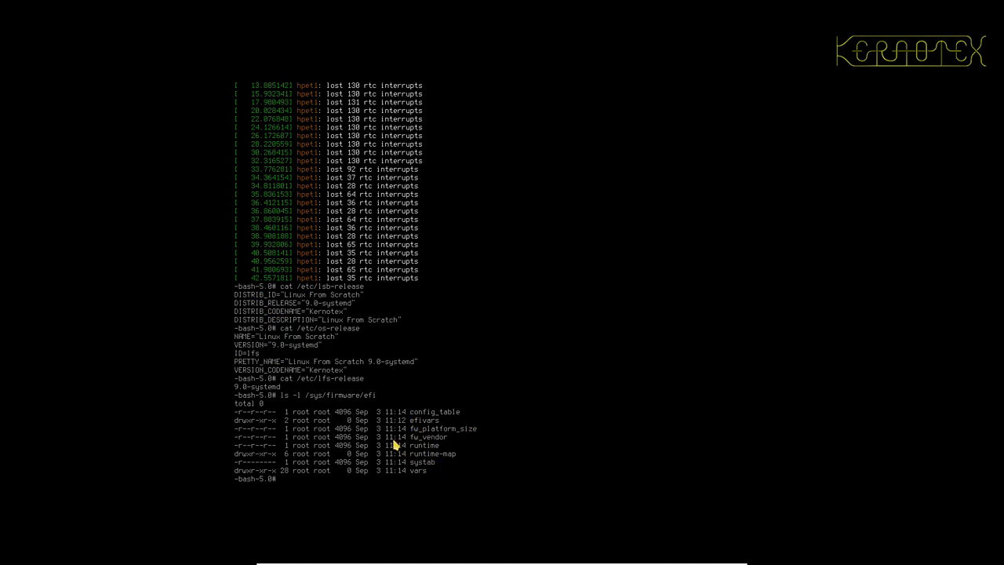
pyautogui.moveTo(382, 396)
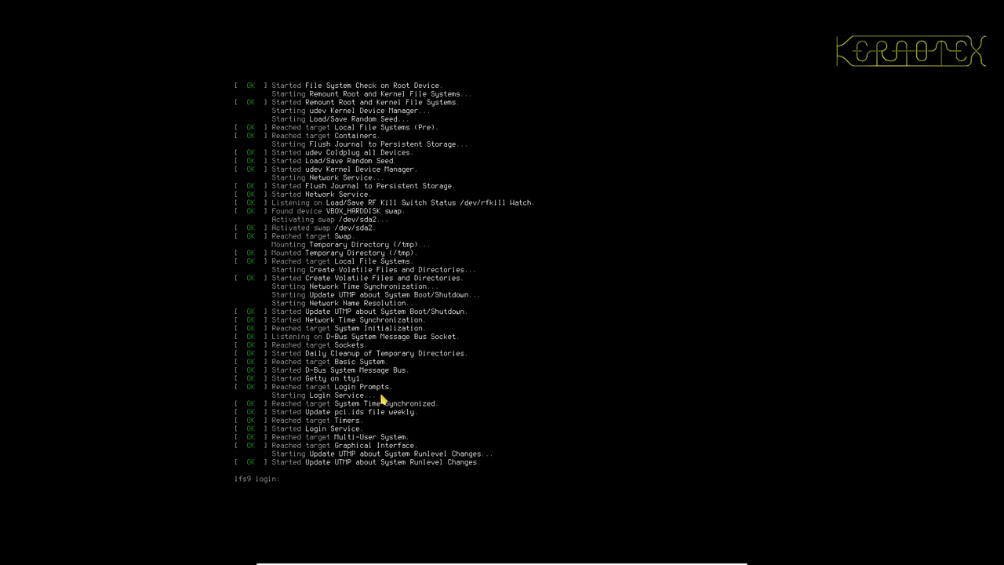
# Step: Log in as root and power off LFS with shutdown -h now
pyautogui.write('root')
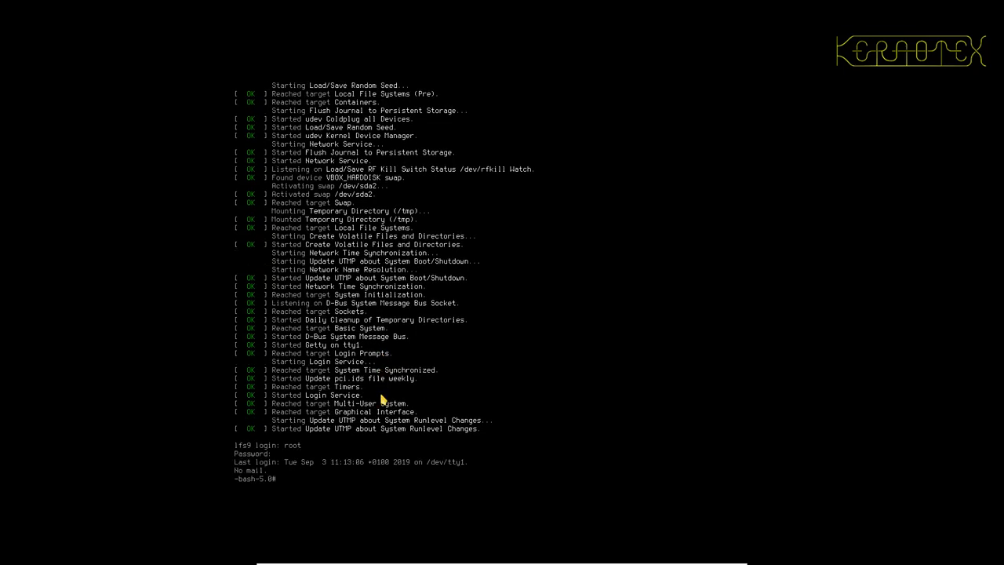
pyautogui.write('shut')
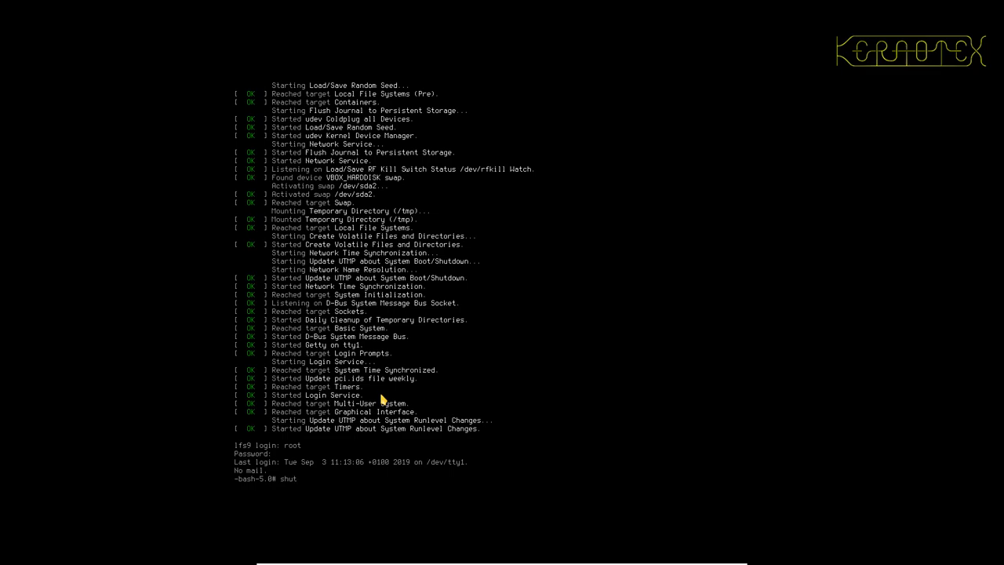
pyautogui.write('down -h now')
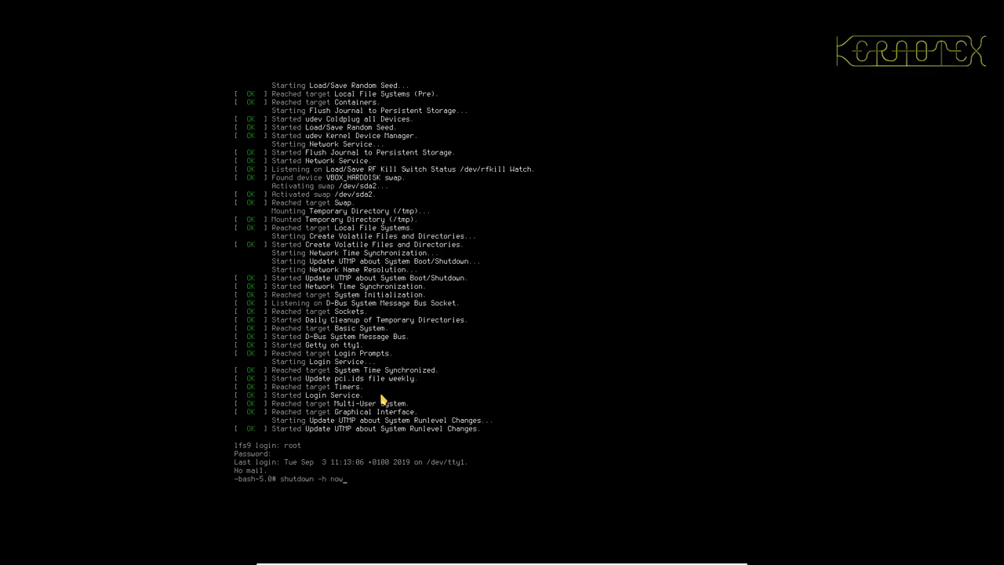
pyautogui.press('Return')
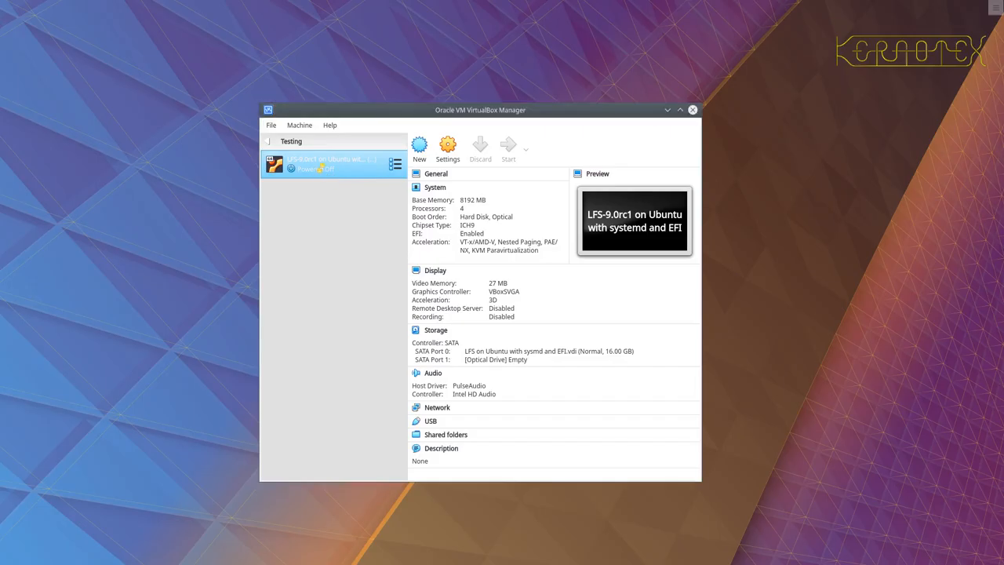
# Step: Start the LFS VM into the UEFI shell and capture keyboard and mouse input for it
pyautogui.click(509, 148)
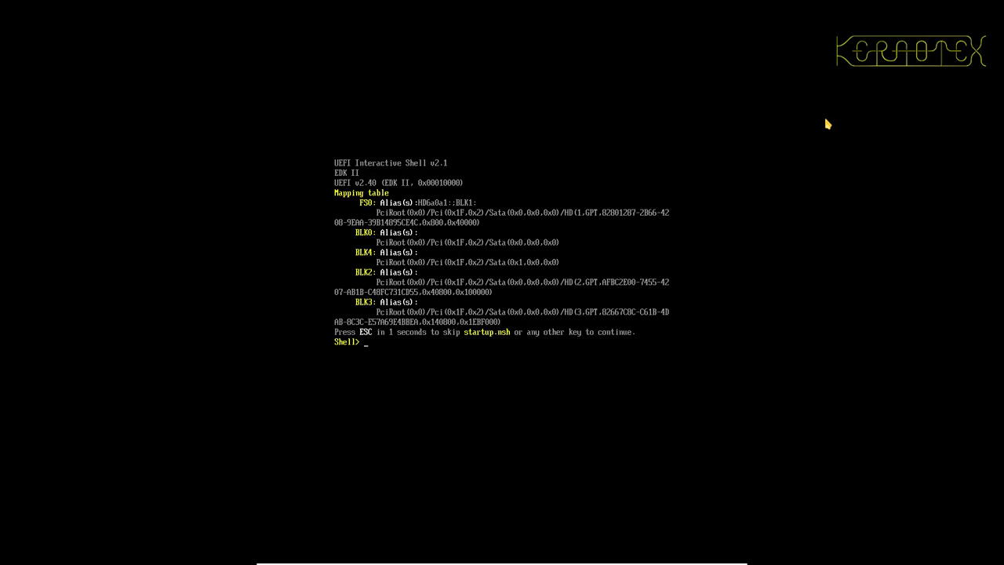
pyautogui.moveTo(323, 251)
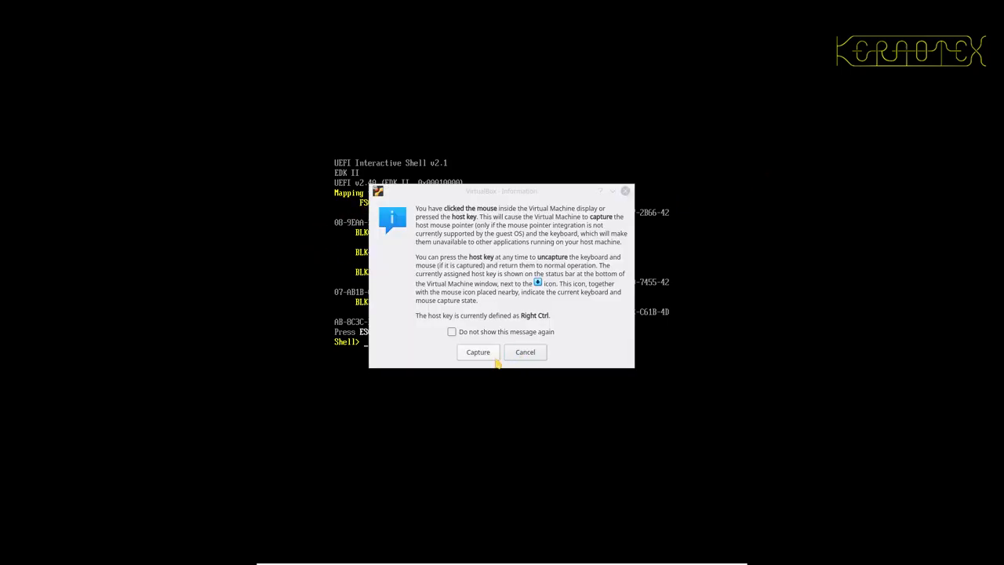
pyautogui.moveTo(565, 337)
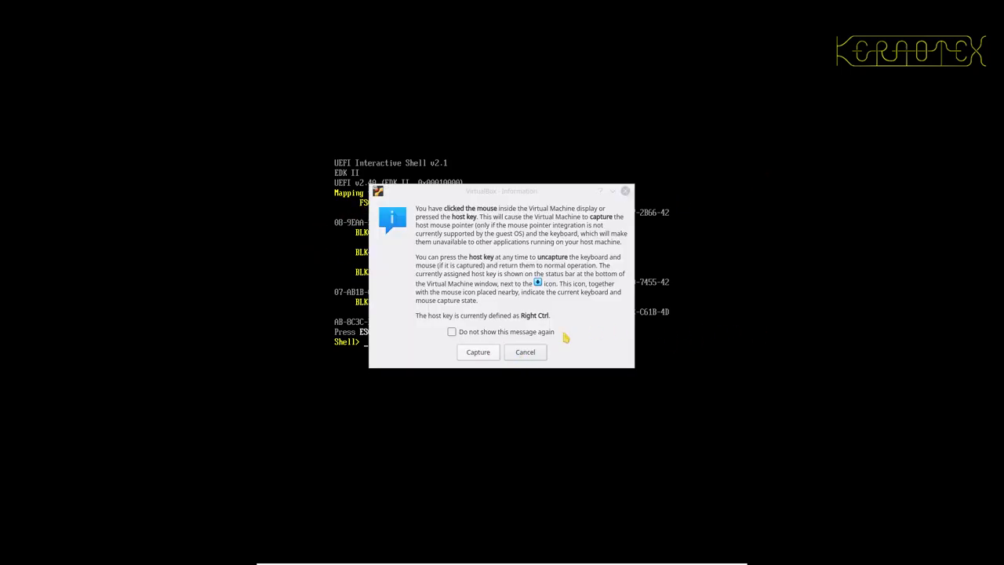
pyautogui.click(524, 352)
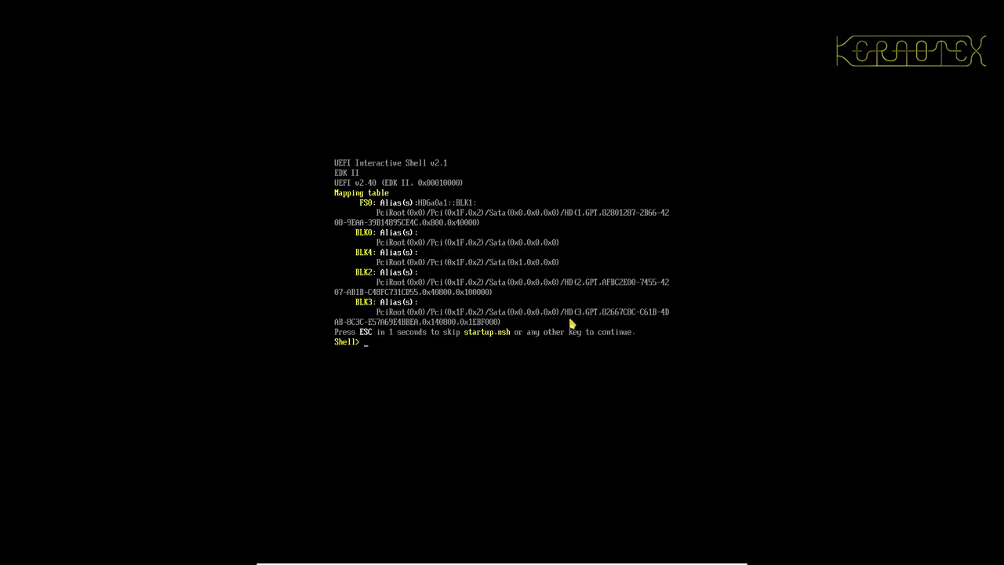
# Step: Switch the UEFI shell to FS0 and list the \EFI\LFS folder showing grubx64.efi
pyautogui.write('fs0')
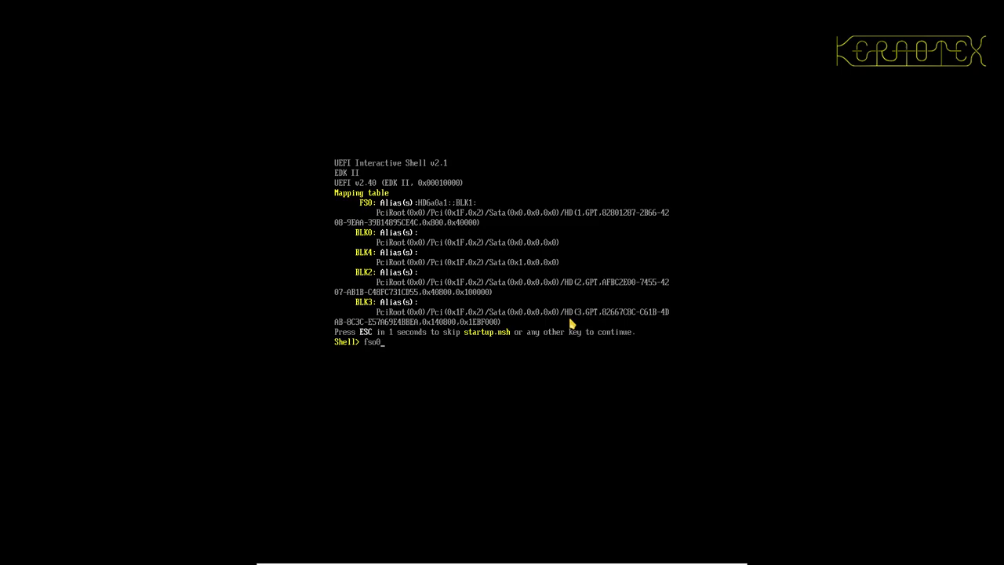
pyautogui.press('Backspace')
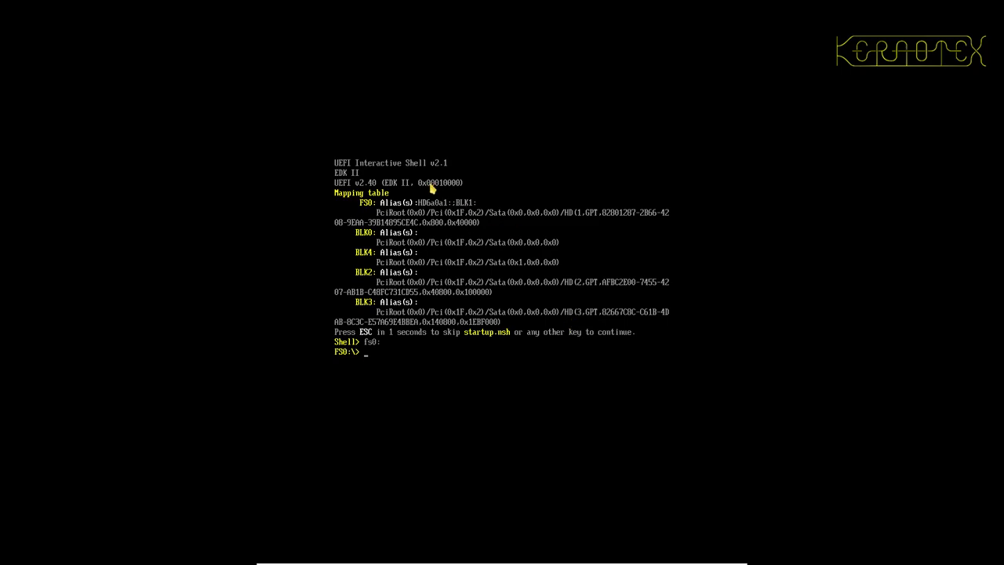
pyautogui.moveTo(412, 213)
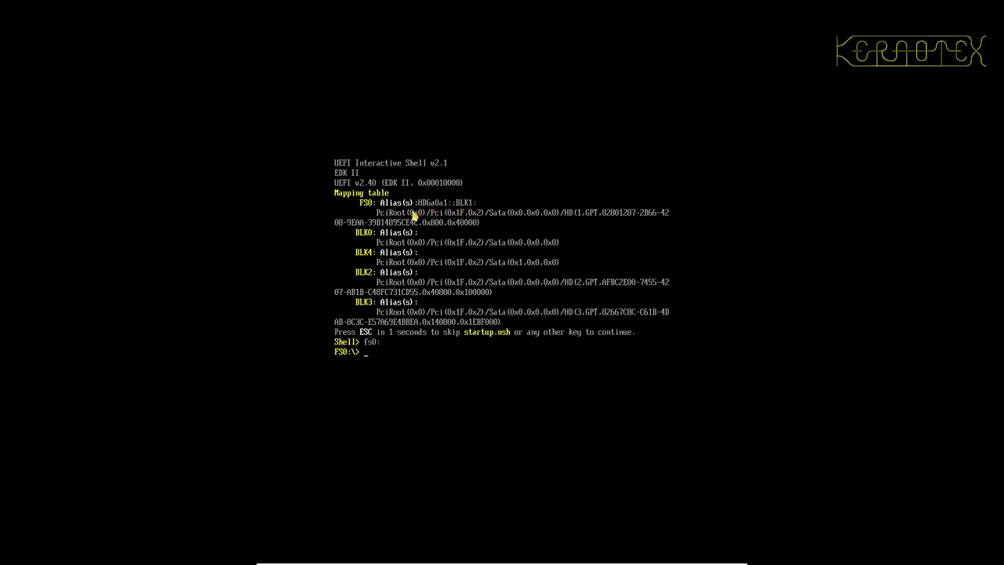
pyautogui.moveTo(582, 218)
pyautogui.write('ls')
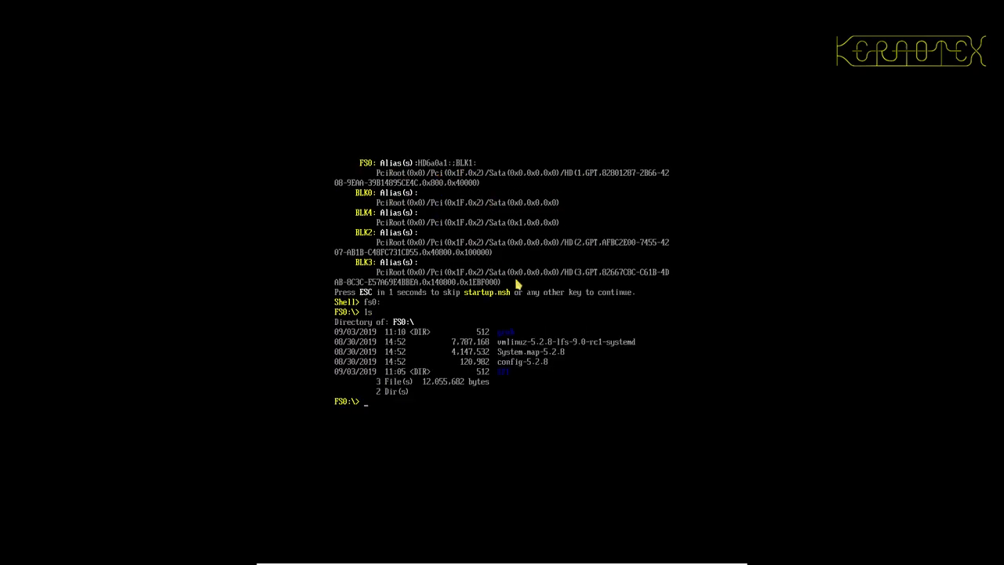
pyautogui.moveTo(502, 379)
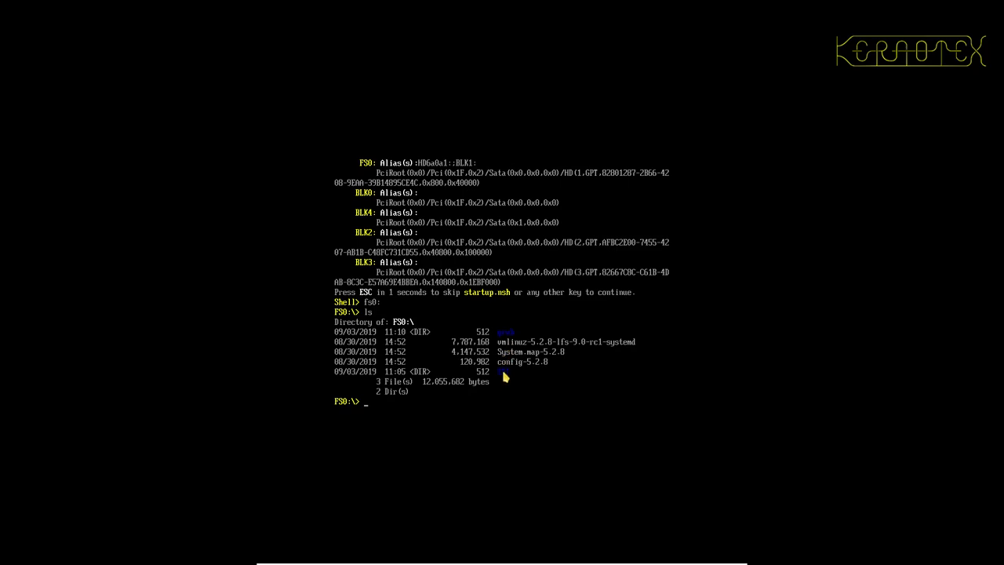
pyautogui.moveTo(632, 350)
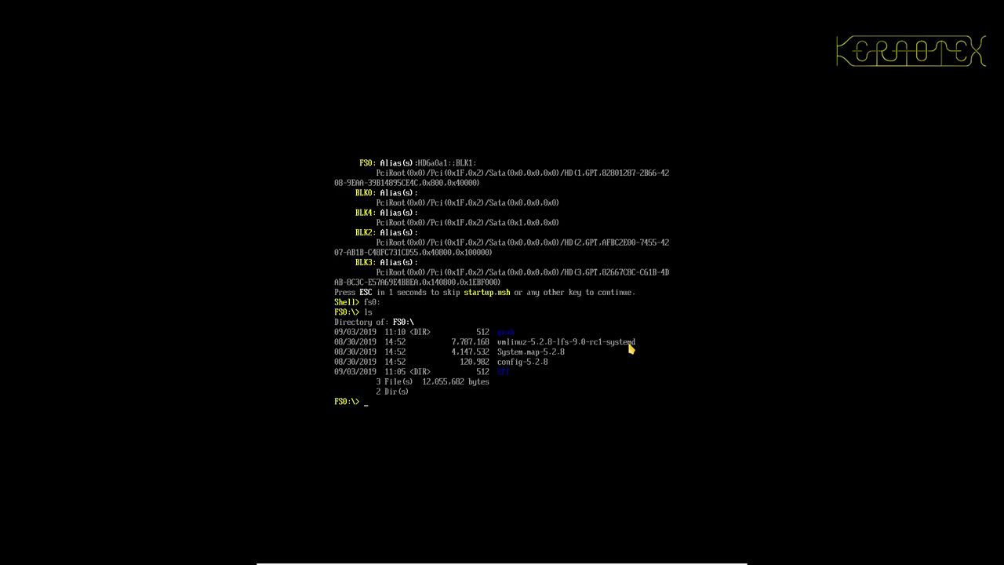
pyautogui.write('\\')
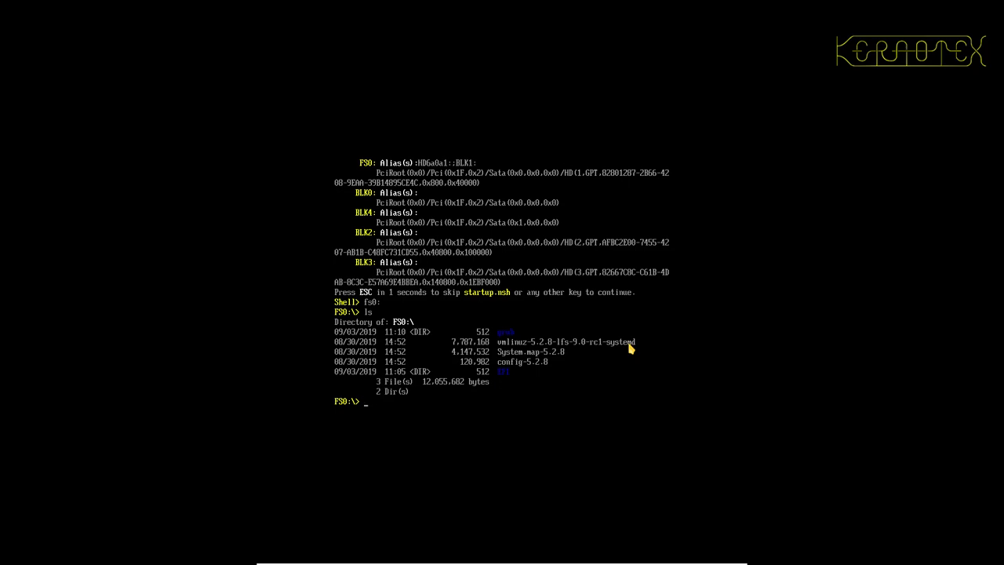
pyautogui.write('ls \\E')
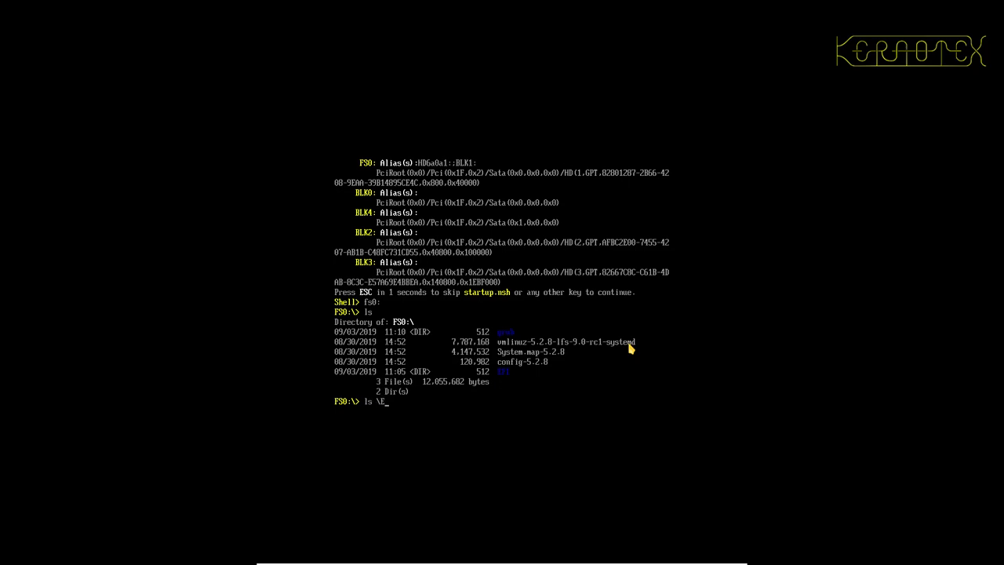
pyautogui.write('FI')
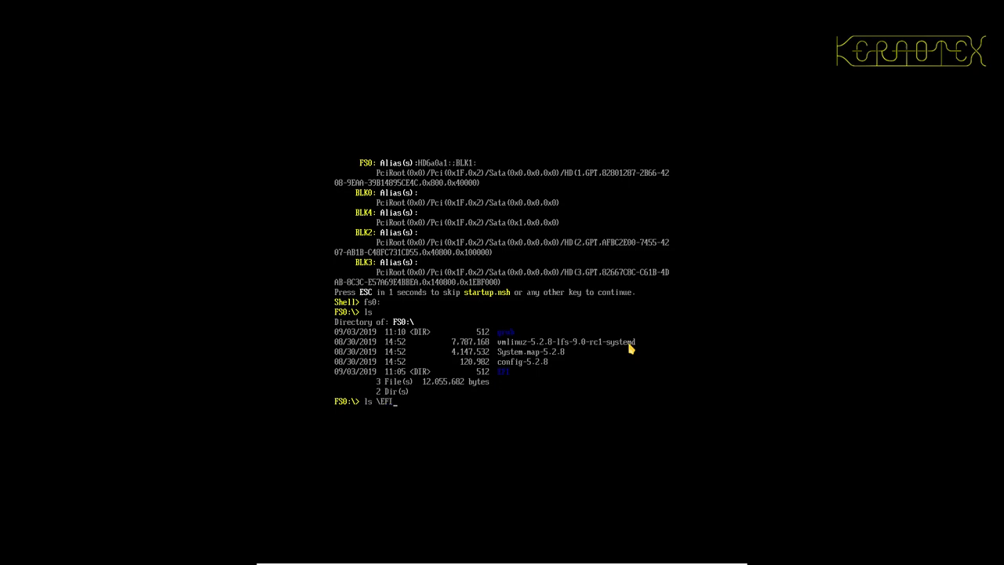
pyautogui.write('\\LFS')
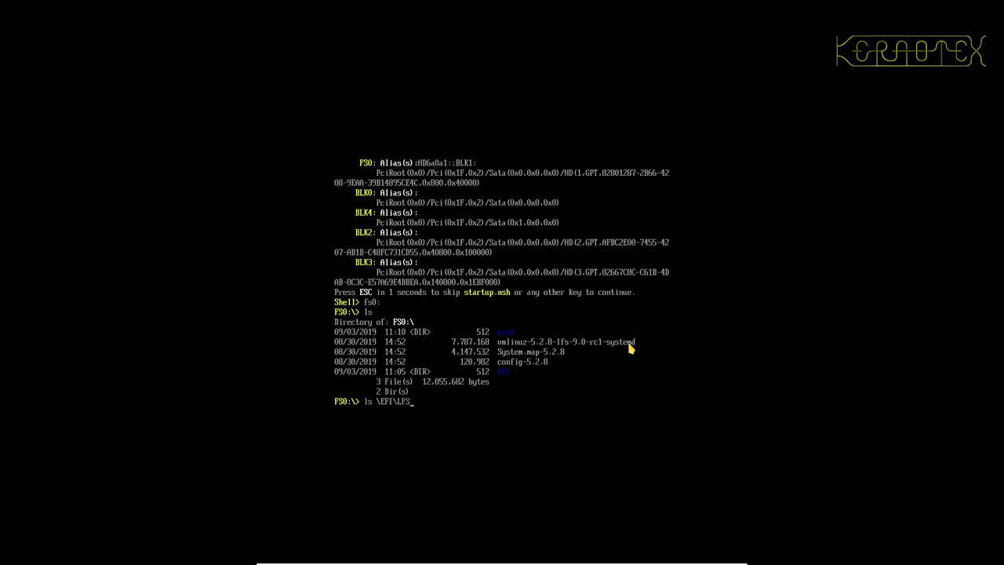
pyautogui.press('Return')
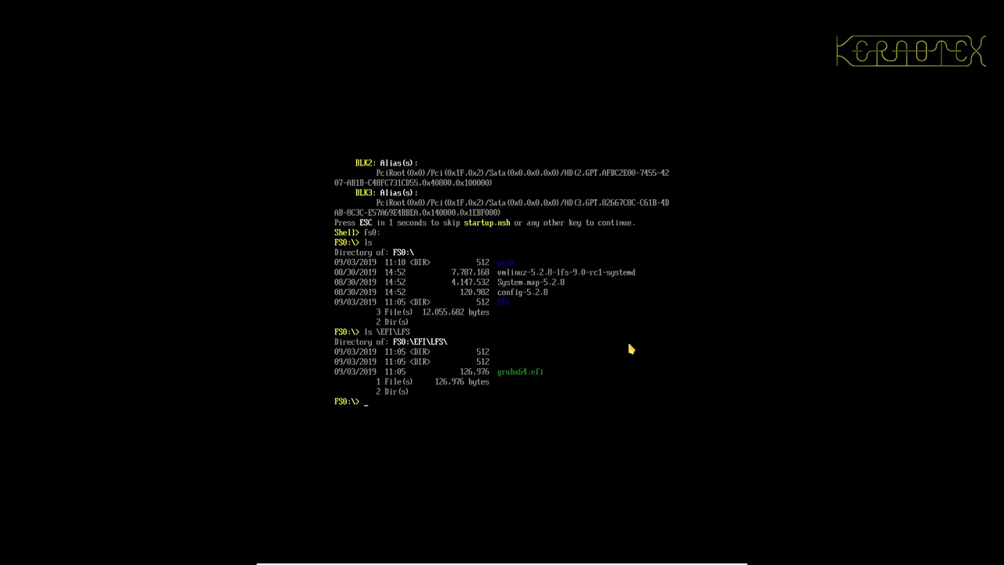
# Step: Enter the \EFI\LFS\grubx64.efi path to launch GRUB from the UEFI shell
pyautogui.write('\\')
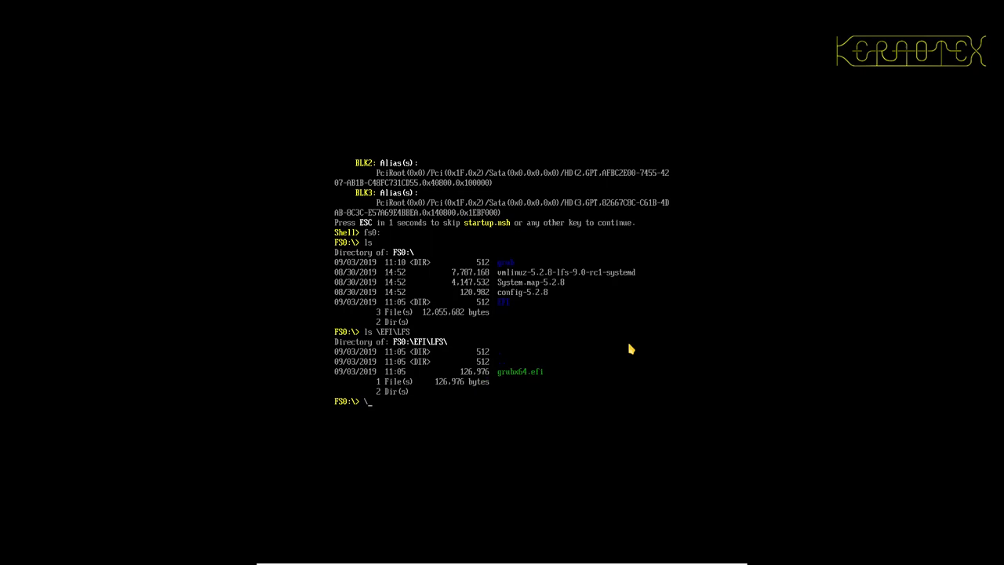
pyautogui.write('EFI')
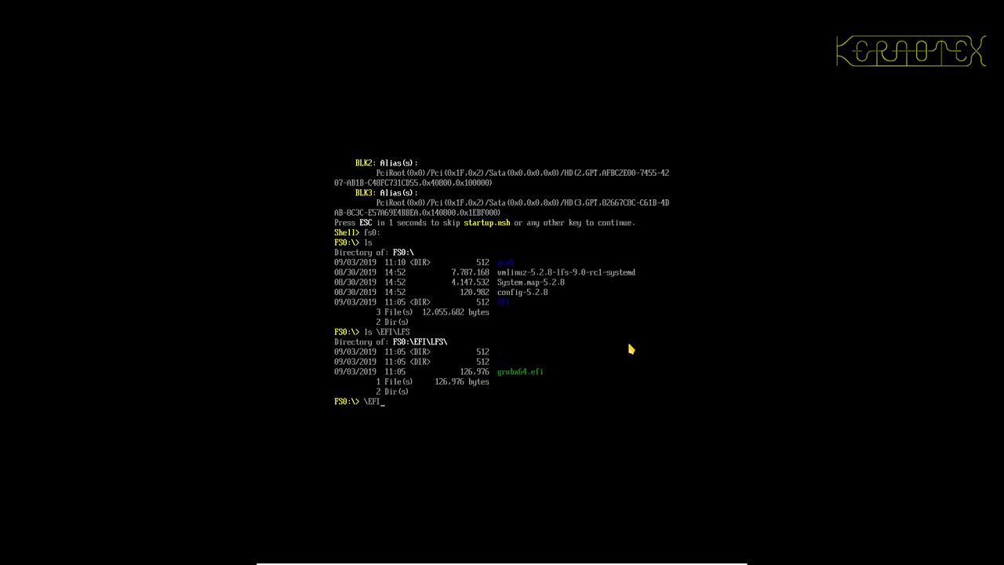
pyautogui.write('LFS')
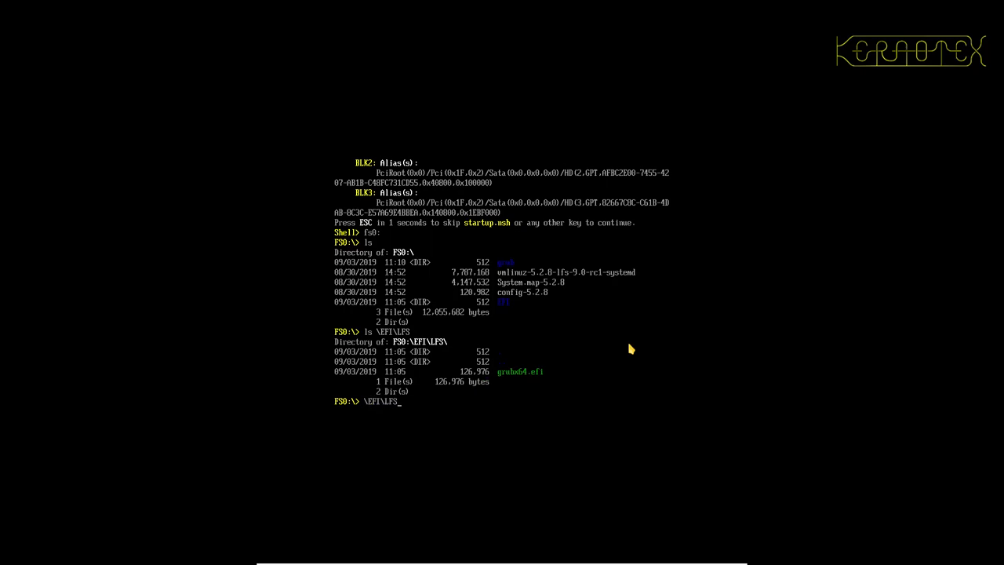
pyautogui.write('grubx6')
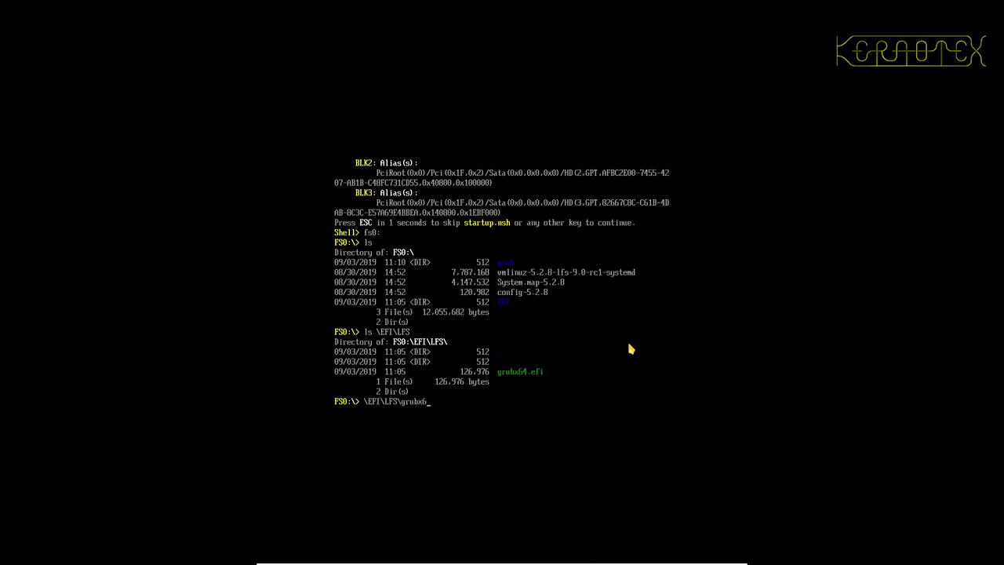
pyautogui.write('4.ef')
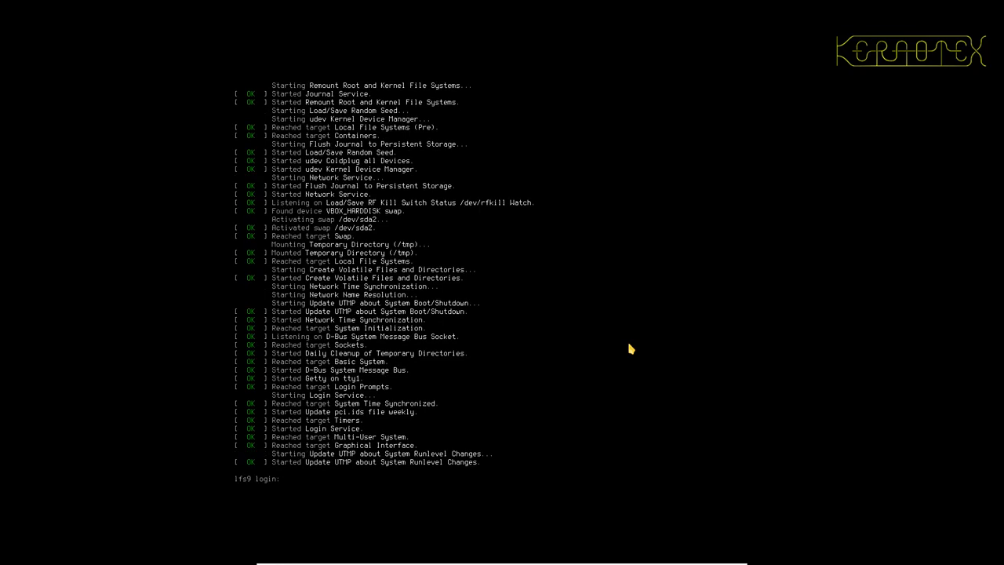
# Step: Log in as root on the booted LFS and list EFI boot entries with efibootmgr
pyautogui.write('root')
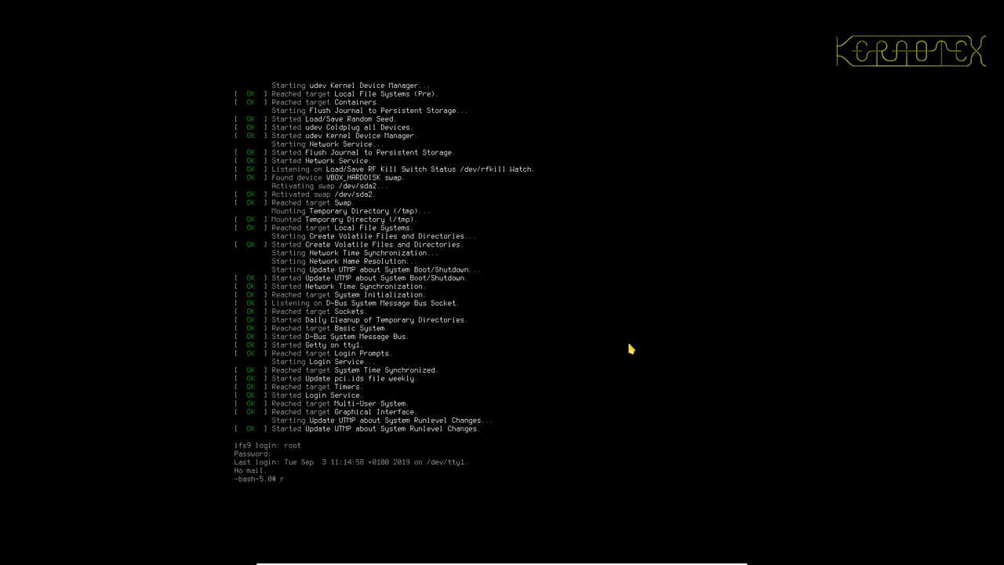
pyautogui.write('efibootmg')
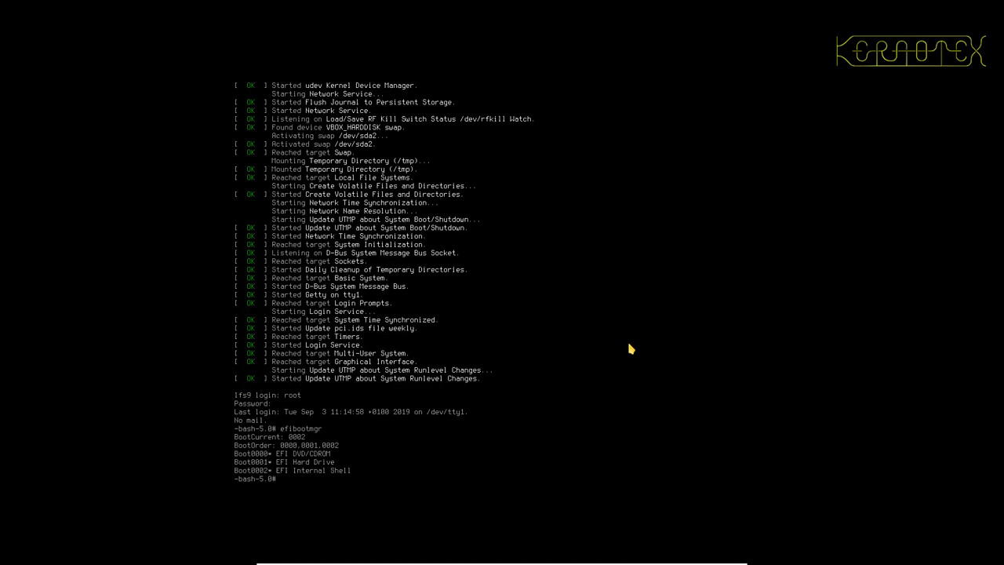
pyautogui.moveTo(281, 477)
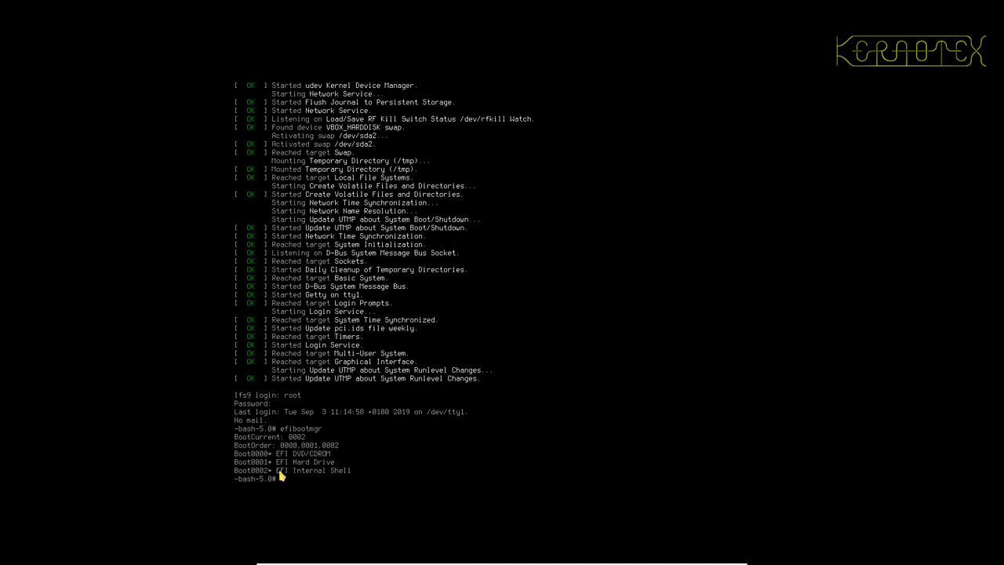
pyautogui.moveTo(316, 455)
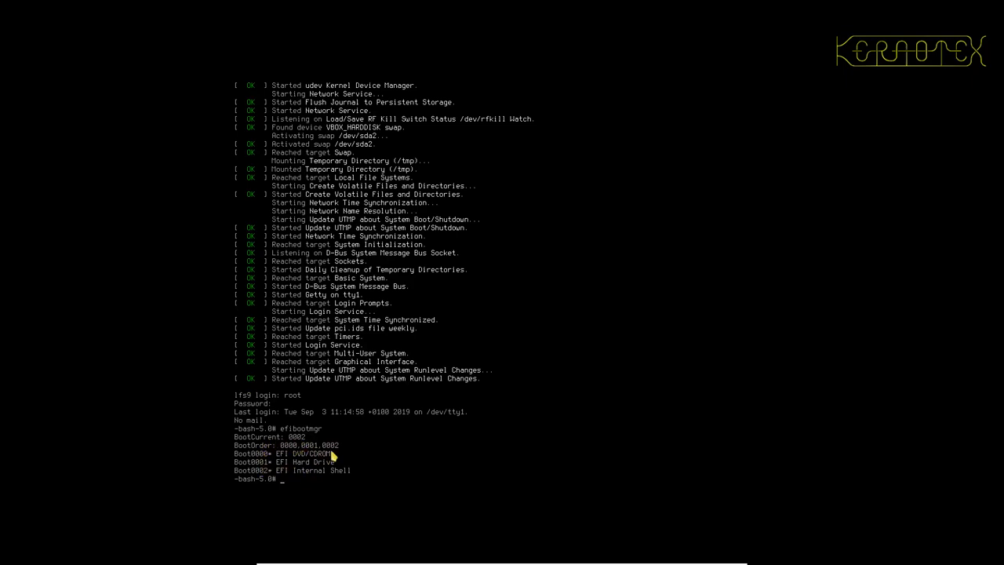
pyautogui.moveTo(350, 477)
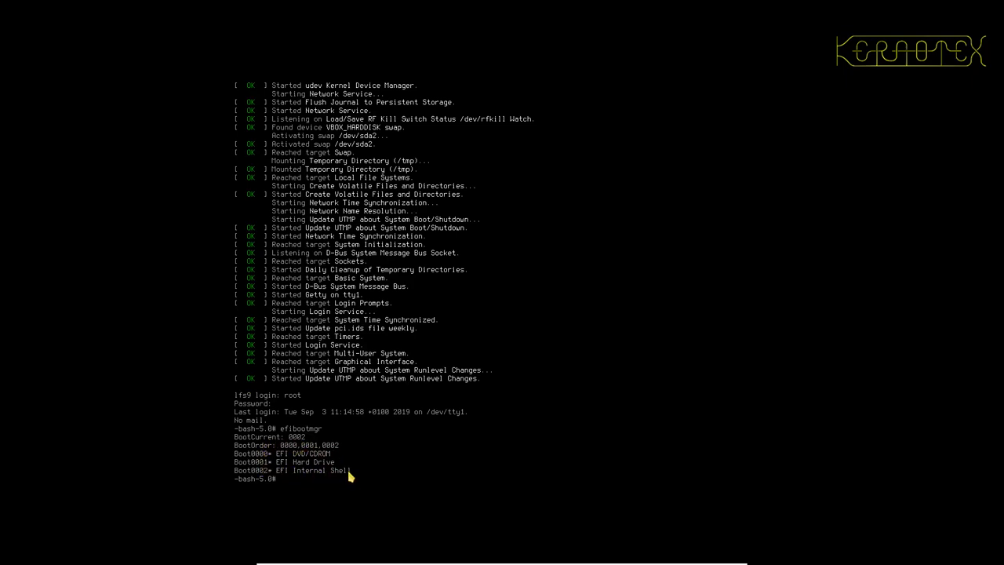
pyautogui.moveTo(324, 466)
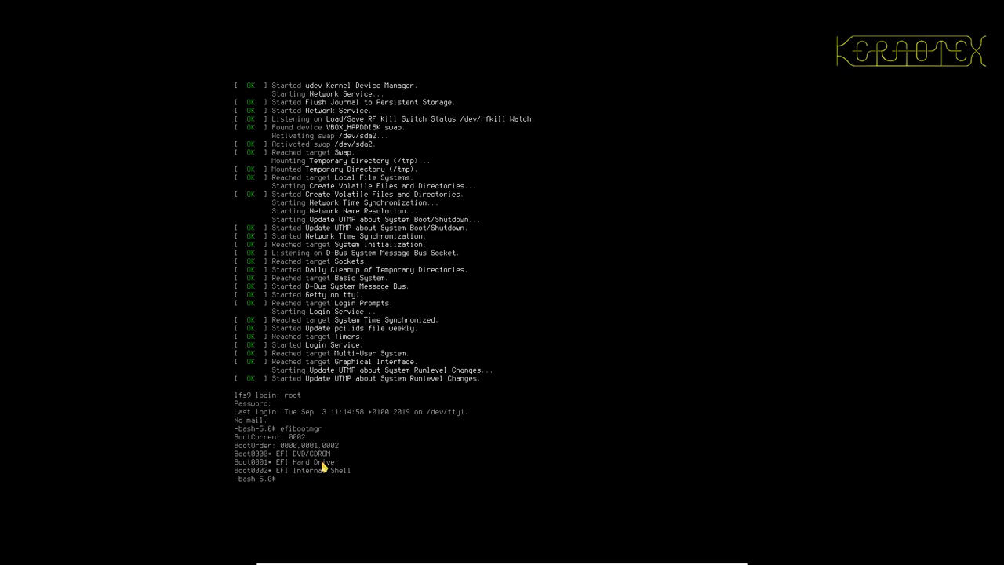
# Step: Mount /boot, list its kernel and GRUB files, and move into its EFI directory
pyautogui.write('cd /')
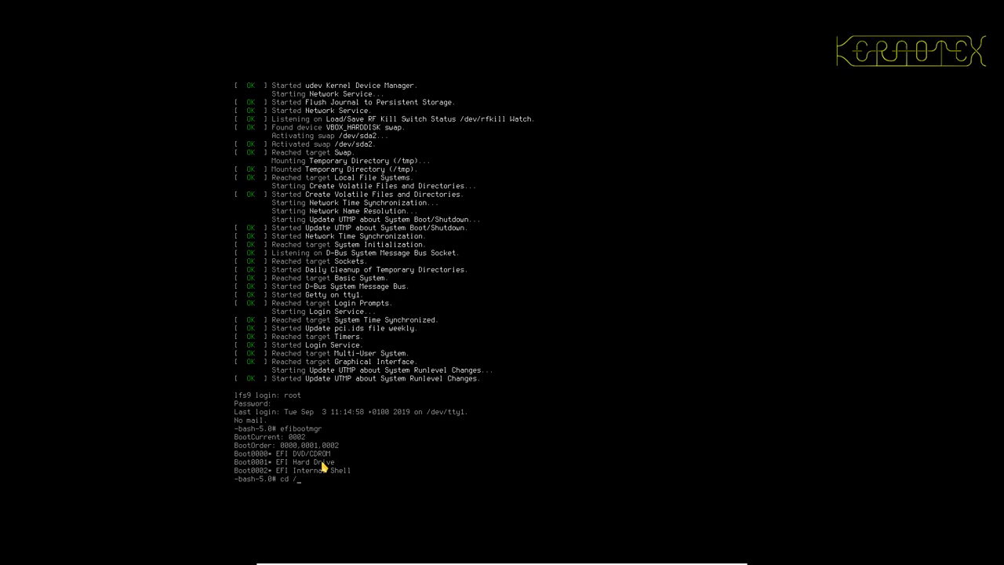
pyautogui.write('boot')
pyautogui.write('mo')
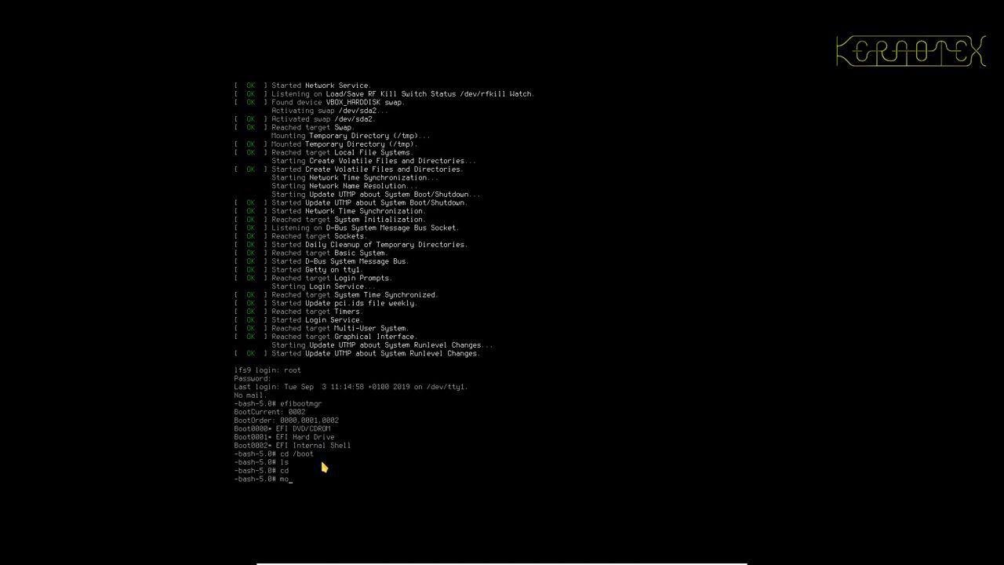
pyautogui.write('unt /boot')
pyautogui.write('cd EFI')
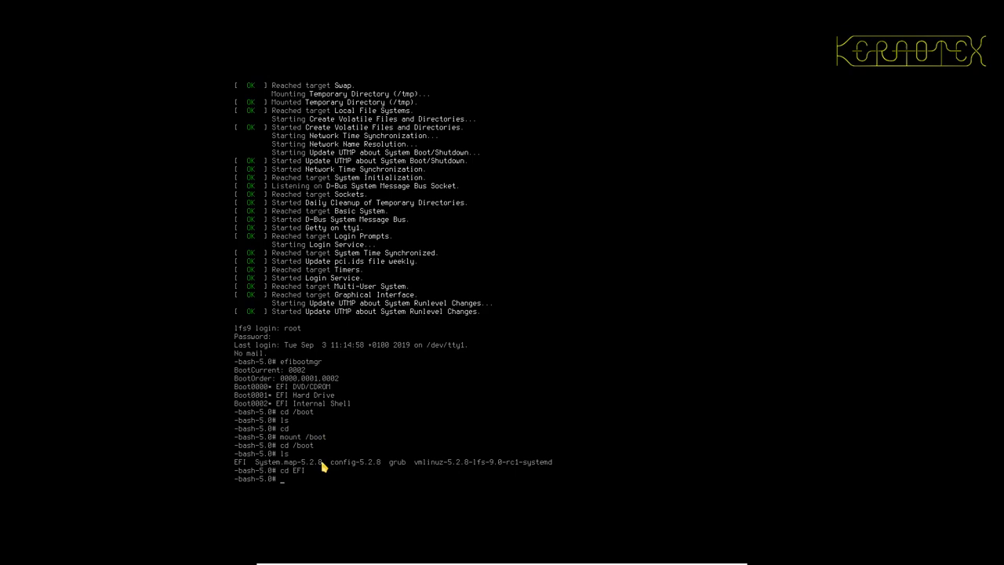
pyautogui.write('ls -l:')
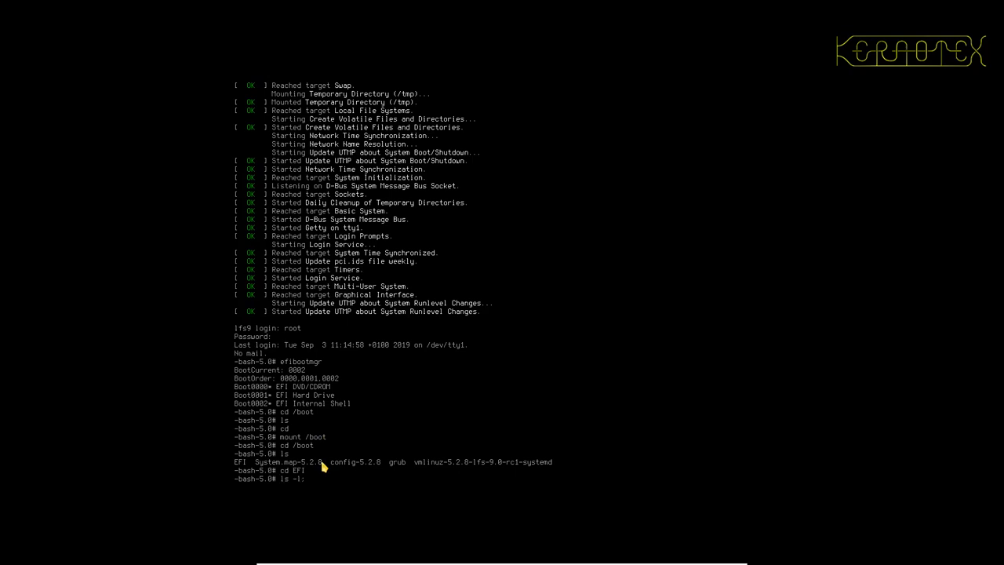